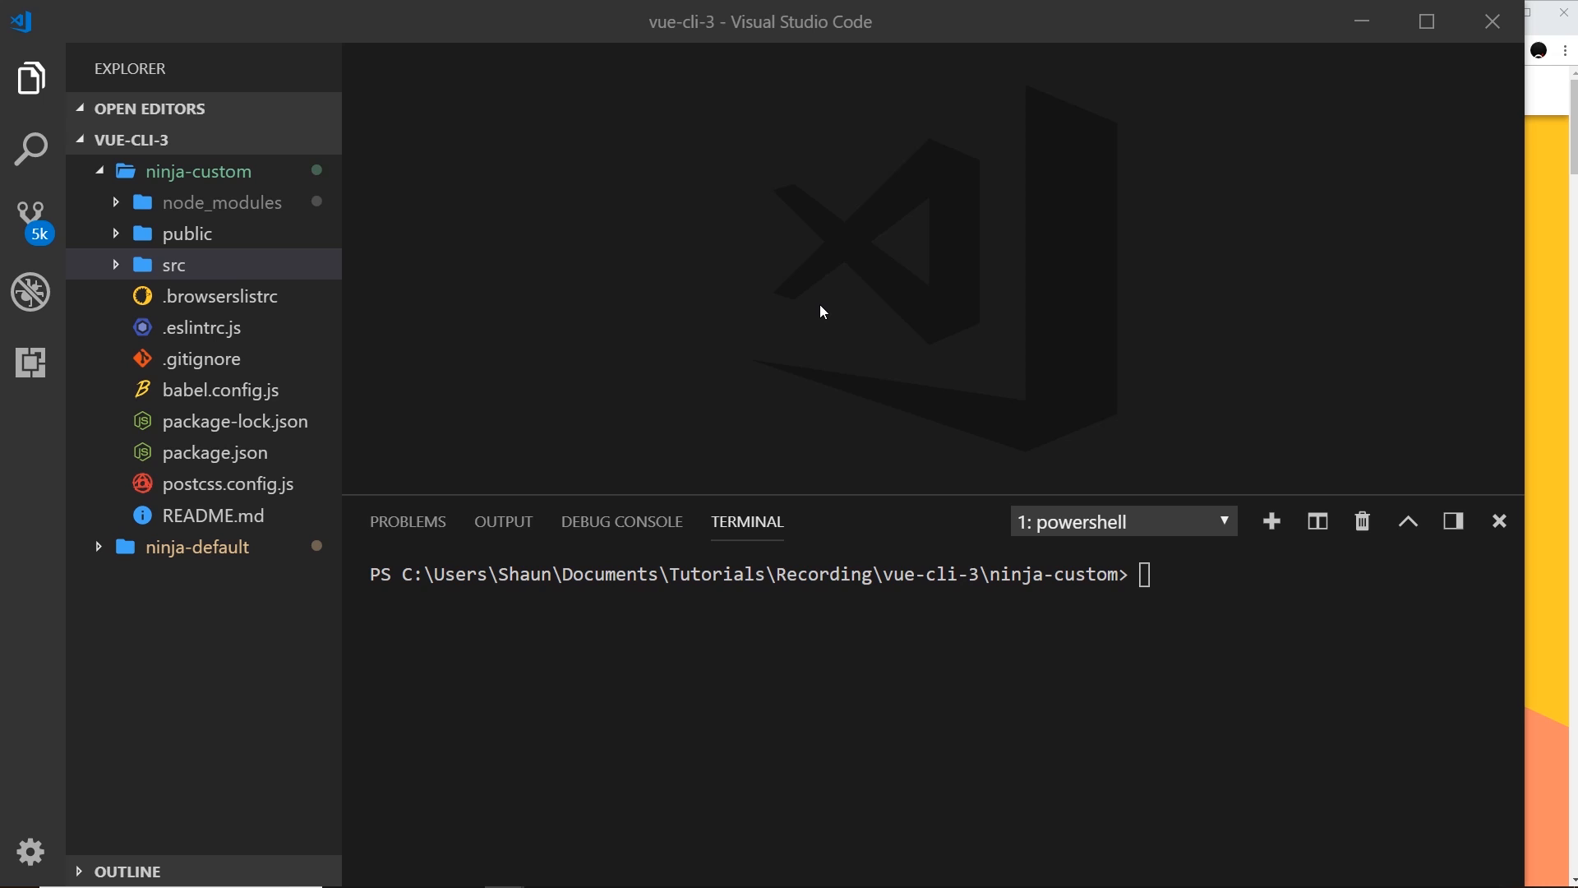
mouse_move(1488, 340)
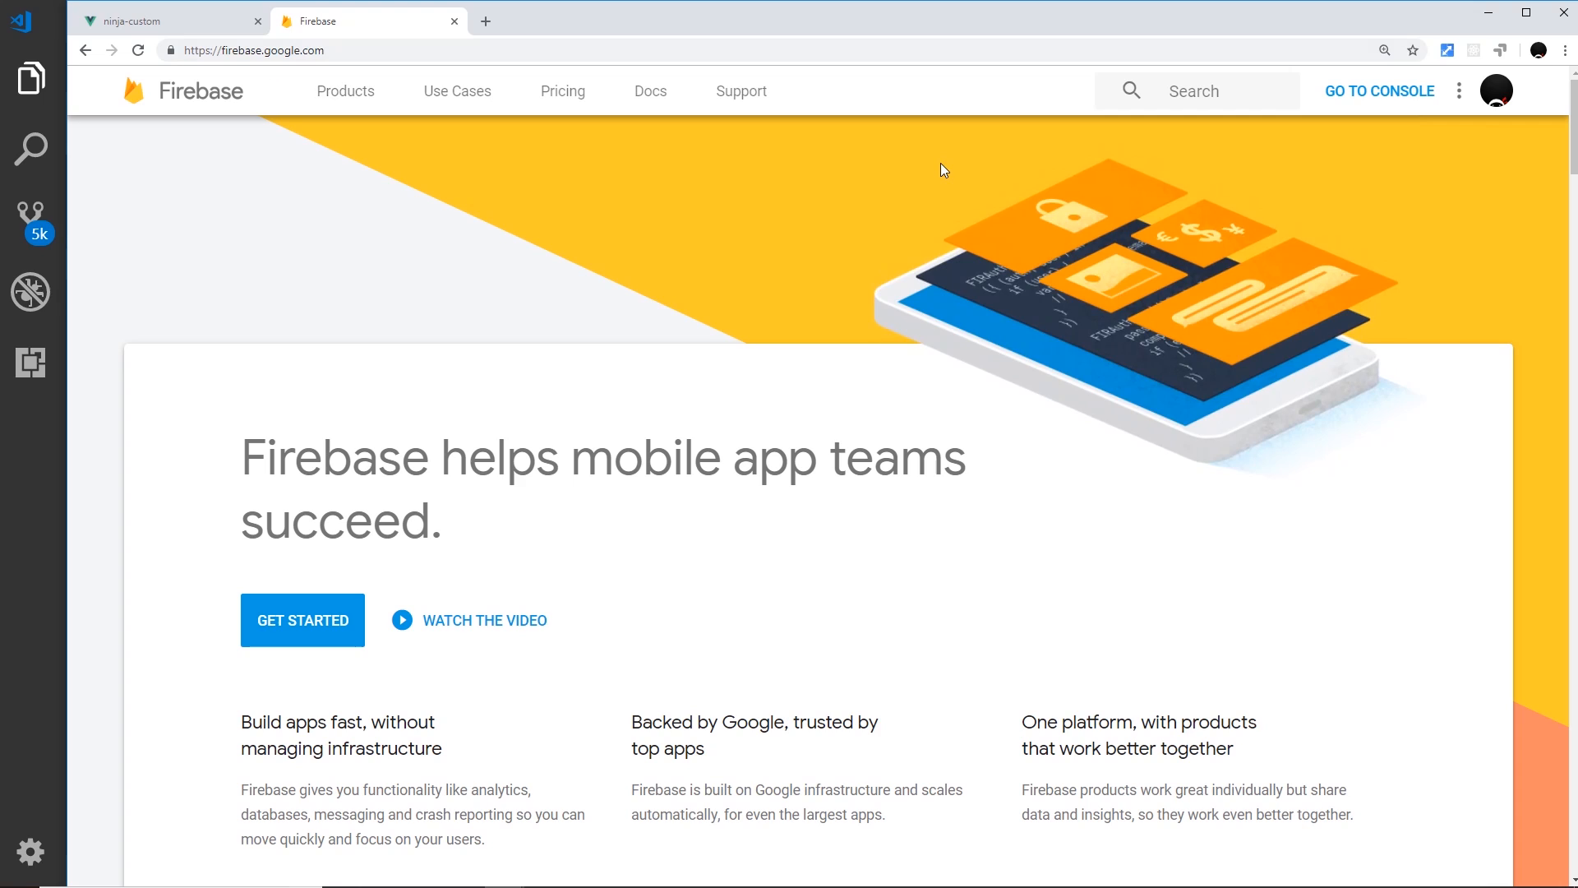
mouse_move(1353, 105)
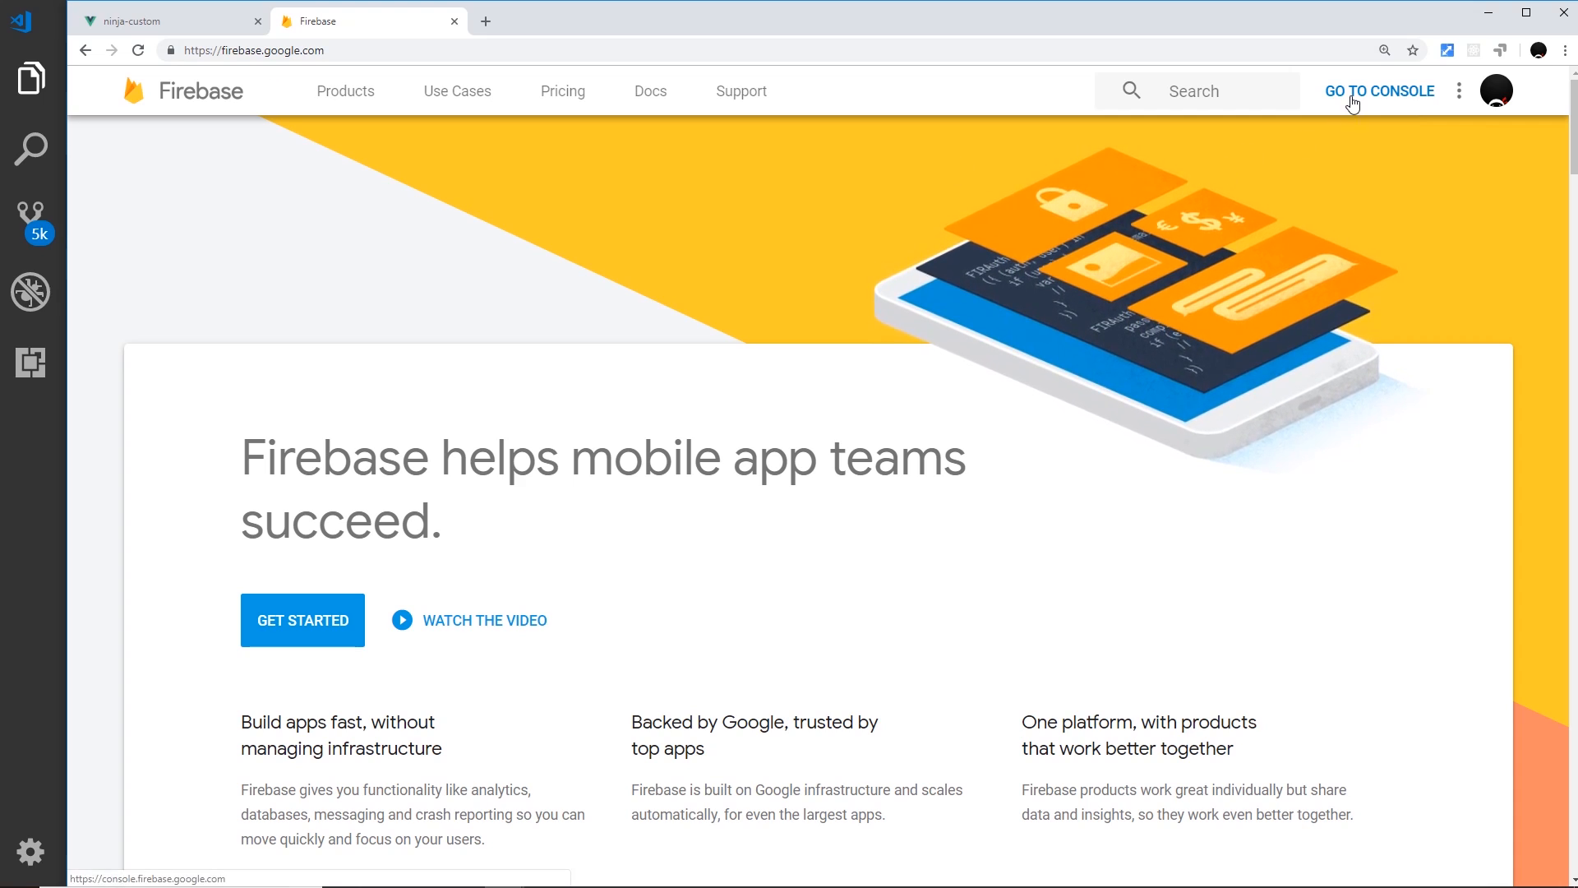
Go from firebase.google.com to the Firebase Console welcome page
click(1380, 90)
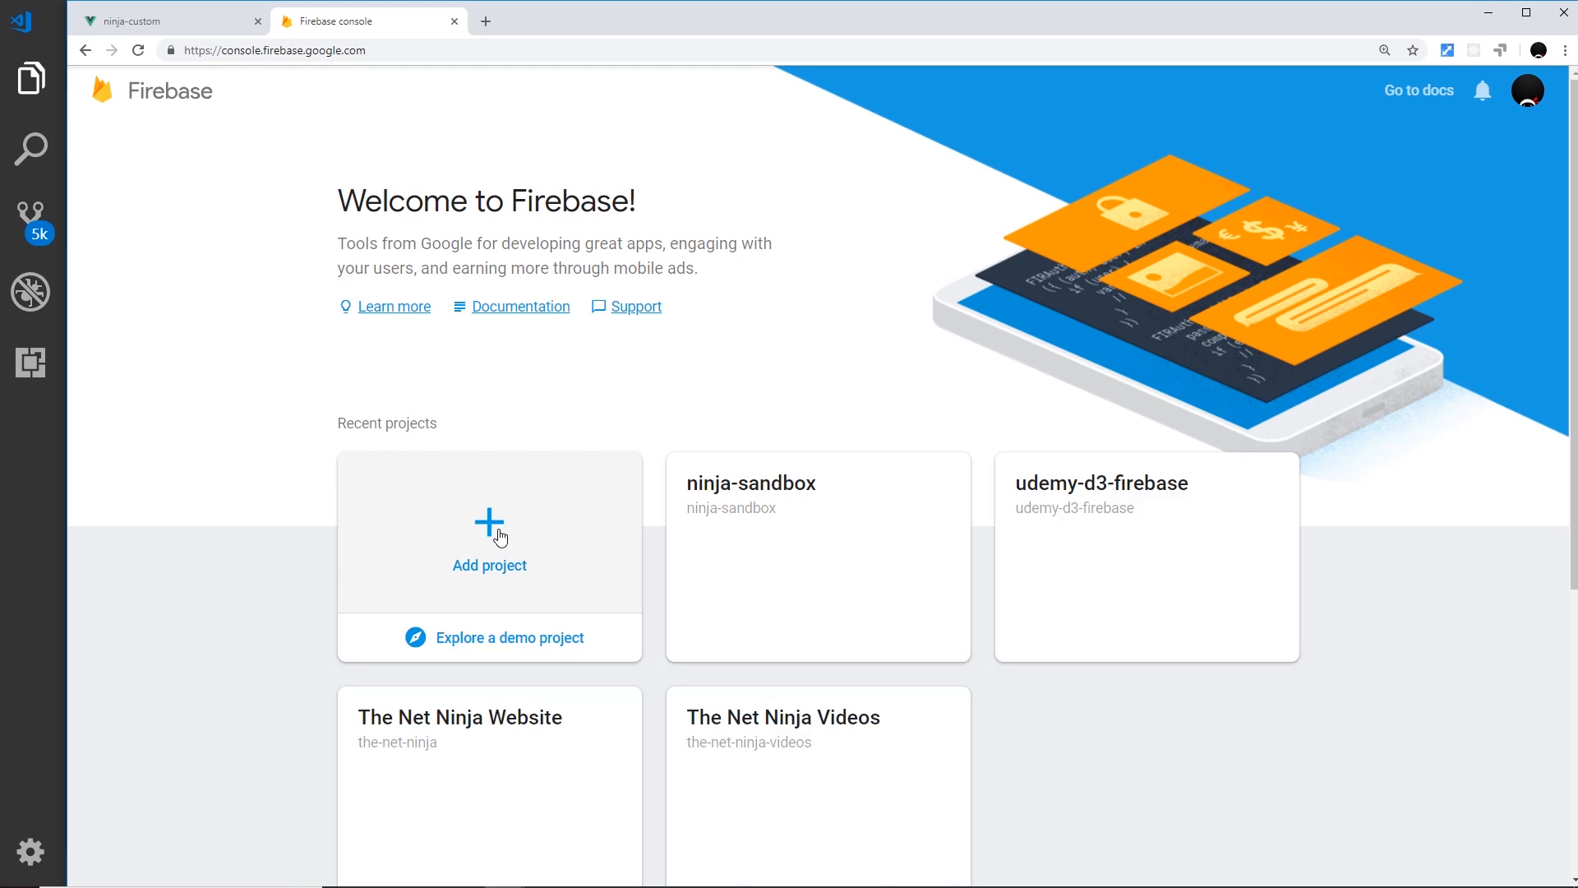
Create Firebase project 'nn-vue-cli-3', accepting the terms, and continue to its overview
click(489, 529)
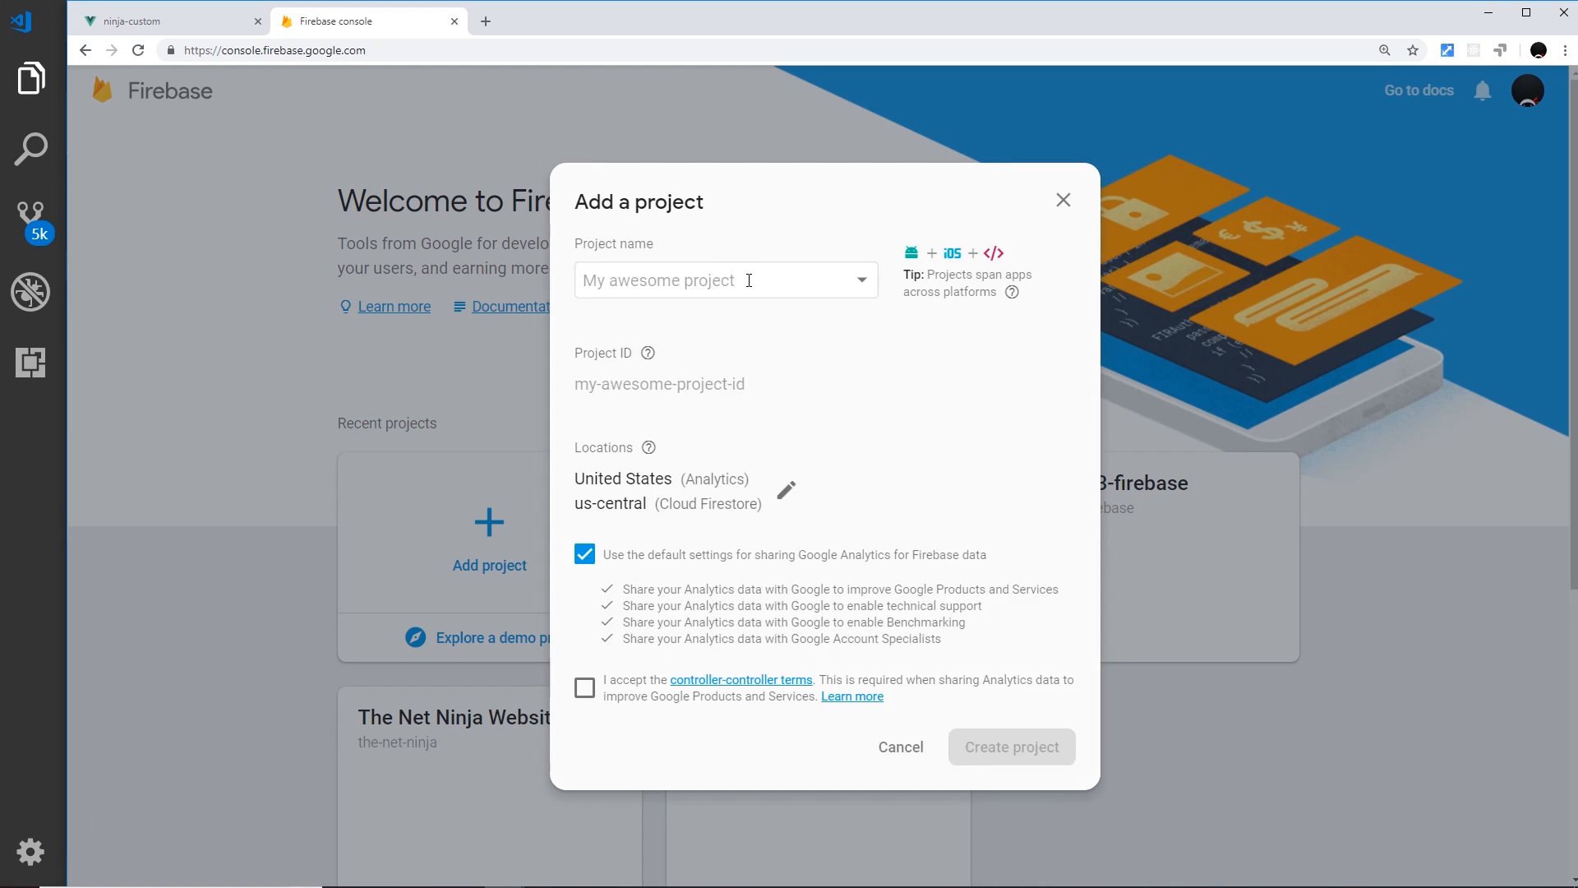
text(nn-vue-cli-3)
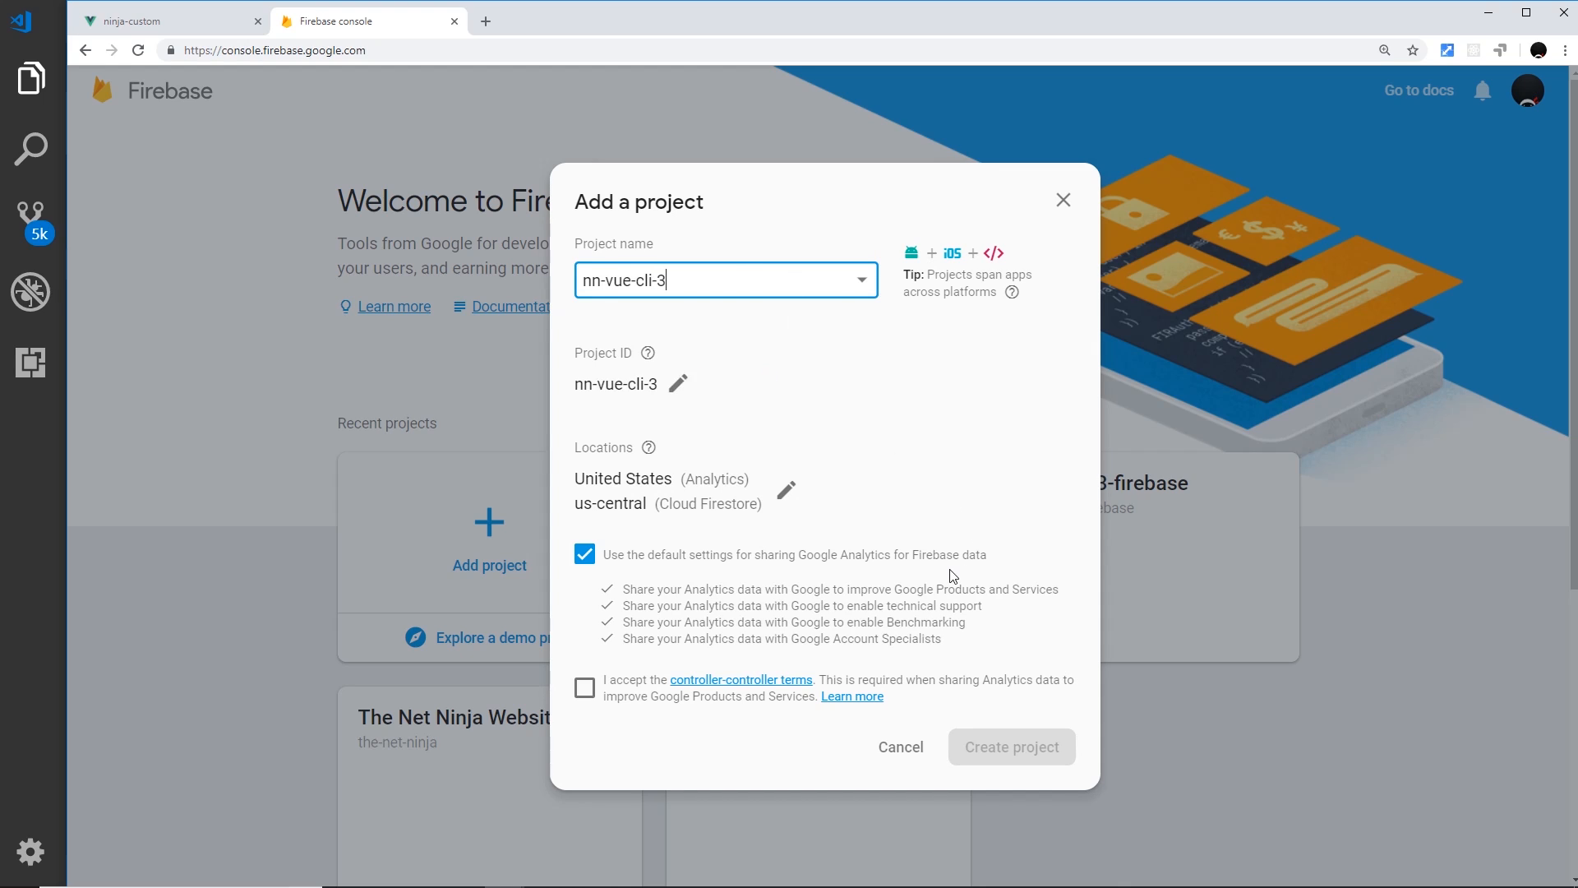
click(584, 687)
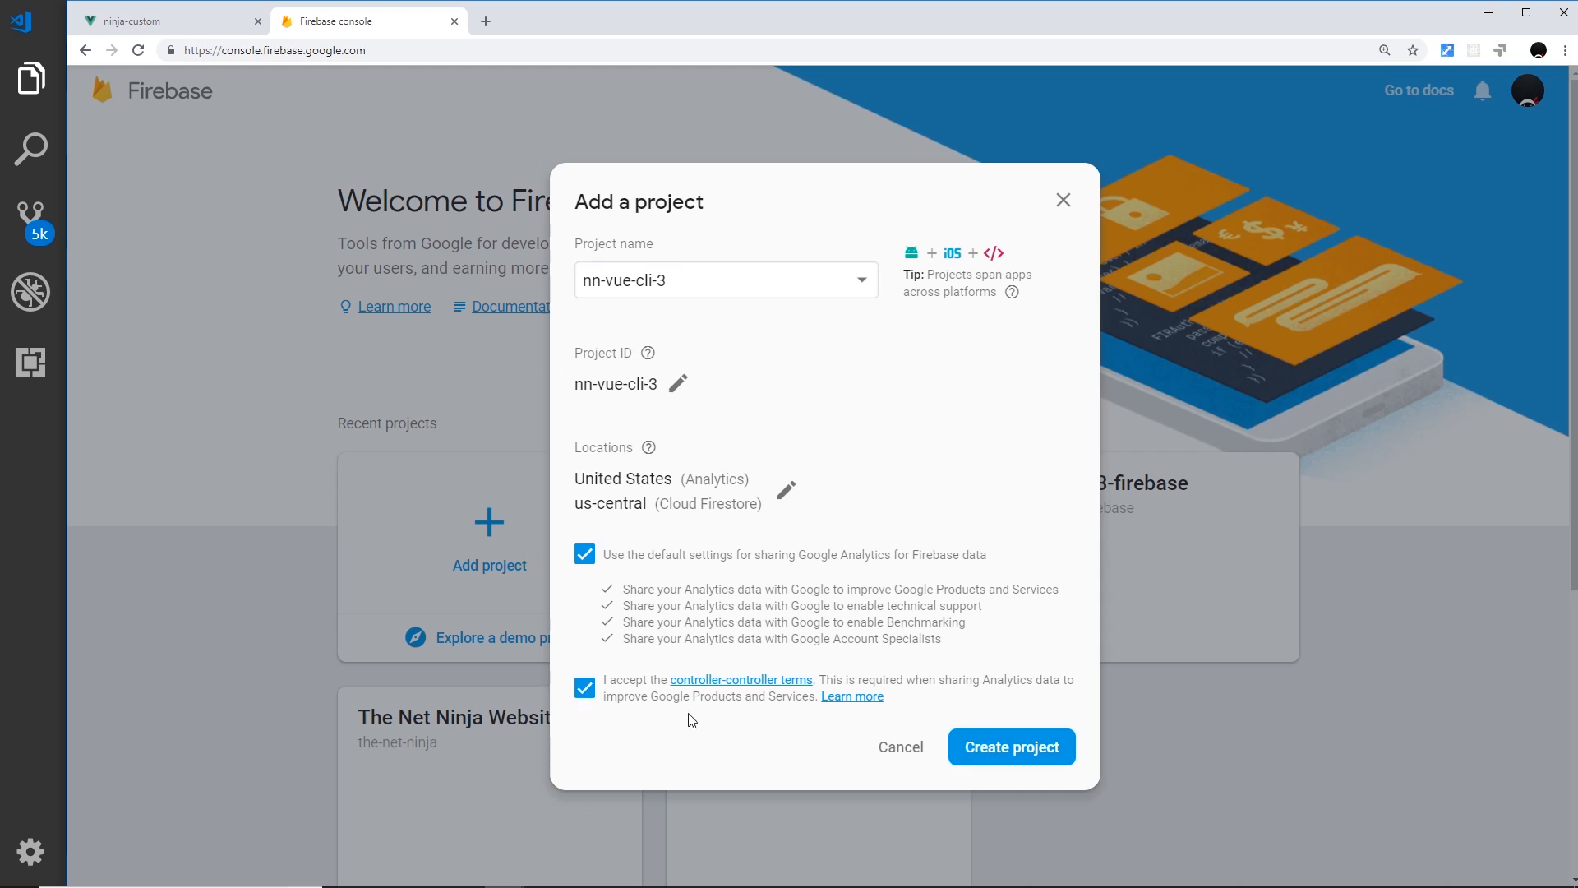
click(1012, 747)
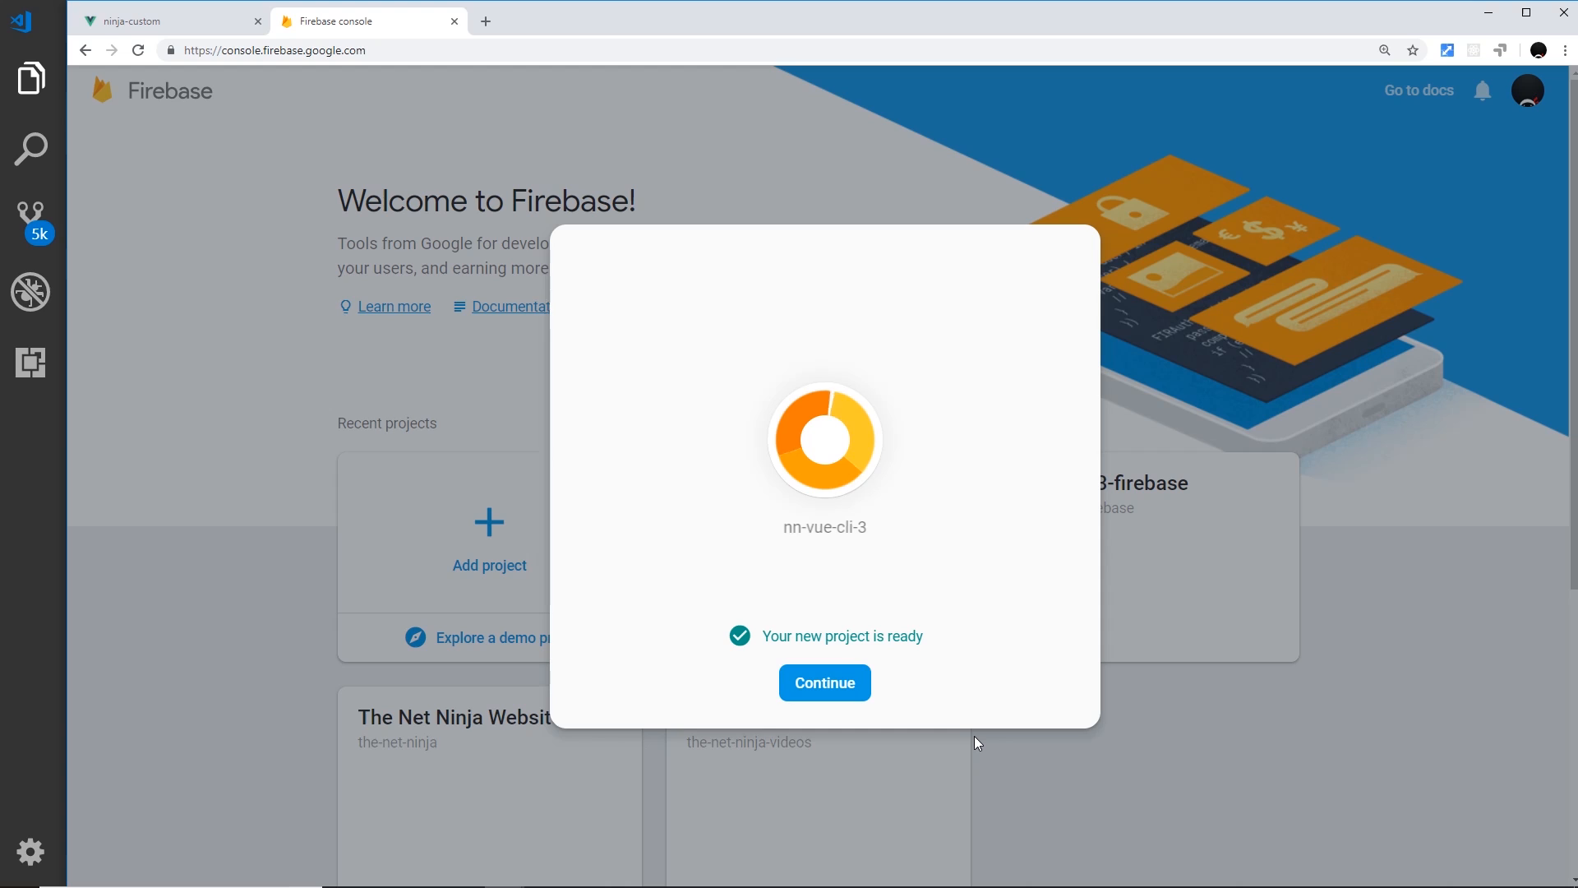
click(825, 683)
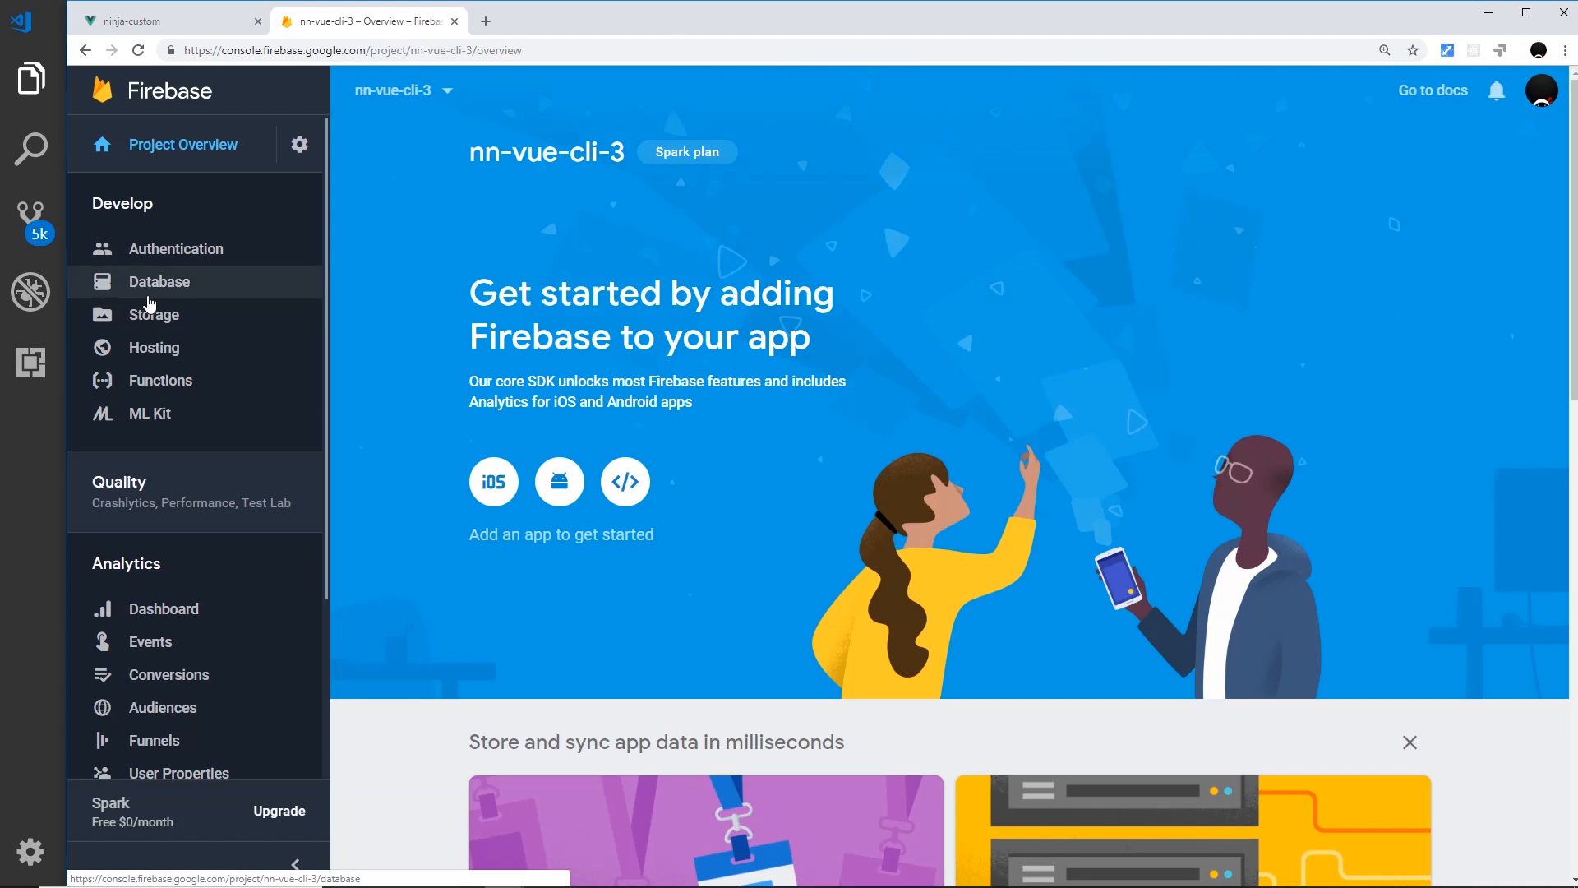
Start Hosting setup, select the firebase-tools package name, and advance to the deploy instructions
click(153, 347)
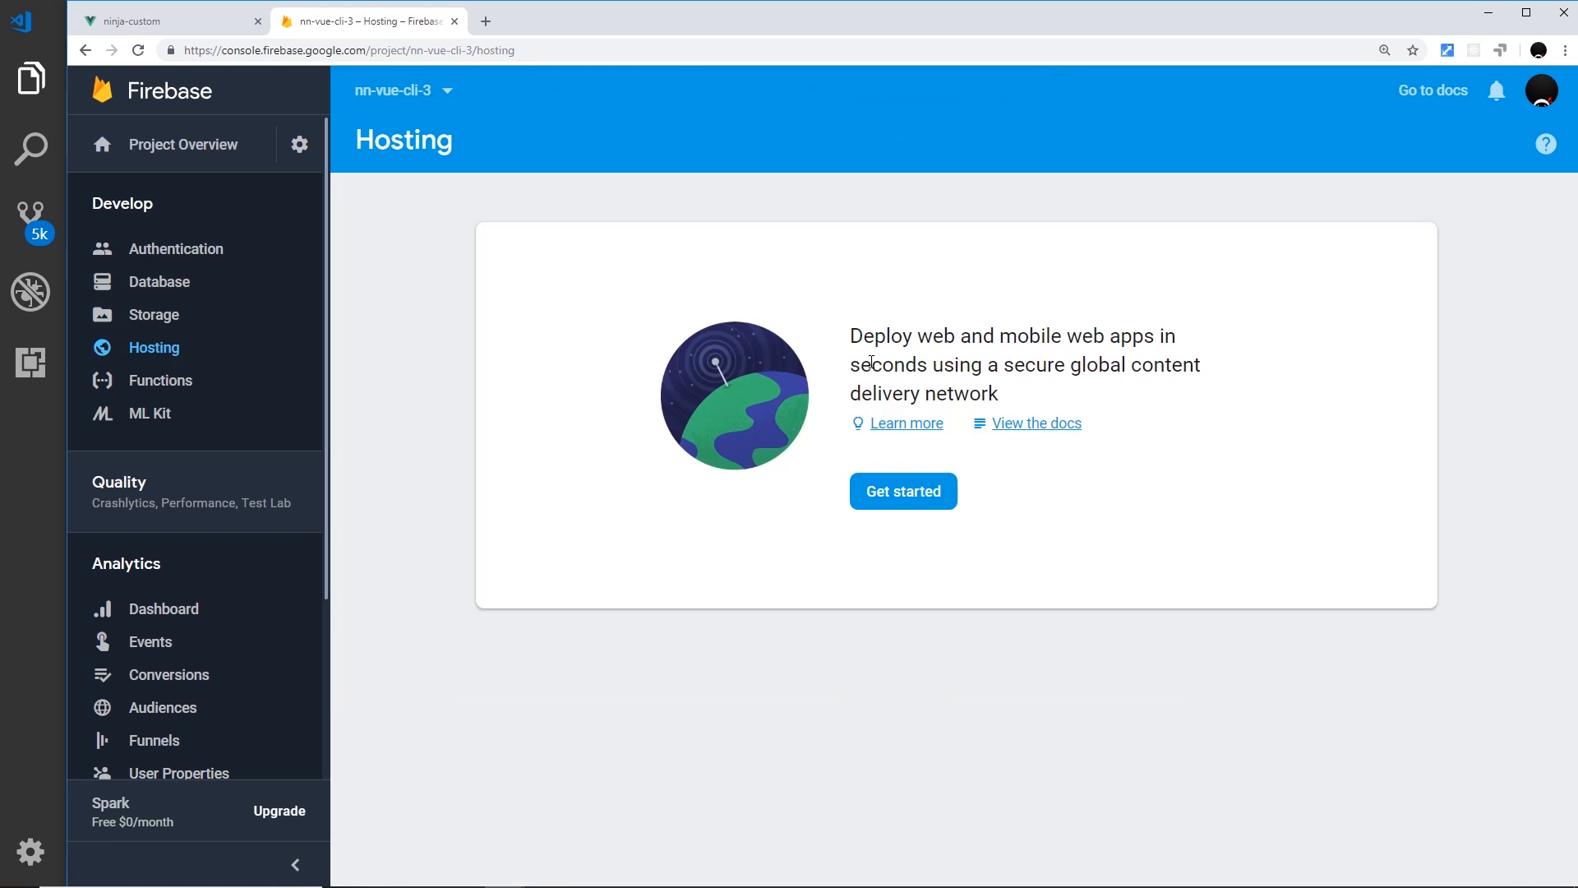
click(903, 491)
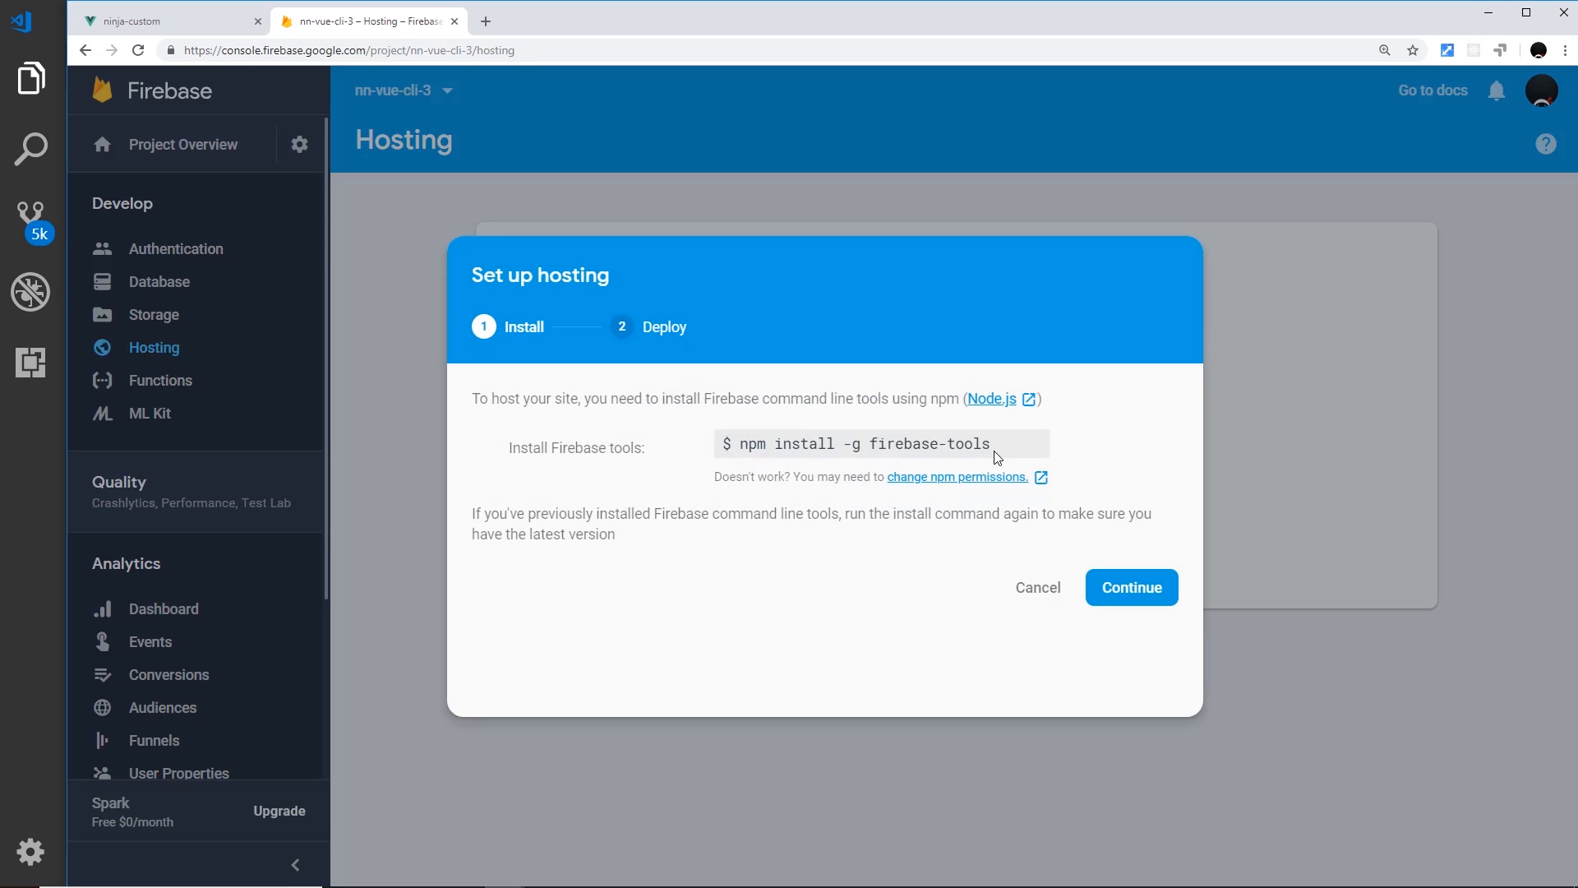
double_click(929, 443)
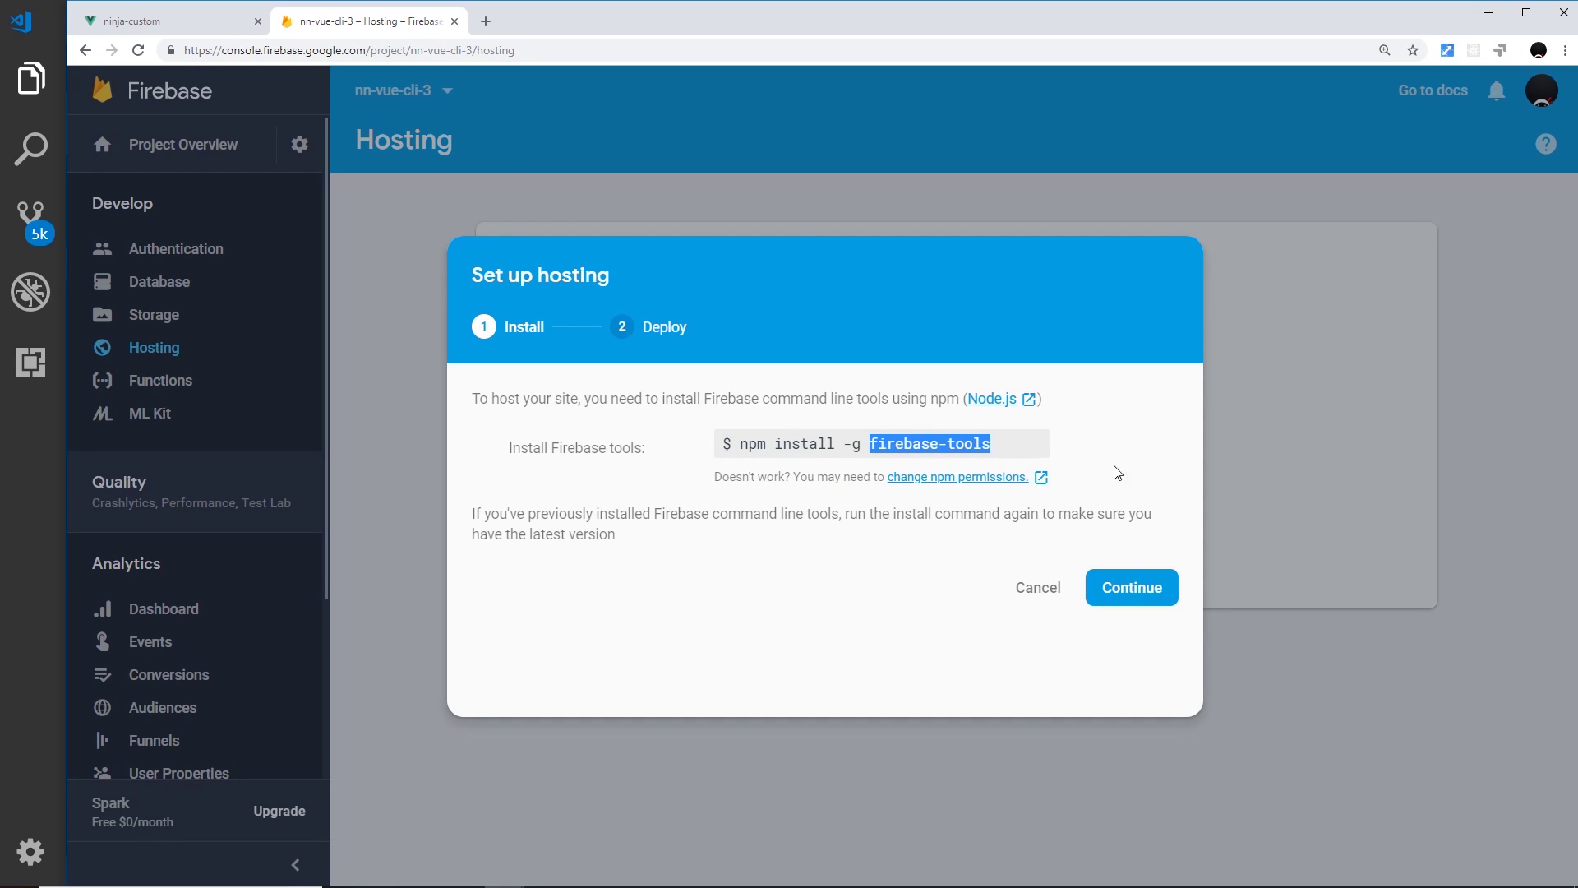
mouse_move(1001, 443)
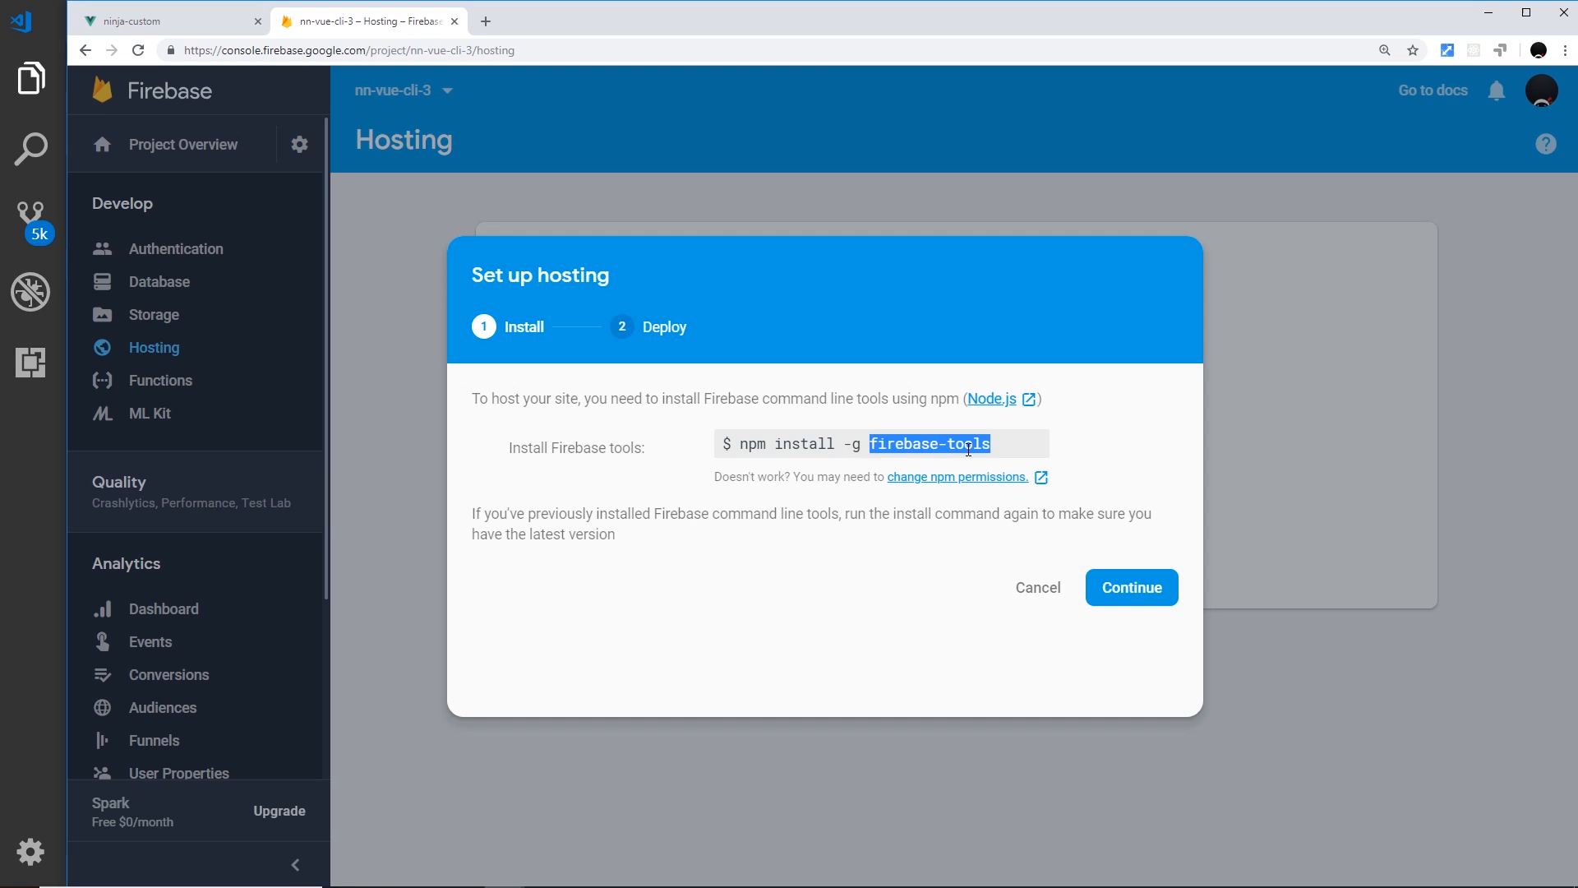
mouse_move(1155, 592)
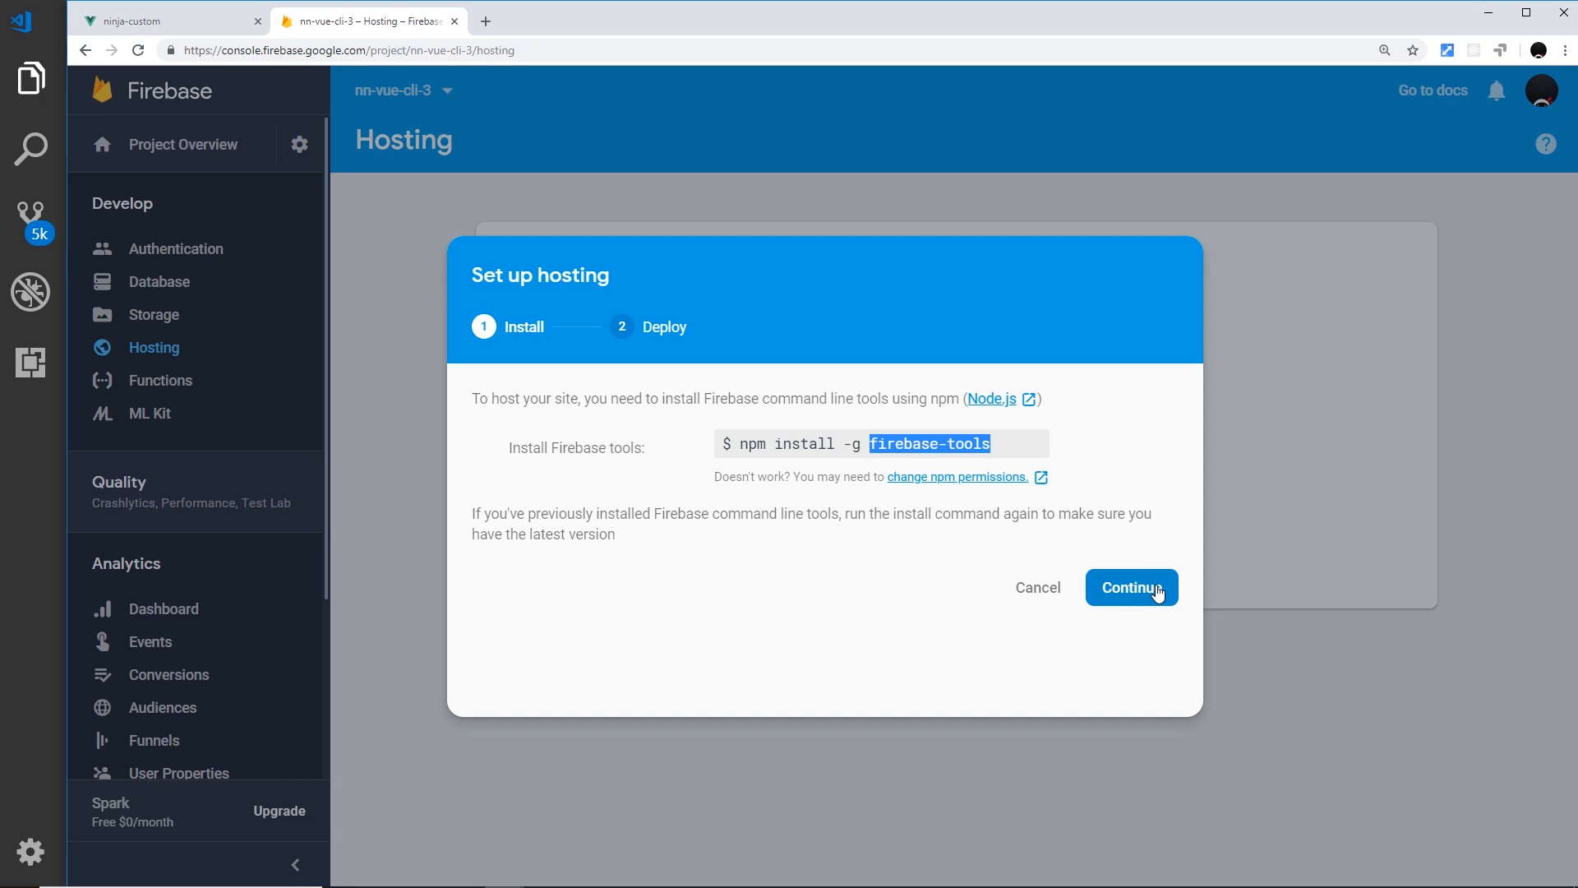
click(1132, 587)
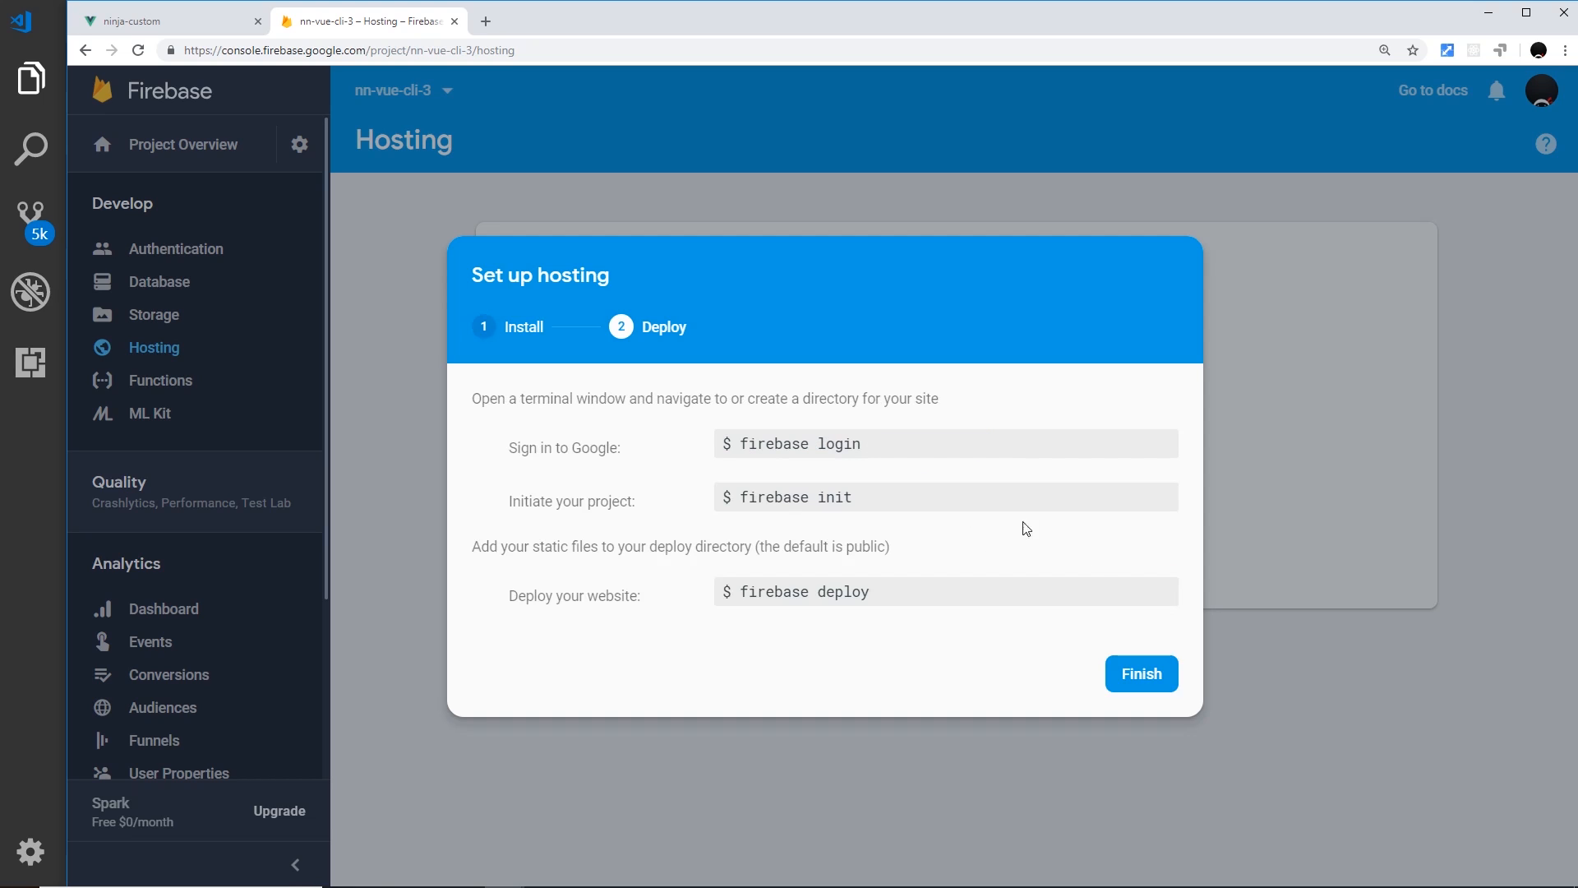
mouse_move(946, 473)
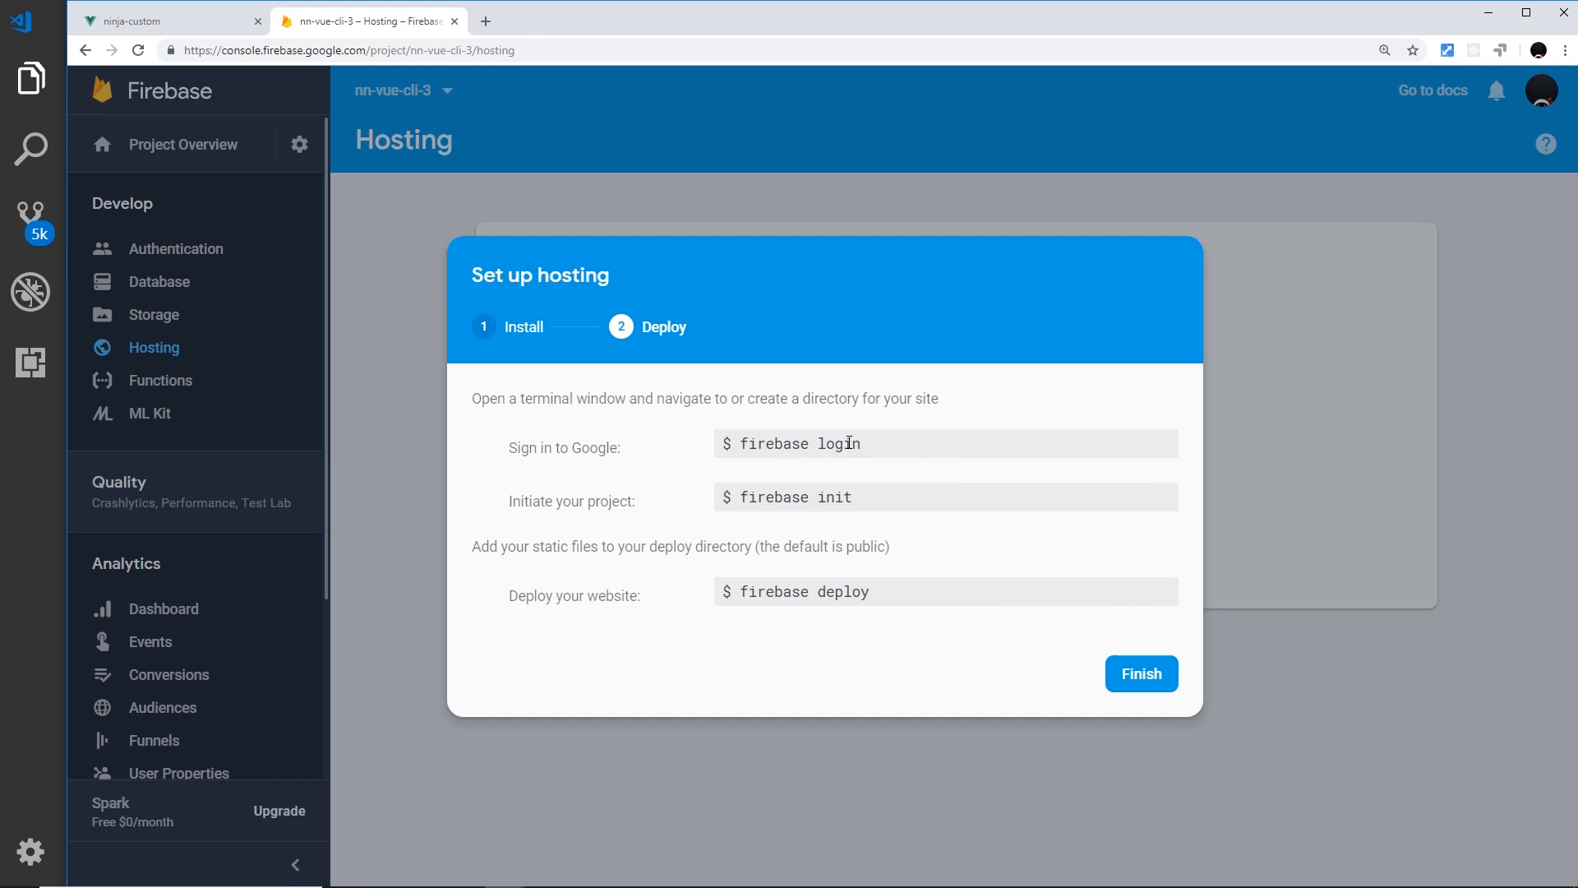
mouse_move(906, 476)
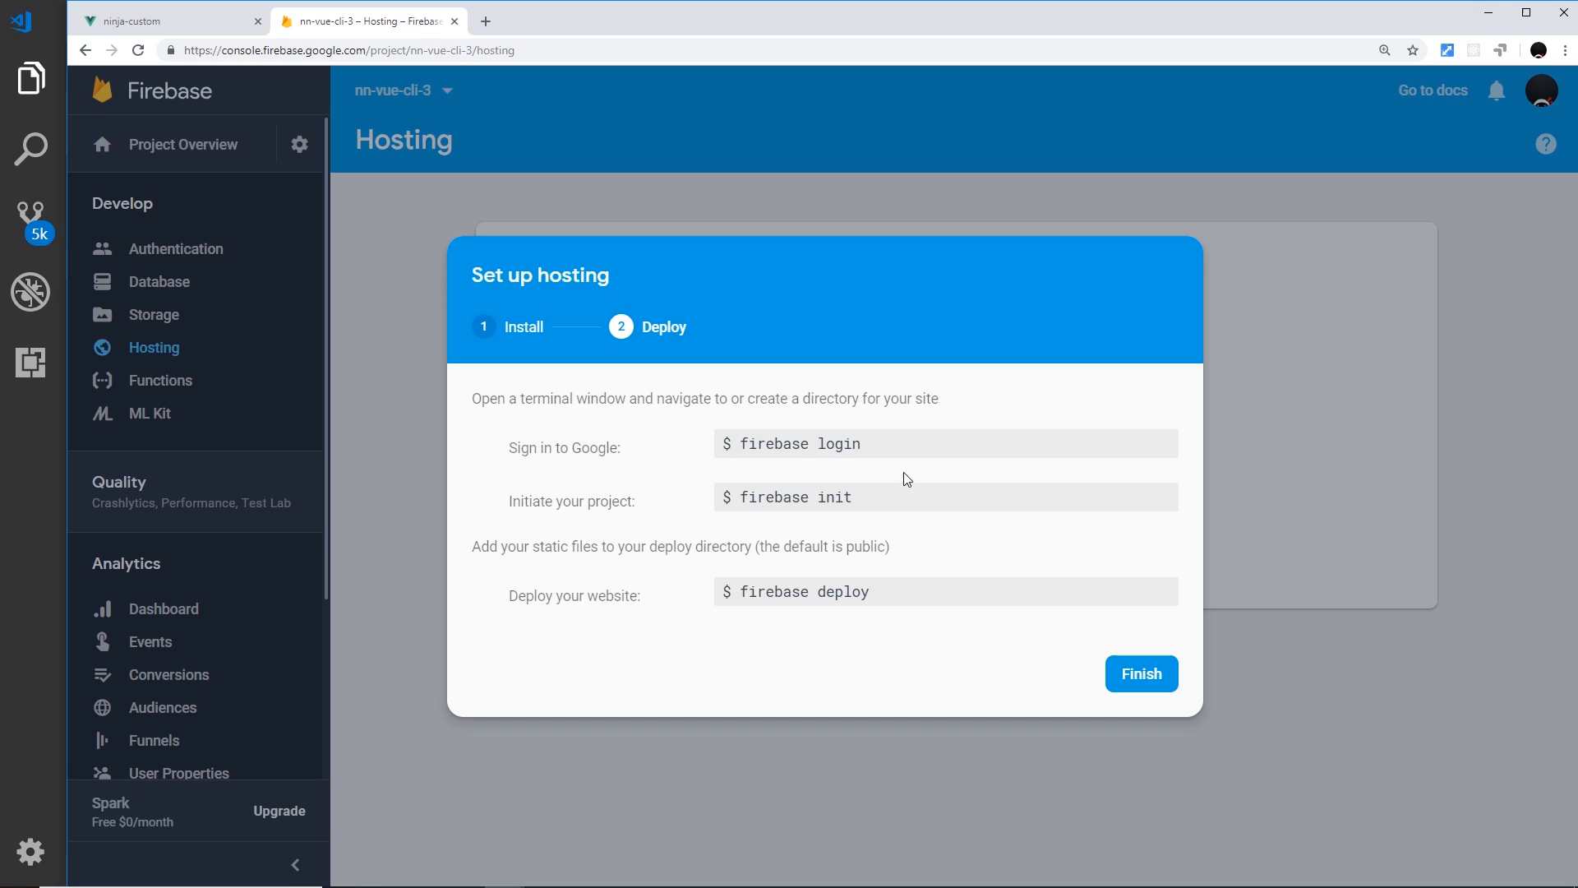
mouse_move(1450, 234)
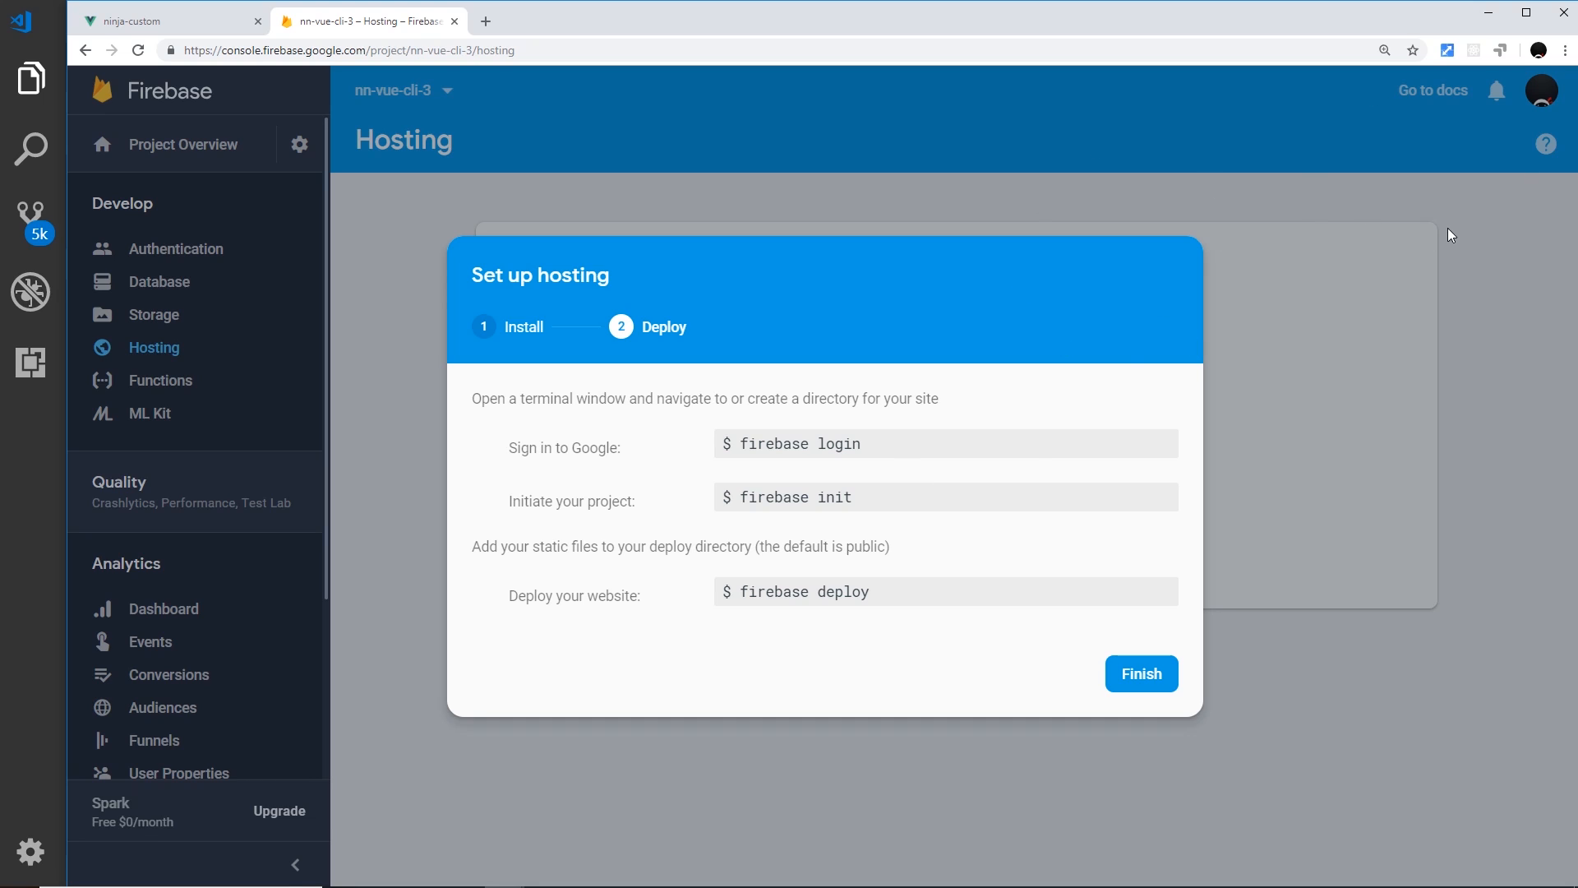
mouse_move(1514, 109)
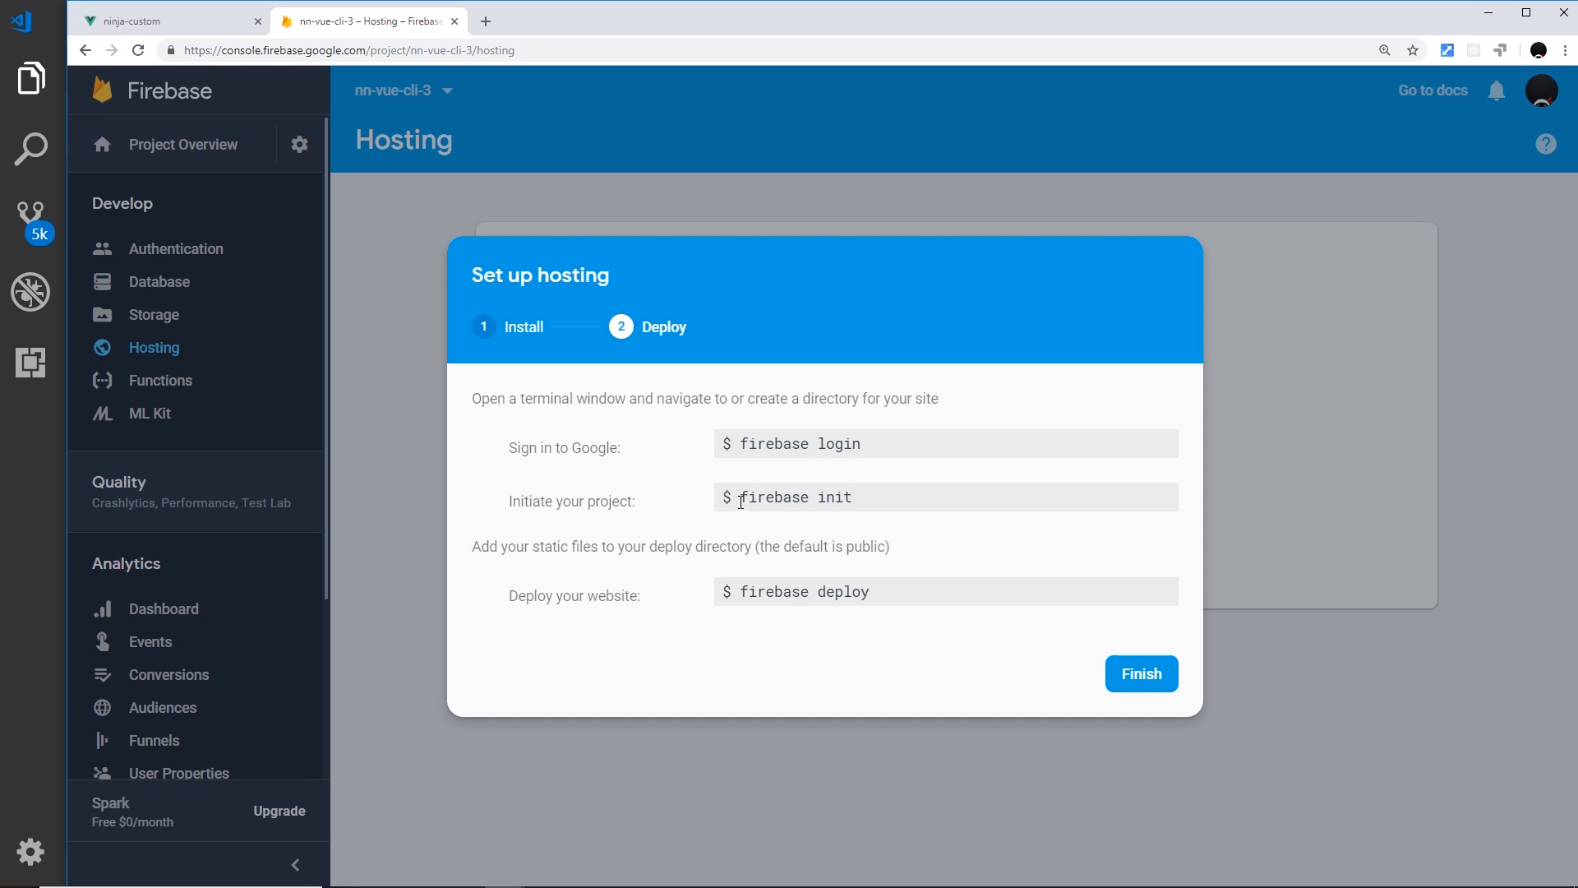
mouse_move(855, 494)
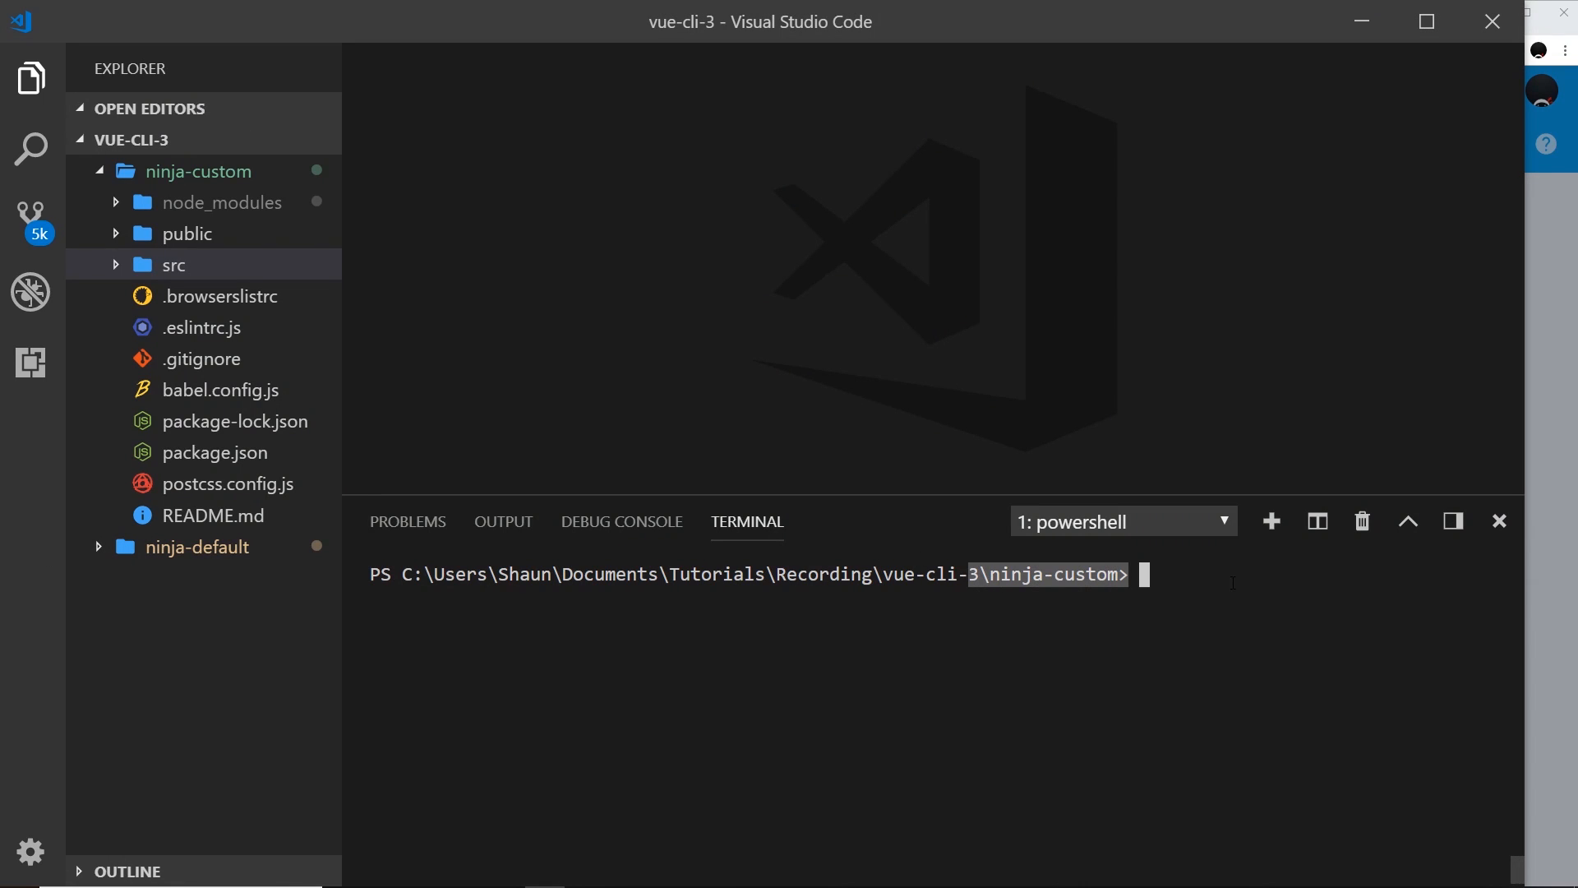
Run firebase init in ninja-custom, confirm proceeding, and choose Hosting as the feature
text(firebase init)
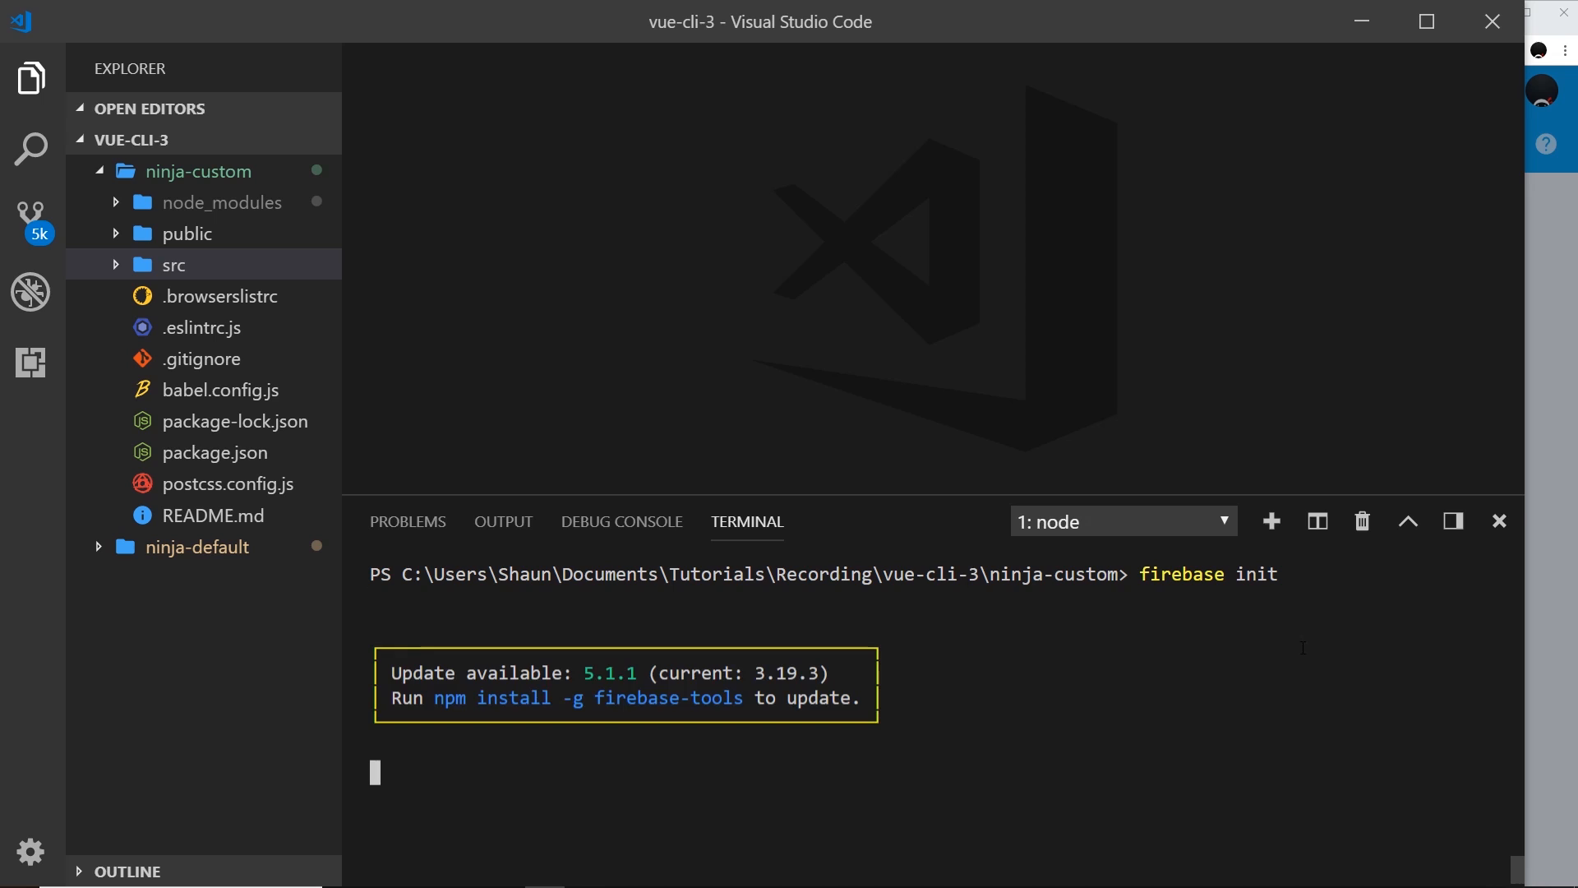
key(Enter)
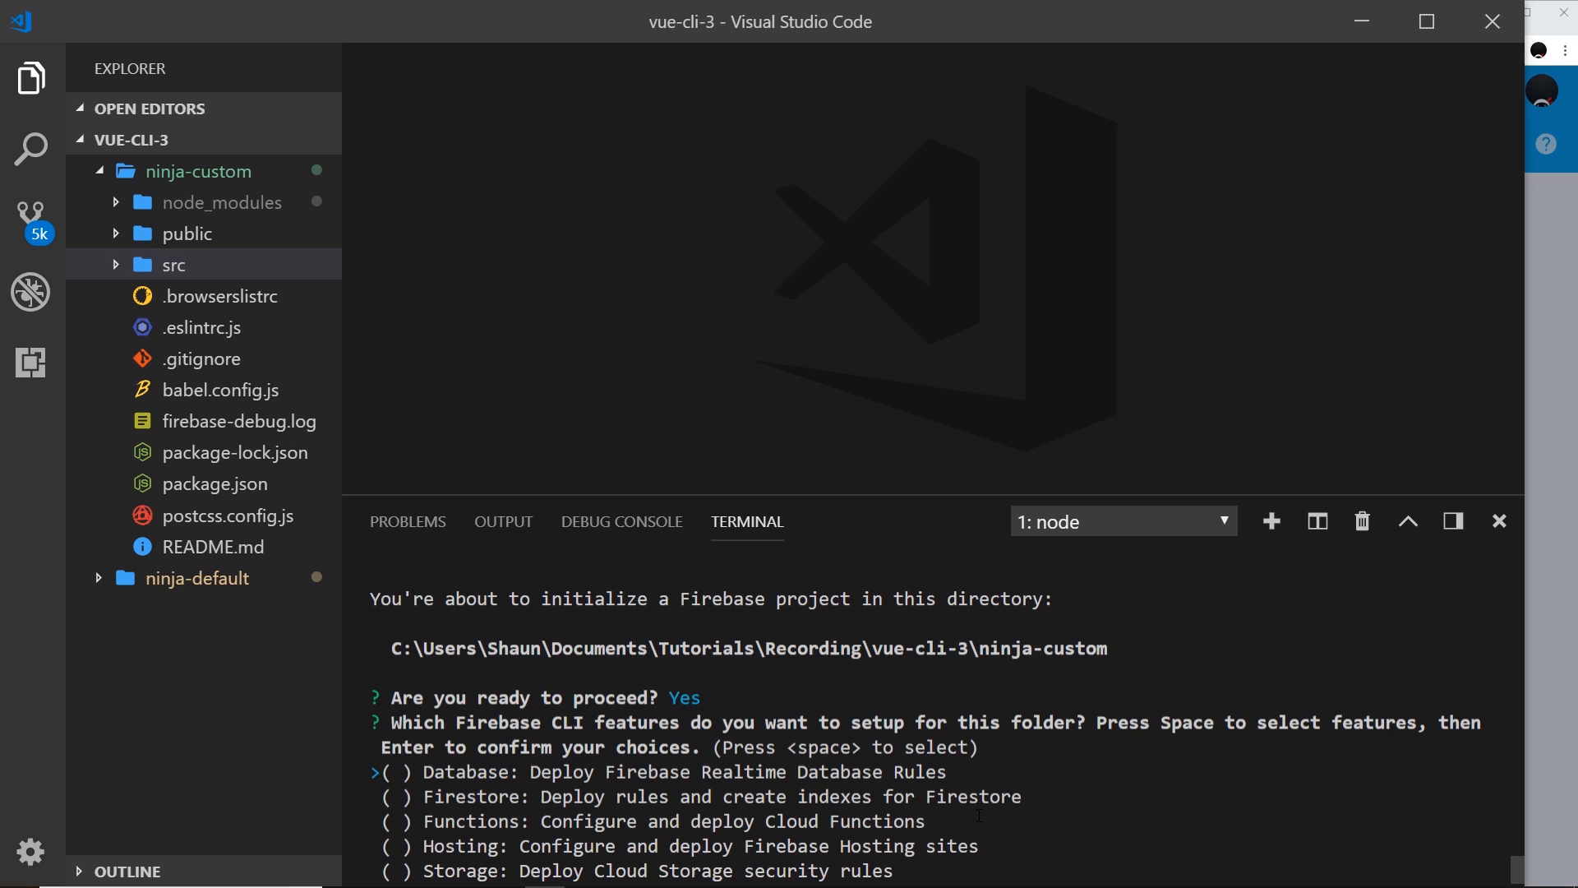
key(Down)
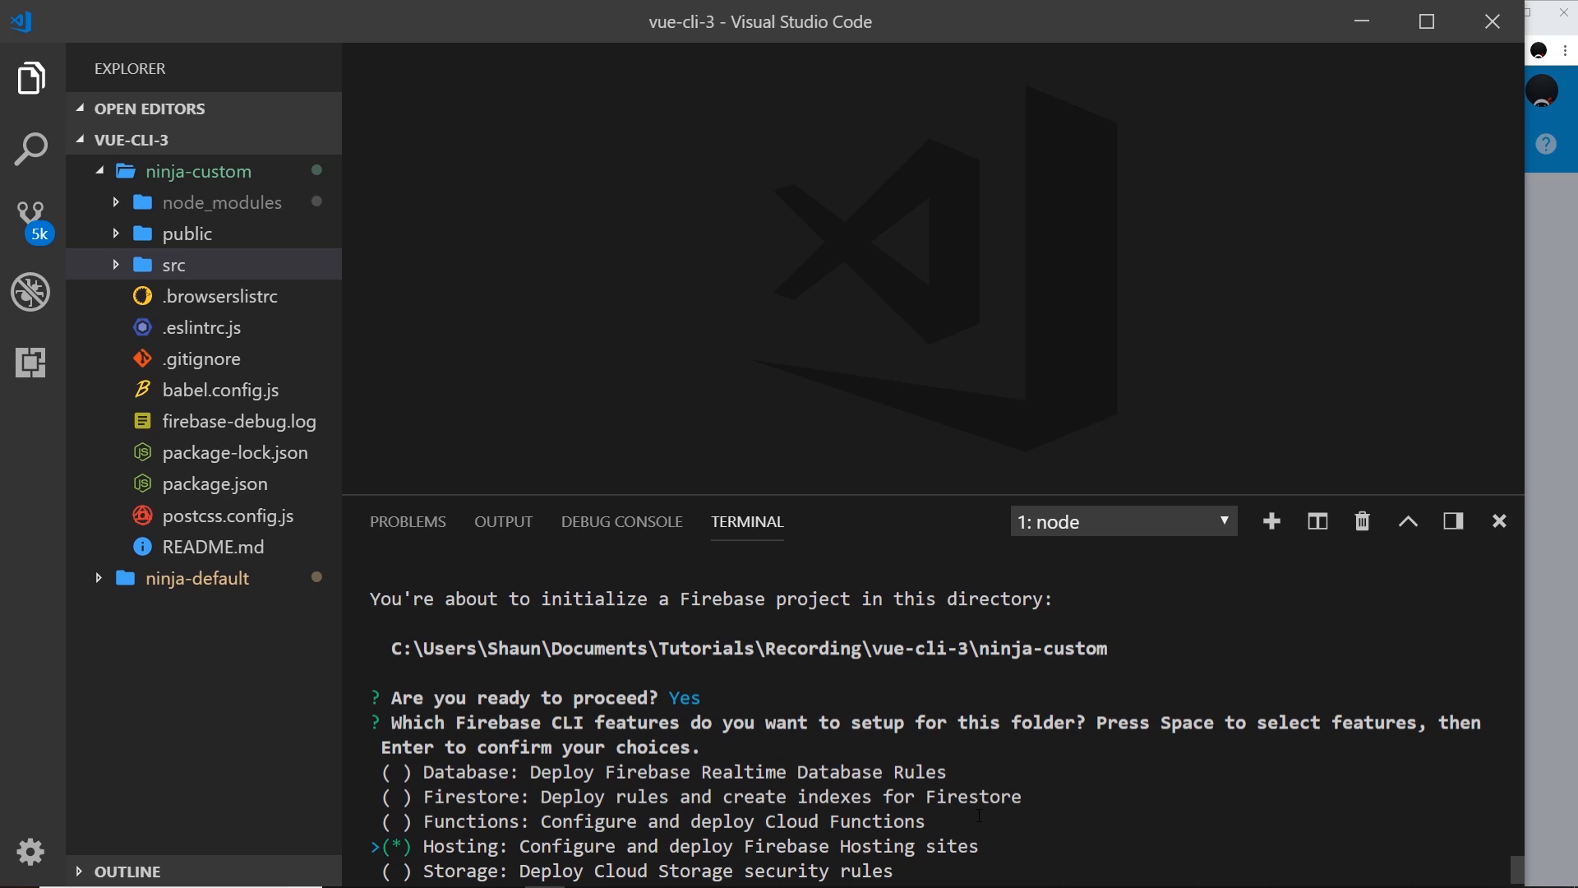
key(Enter)
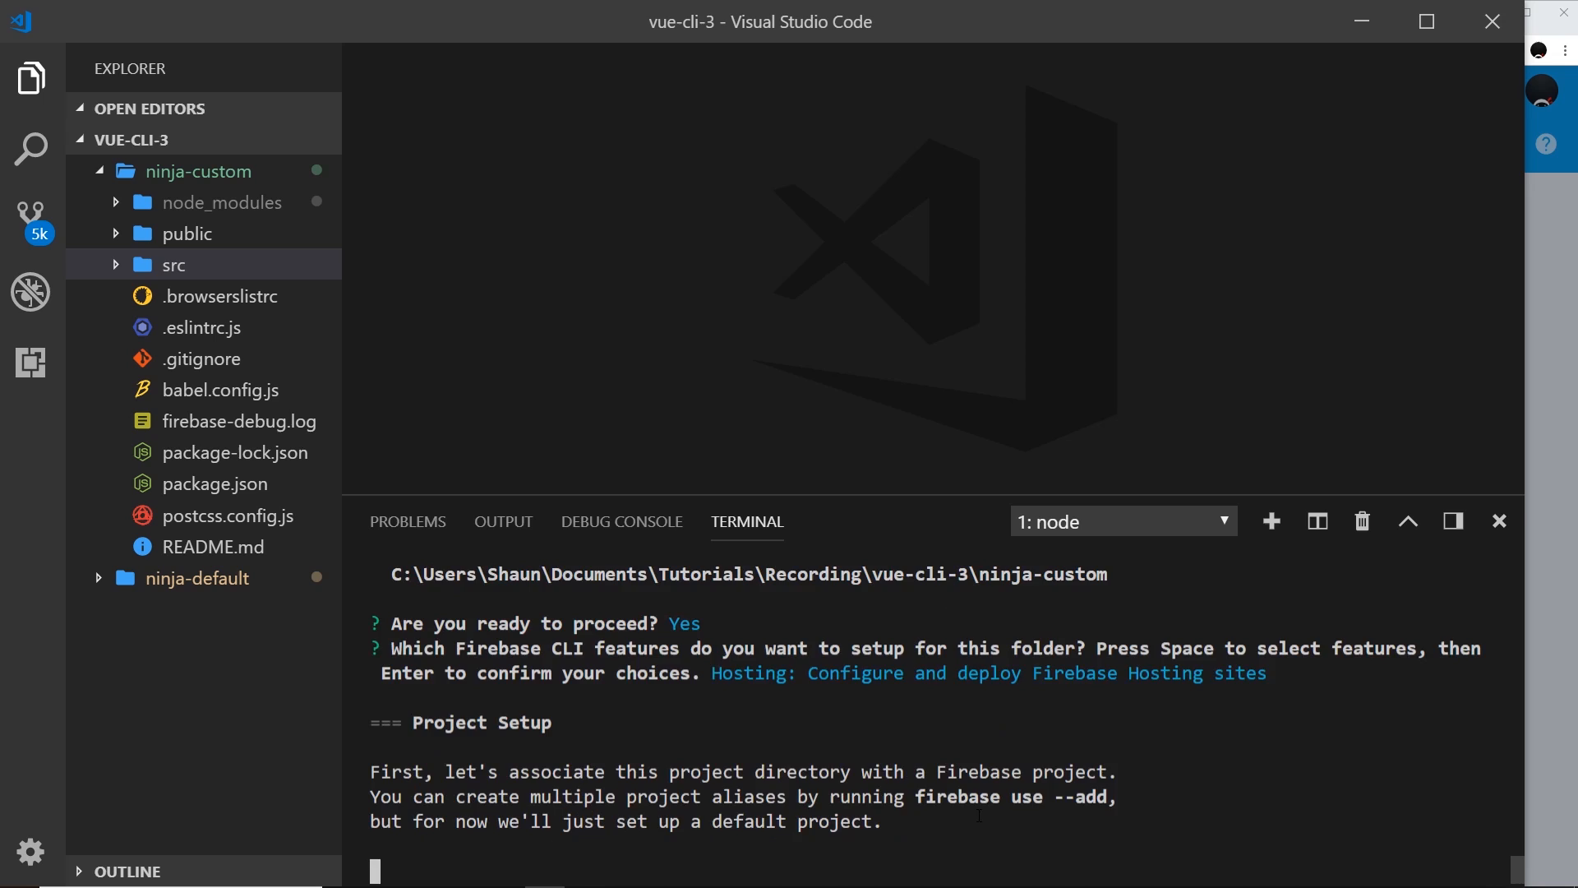
key(Enter)
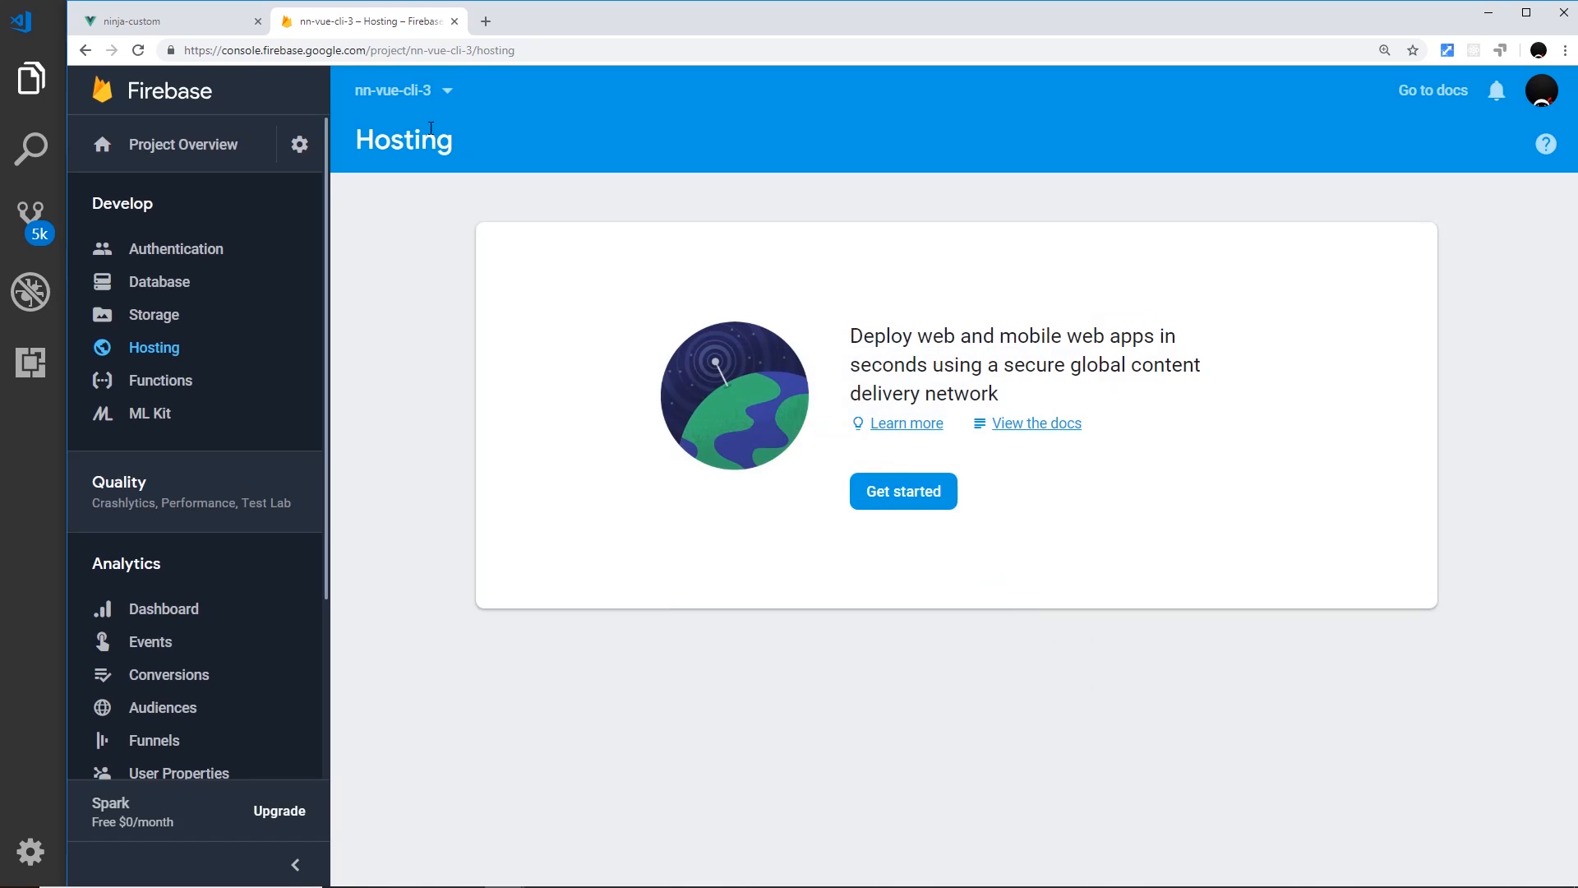
mouse_move(371, 107)
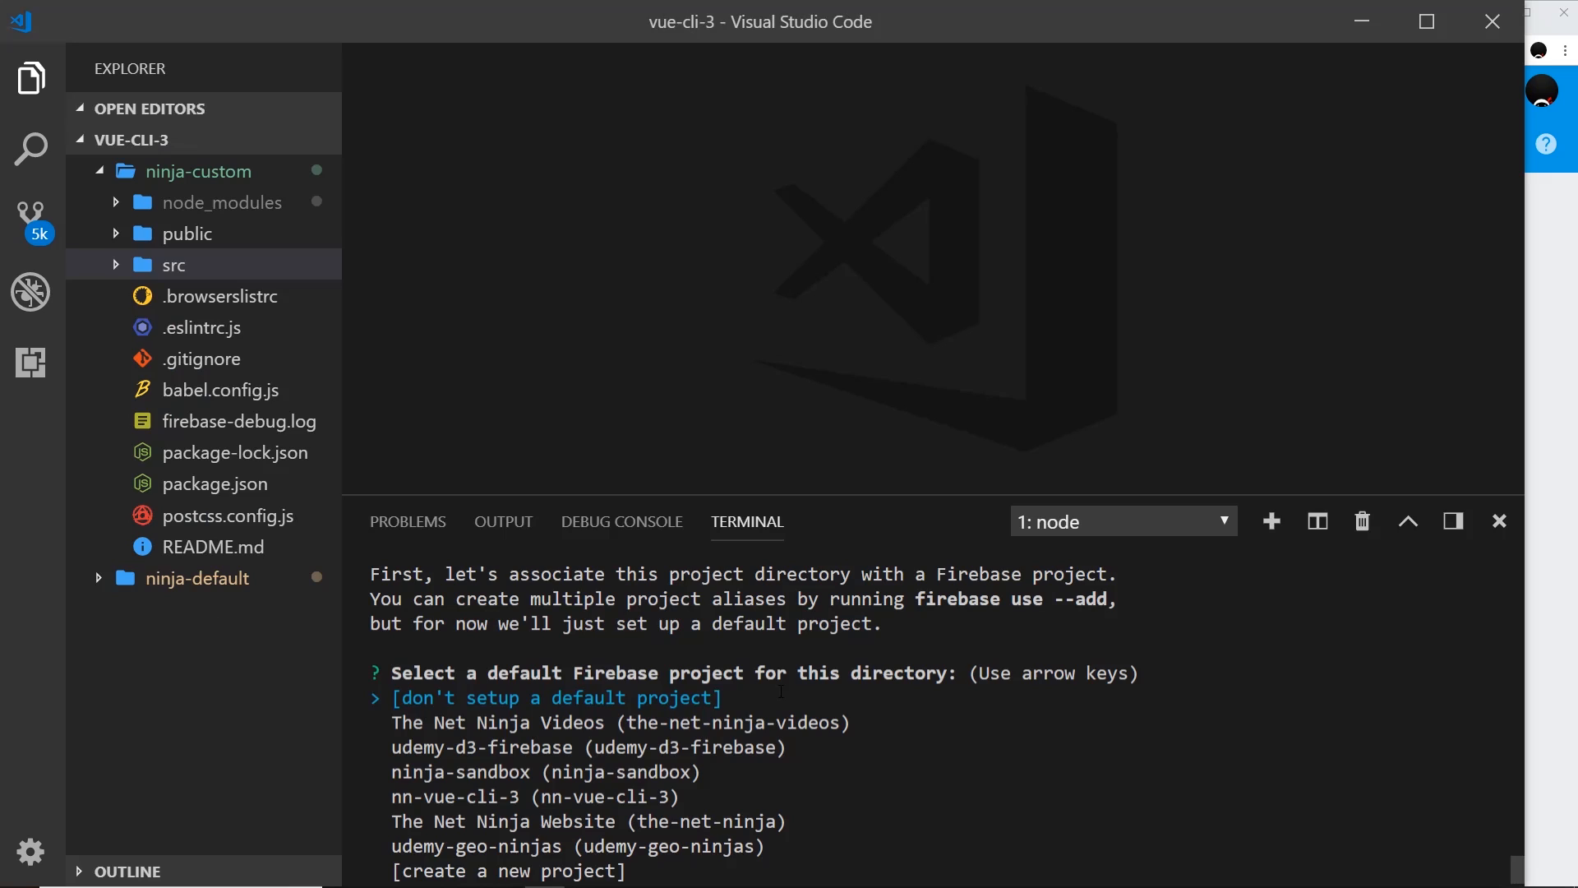
Pick nn-vue-cli-3 as default project, dist as public directory, enable single-page rewrites, open .firebaserc
key(Down)
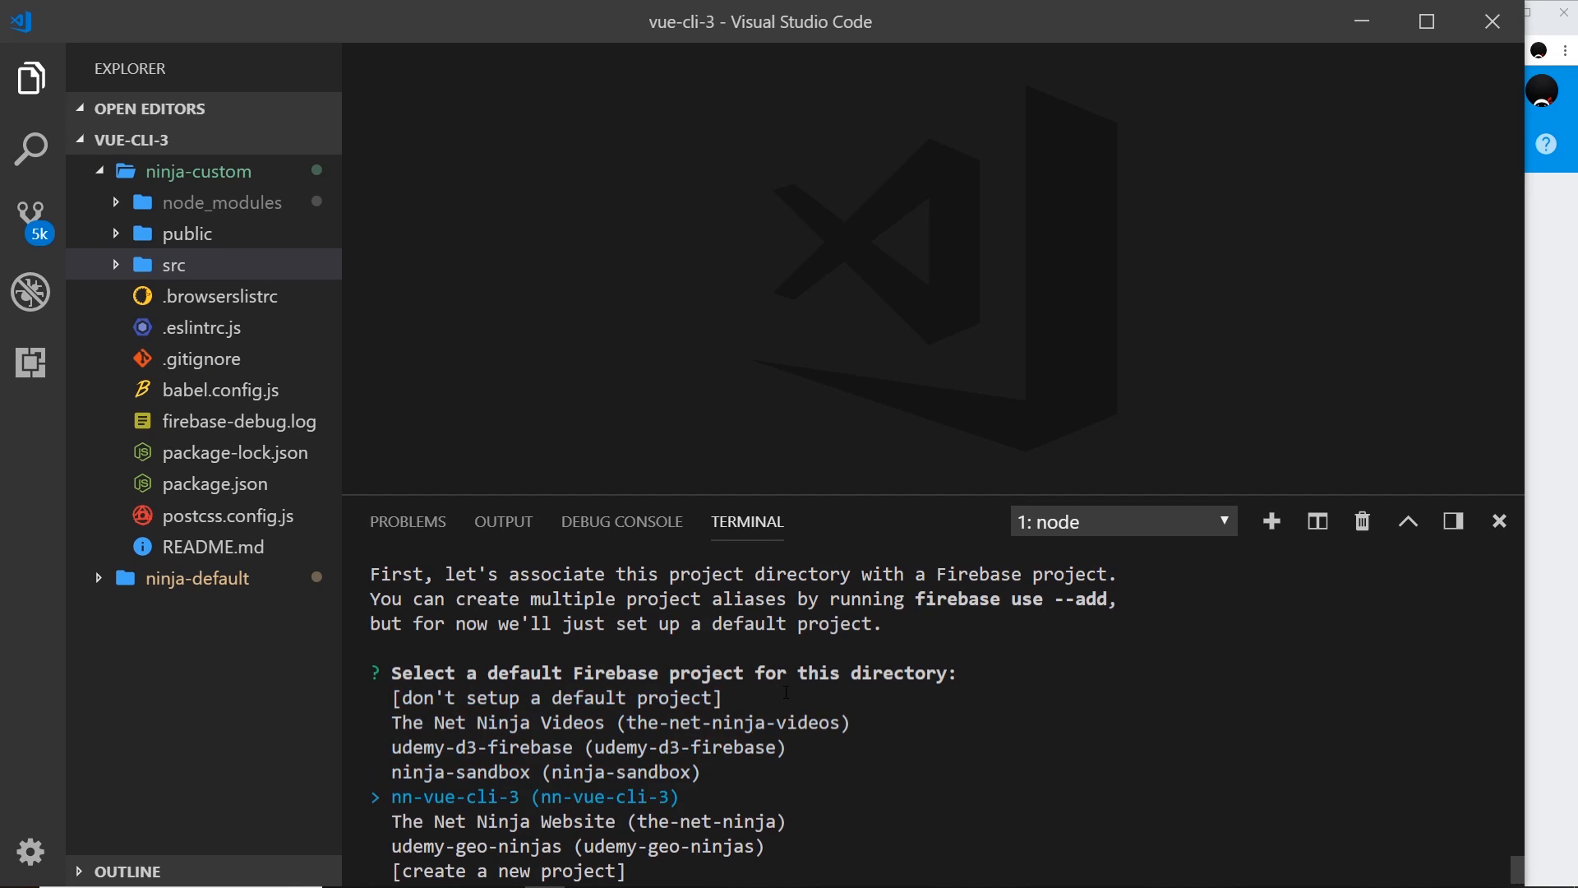
key(Enter)
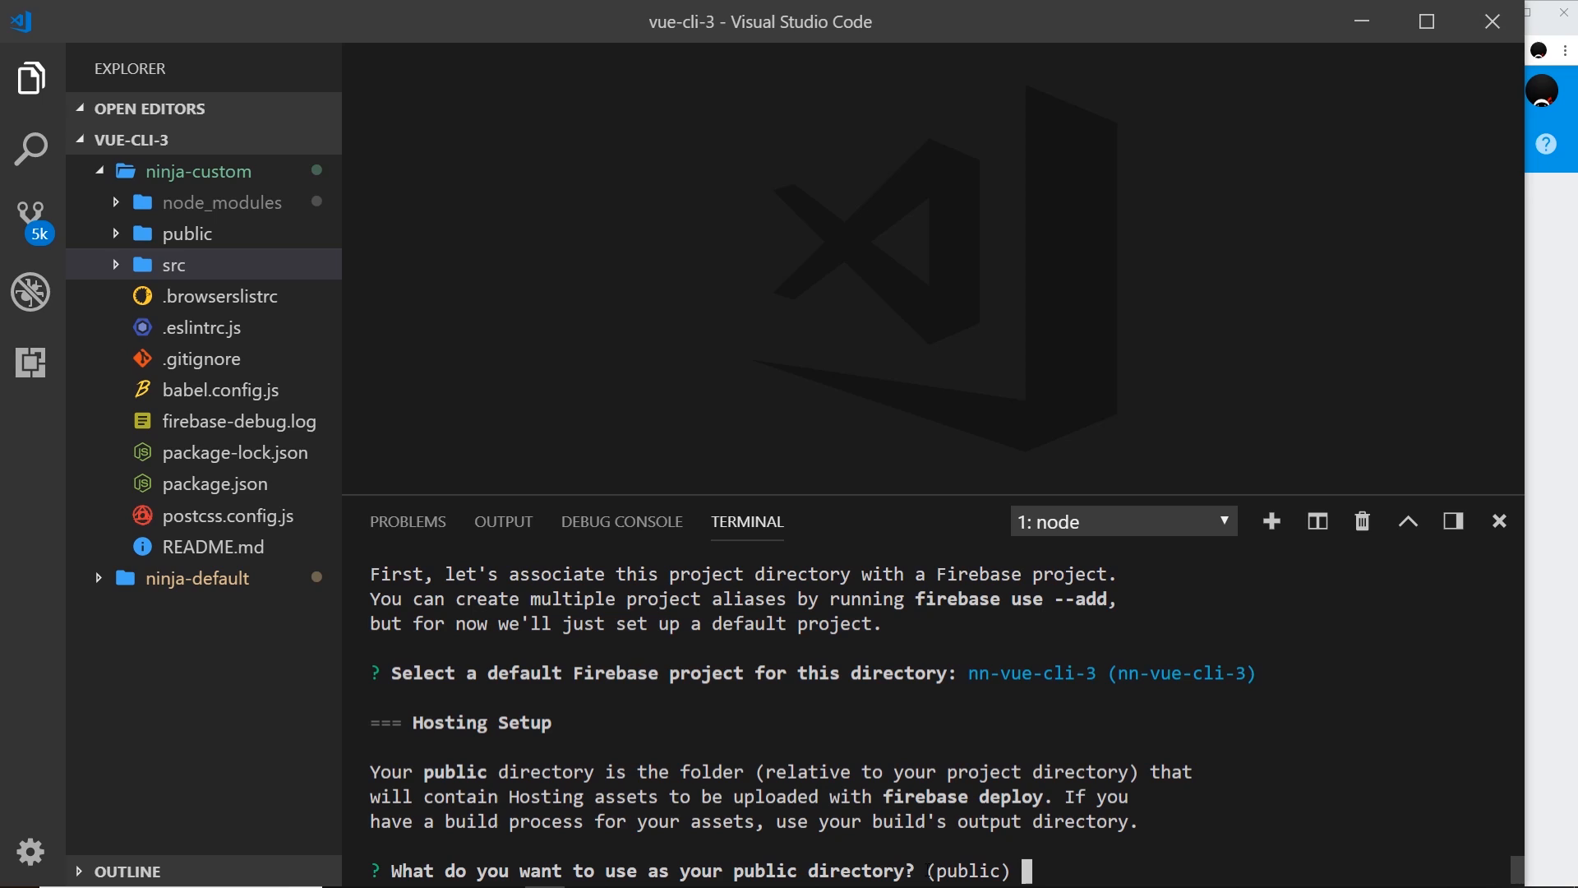
text(dist)
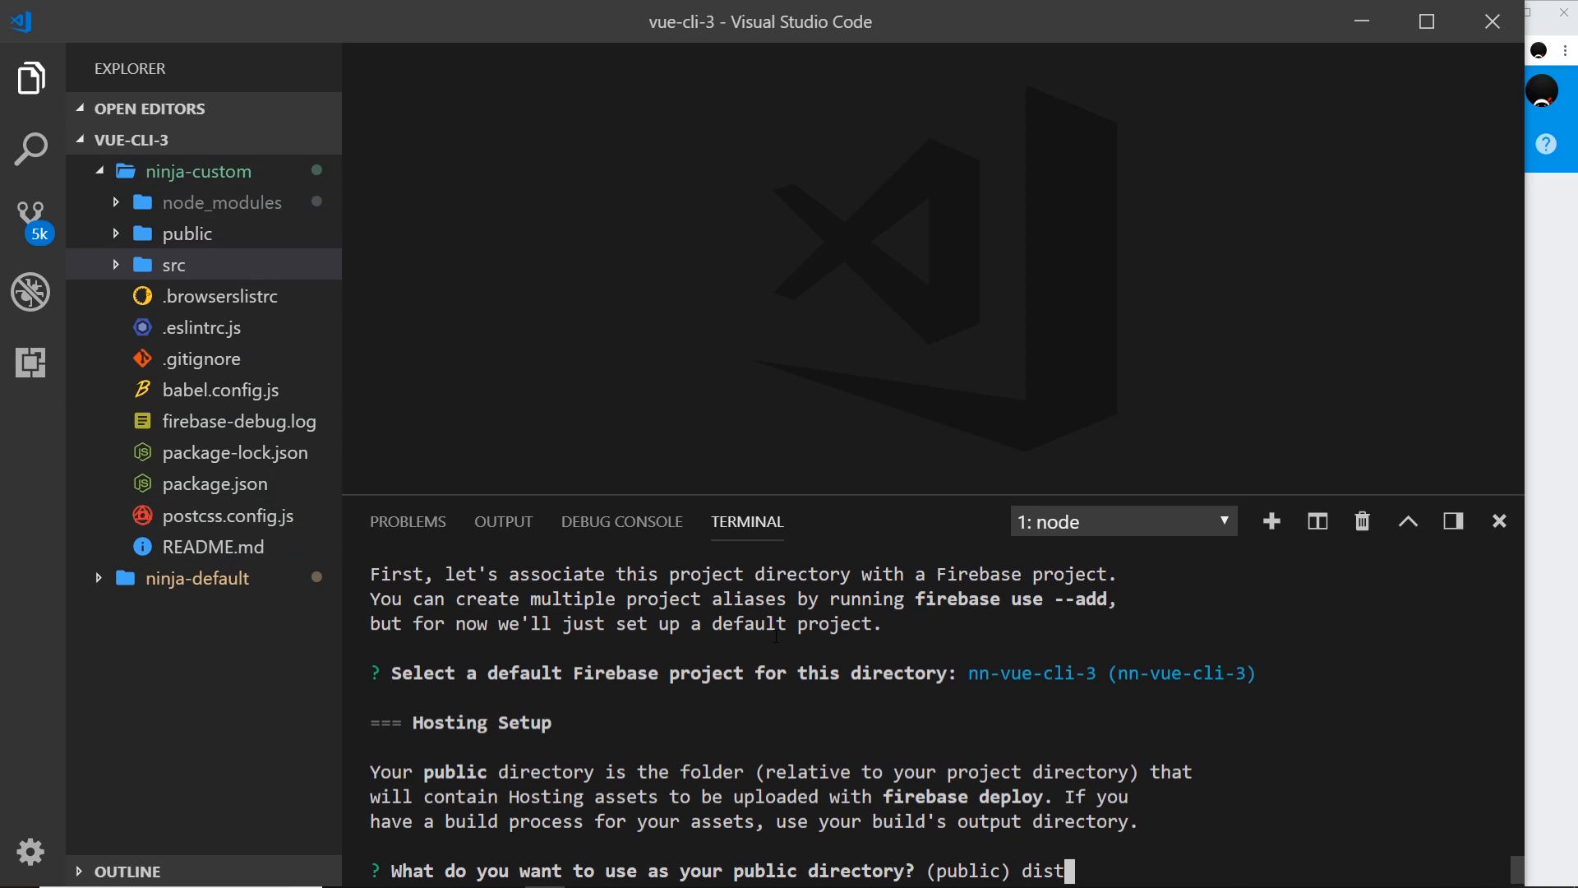
key(Enter)
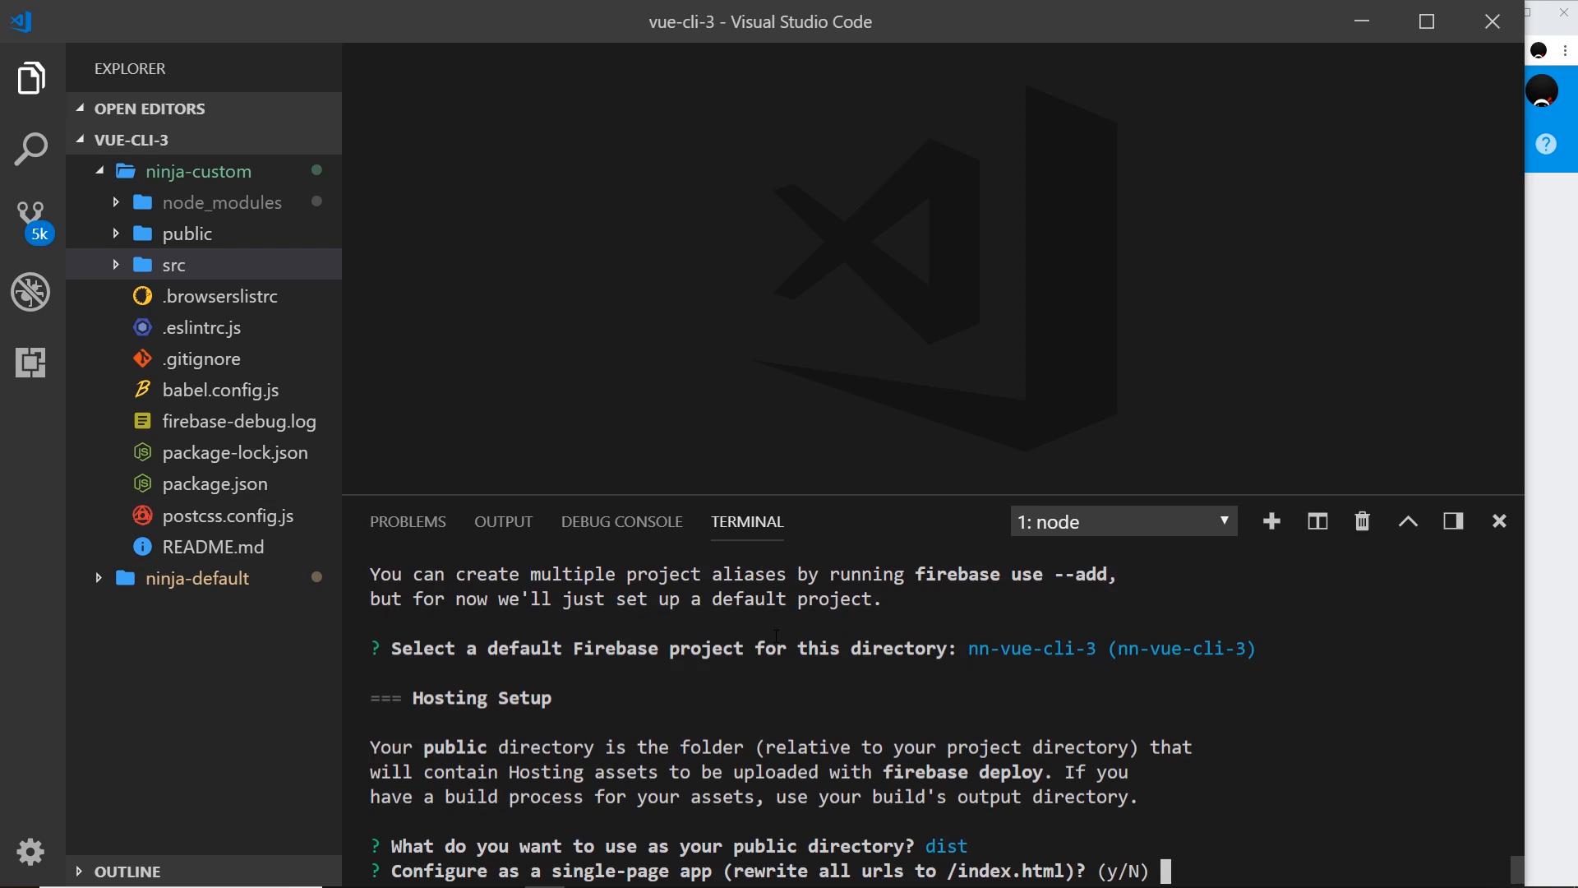
text(y)
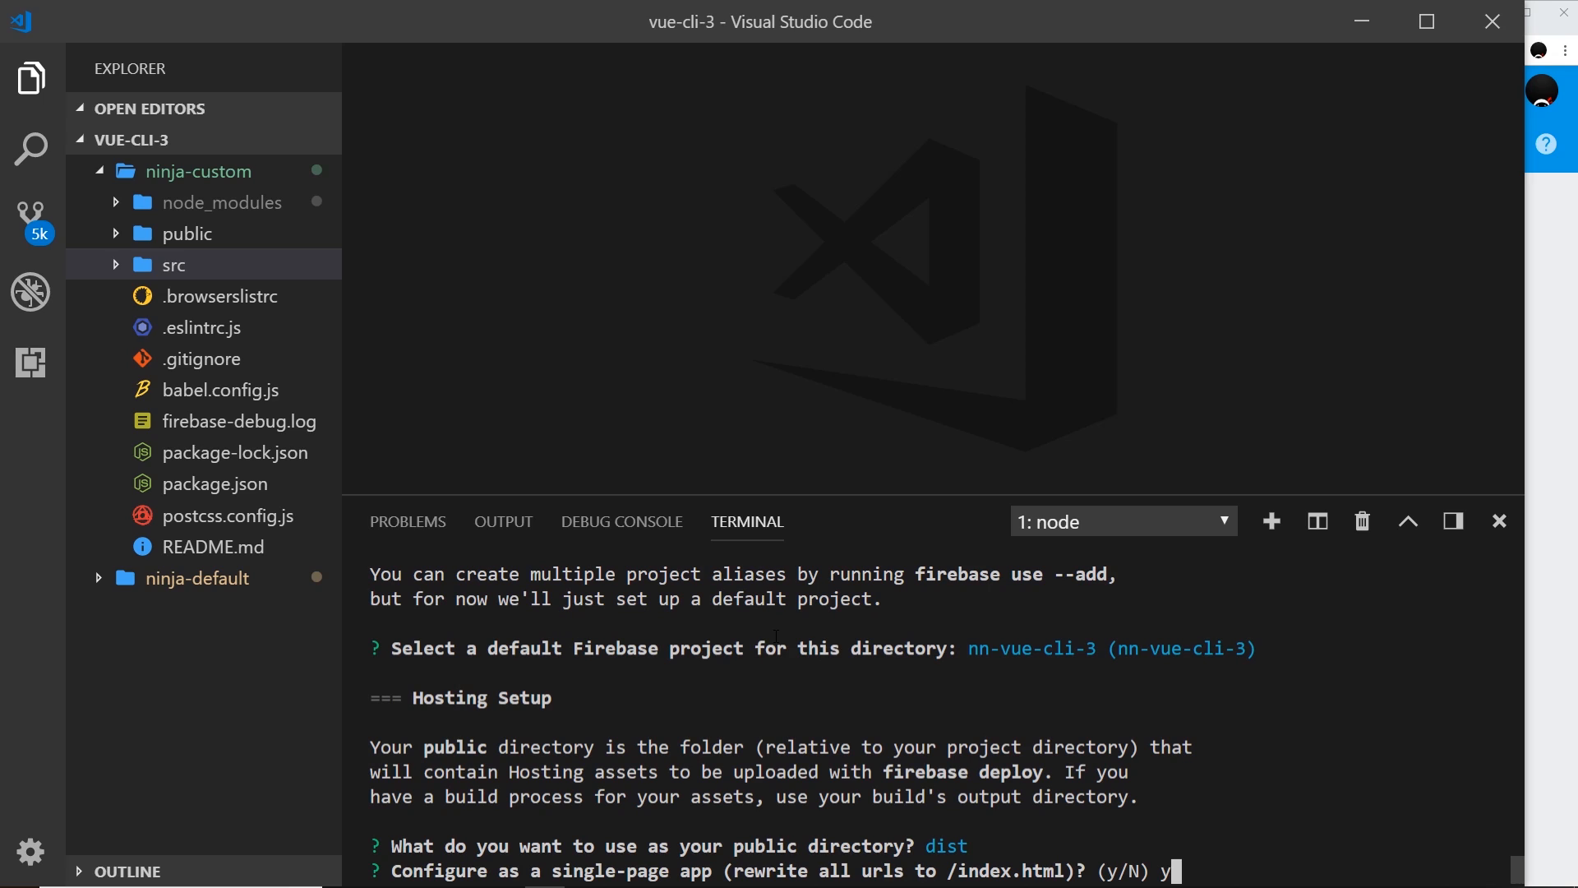
key(Enter)
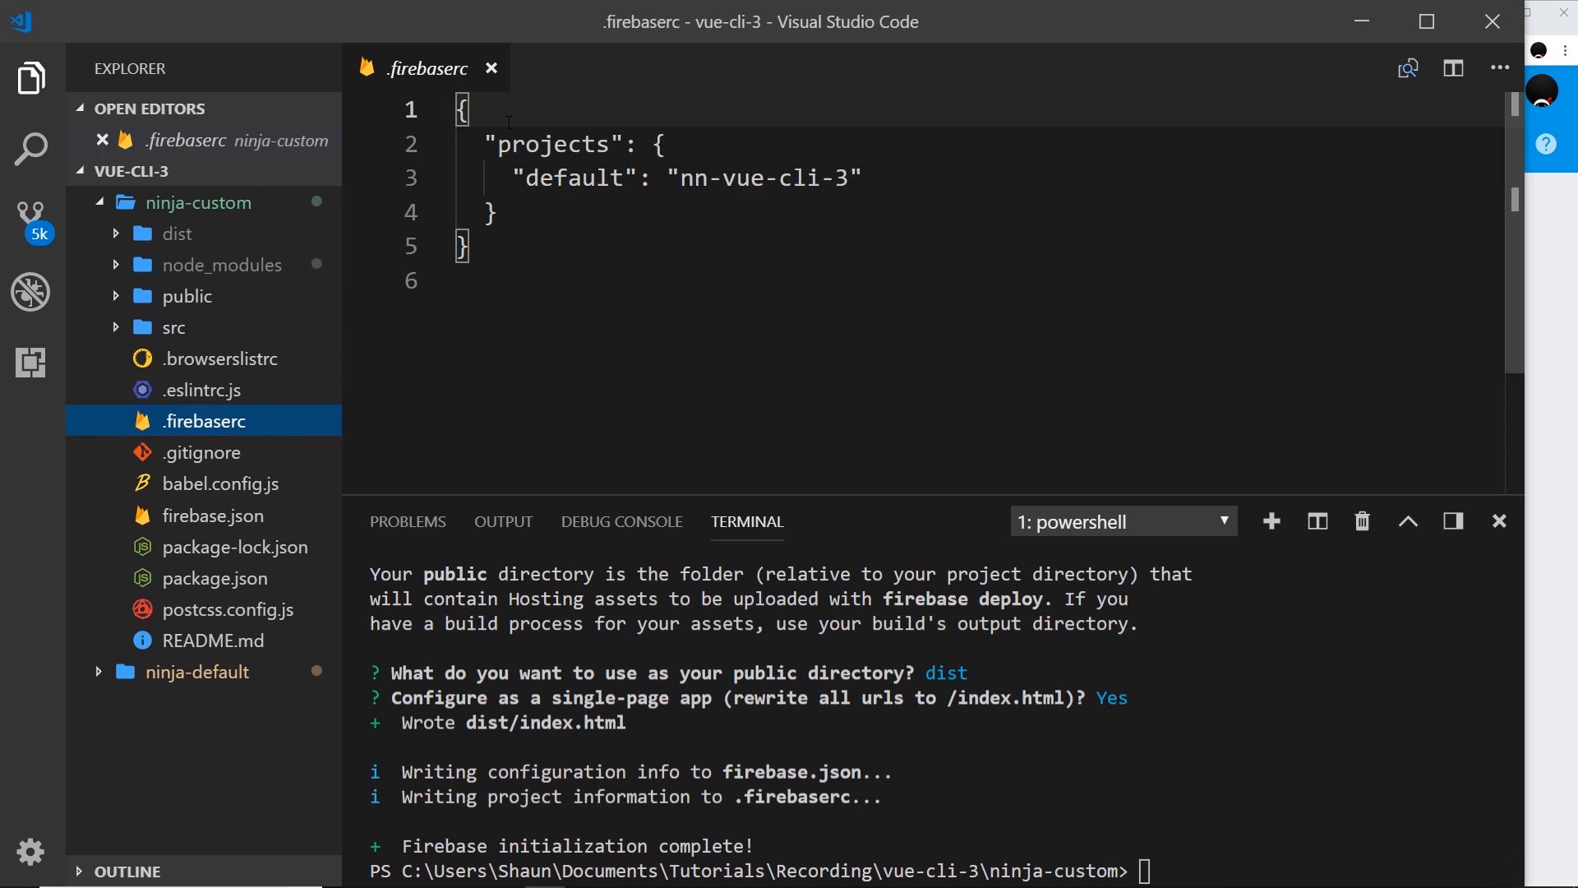
click(493, 69)
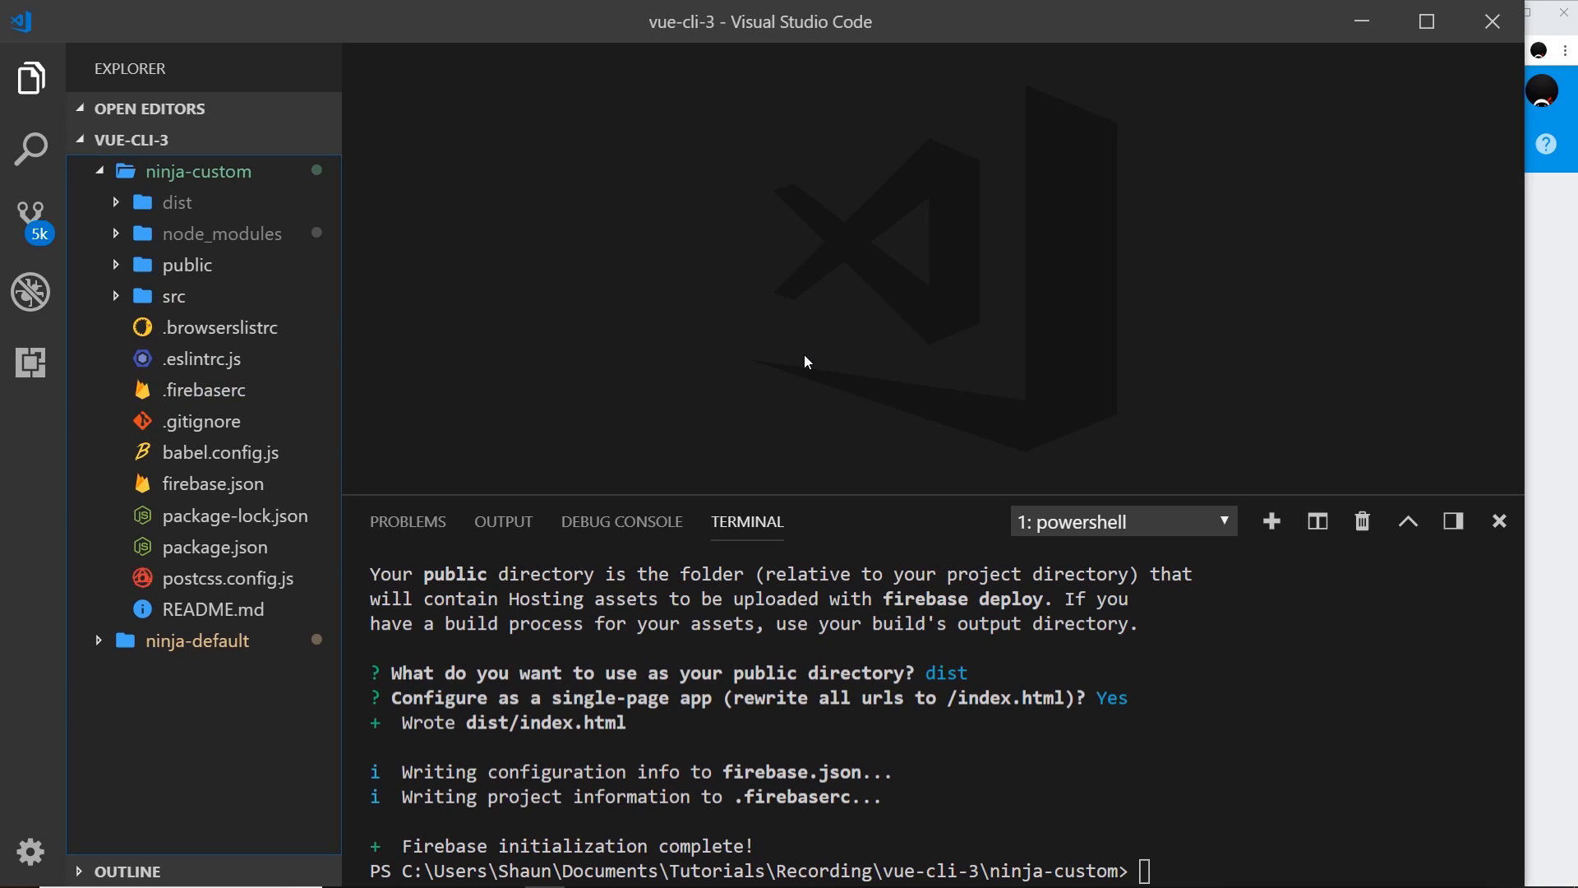
Expand dist, view the placeholder Firebase Hosting index.html, then close it
click(175, 202)
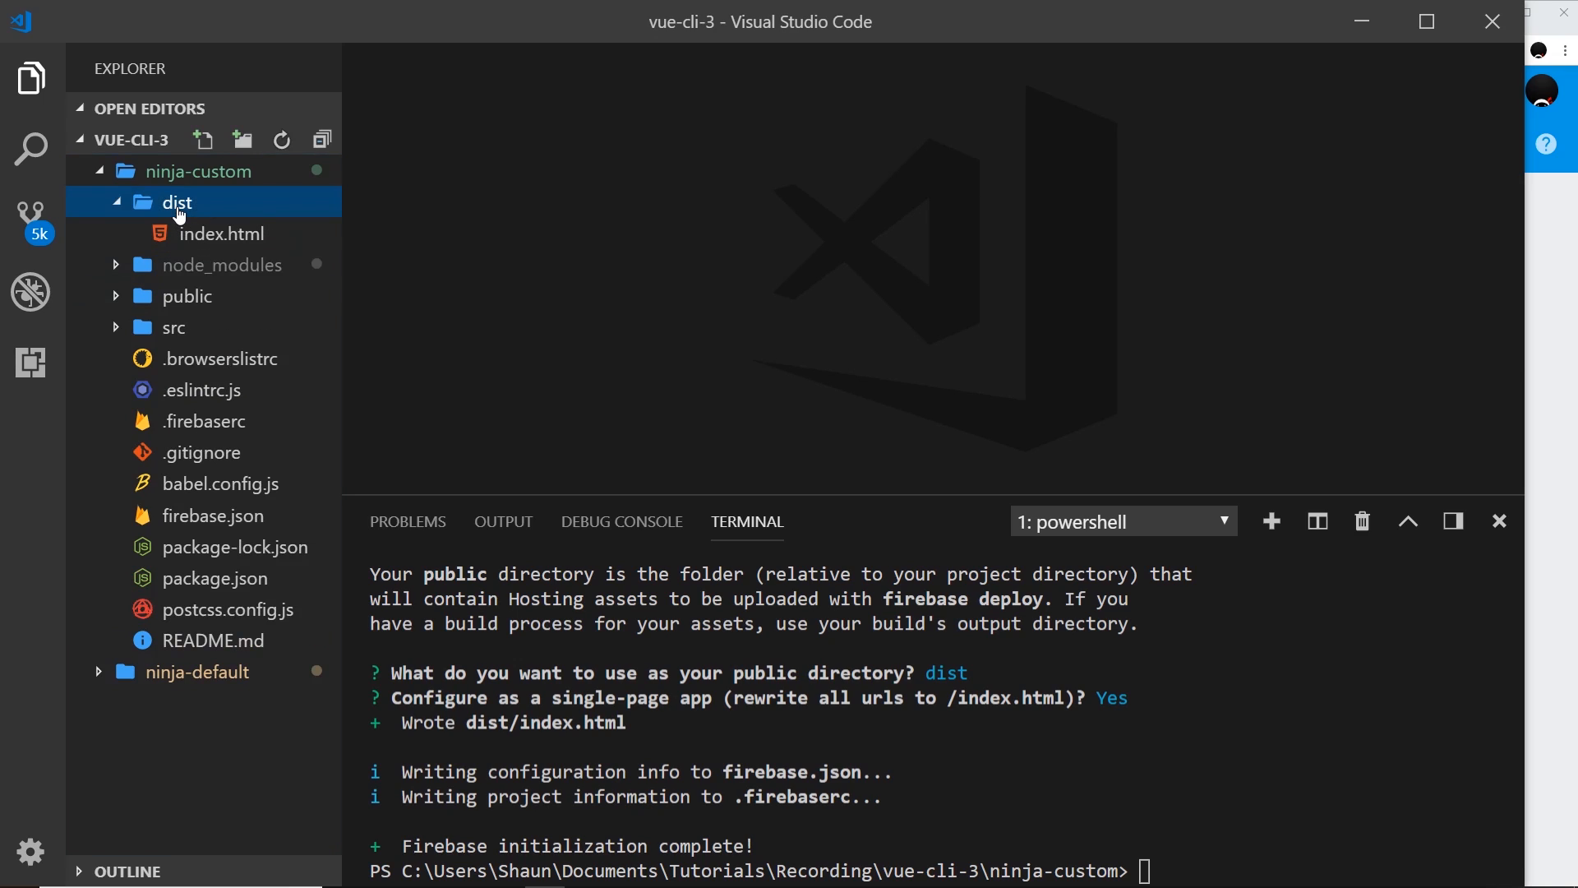
mouse_move(201, 222)
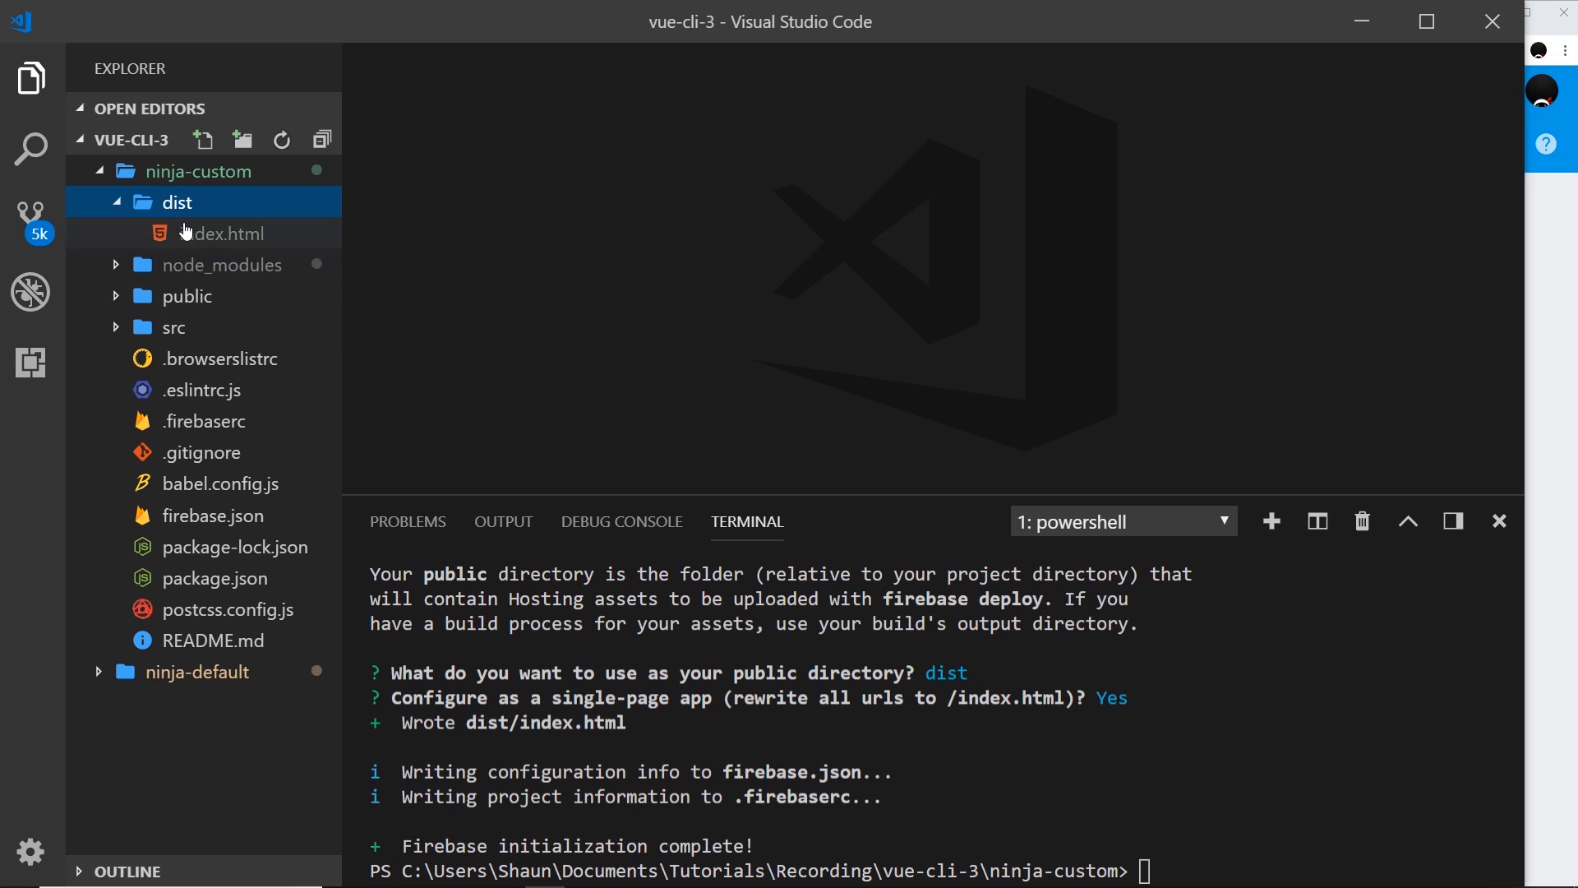
double_click(222, 234)
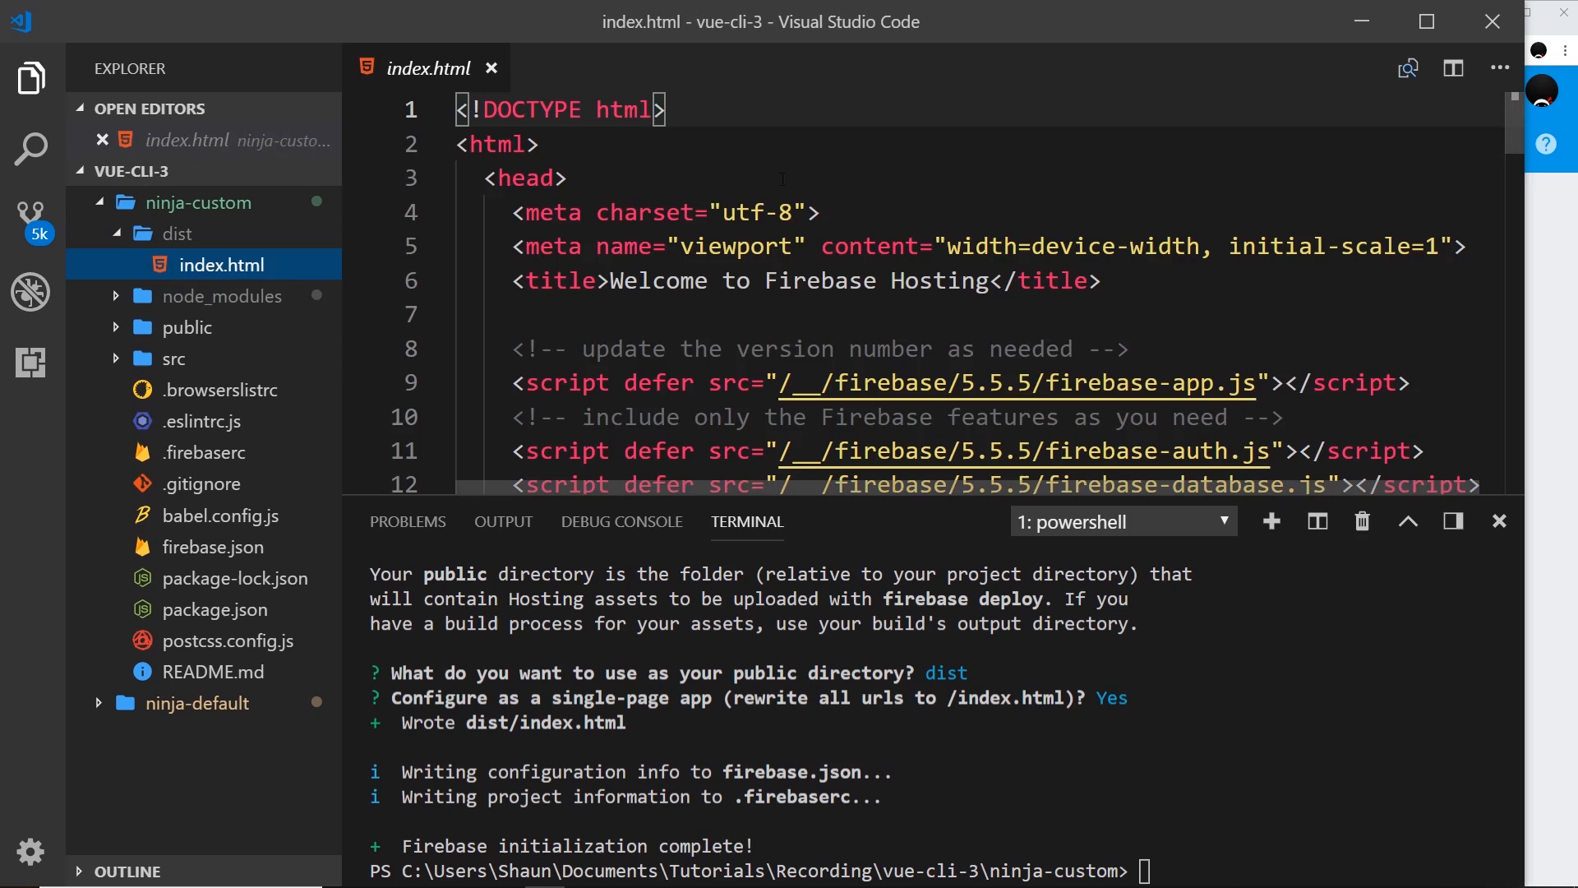
click(489, 68)
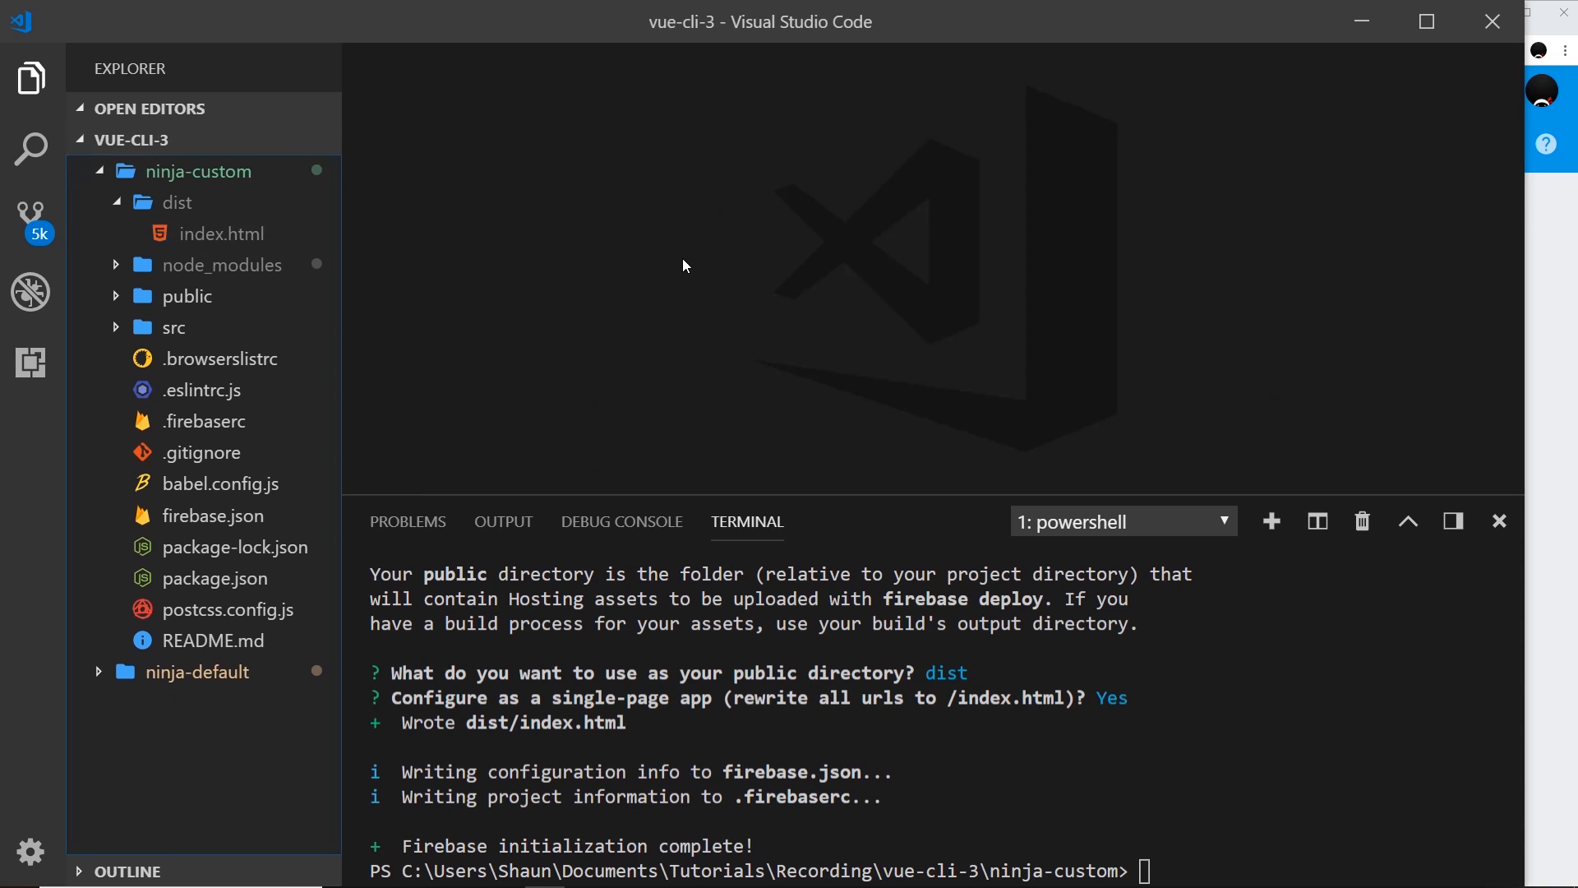
mouse_move(281, 257)
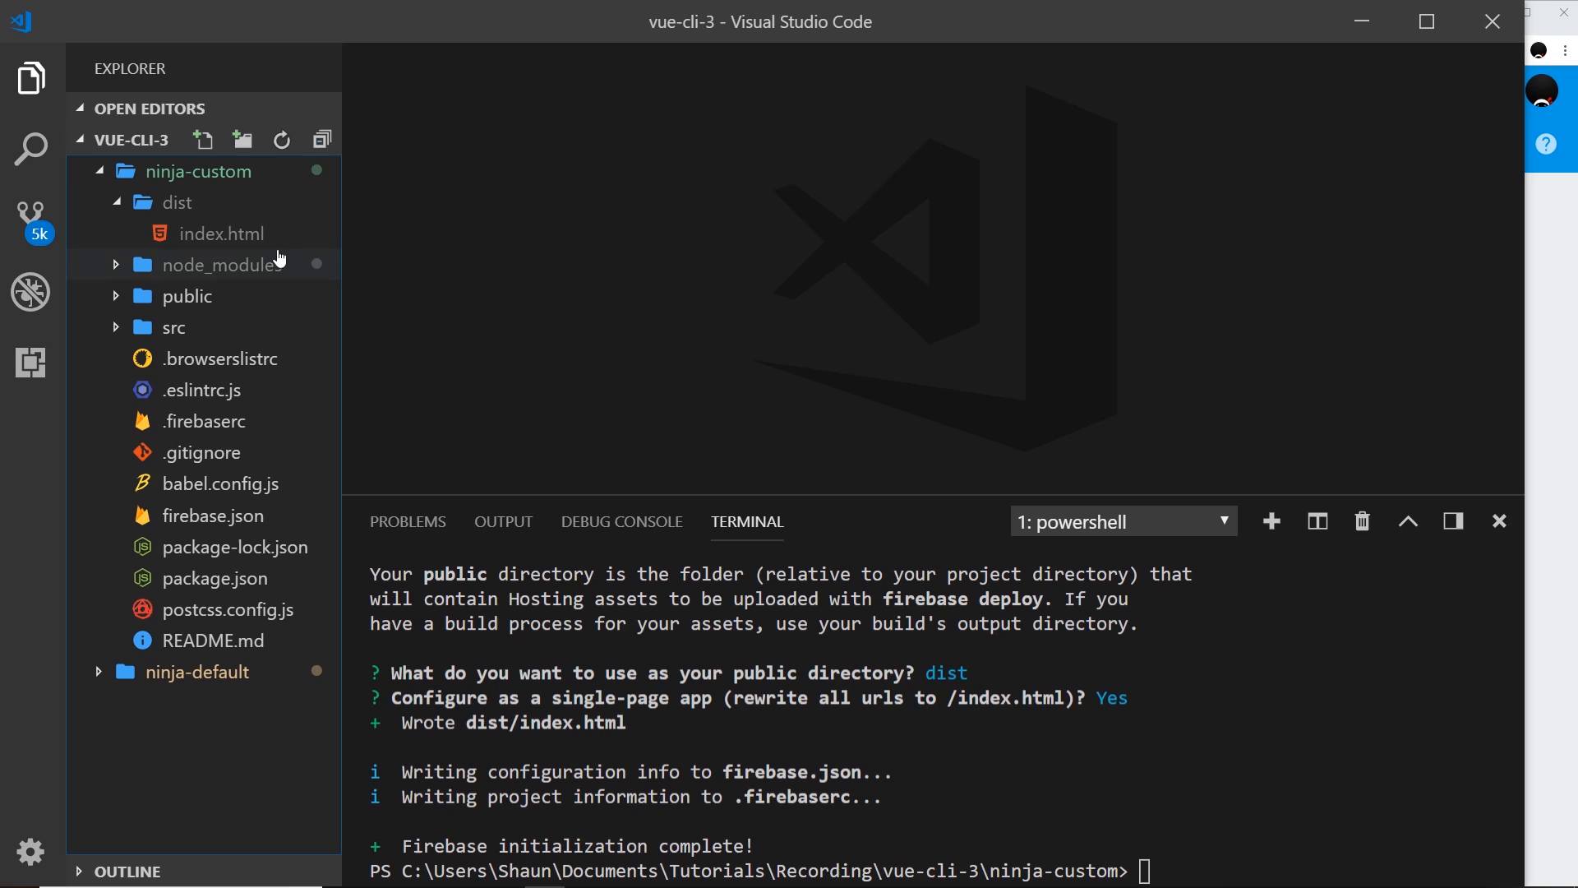
mouse_move(436, 263)
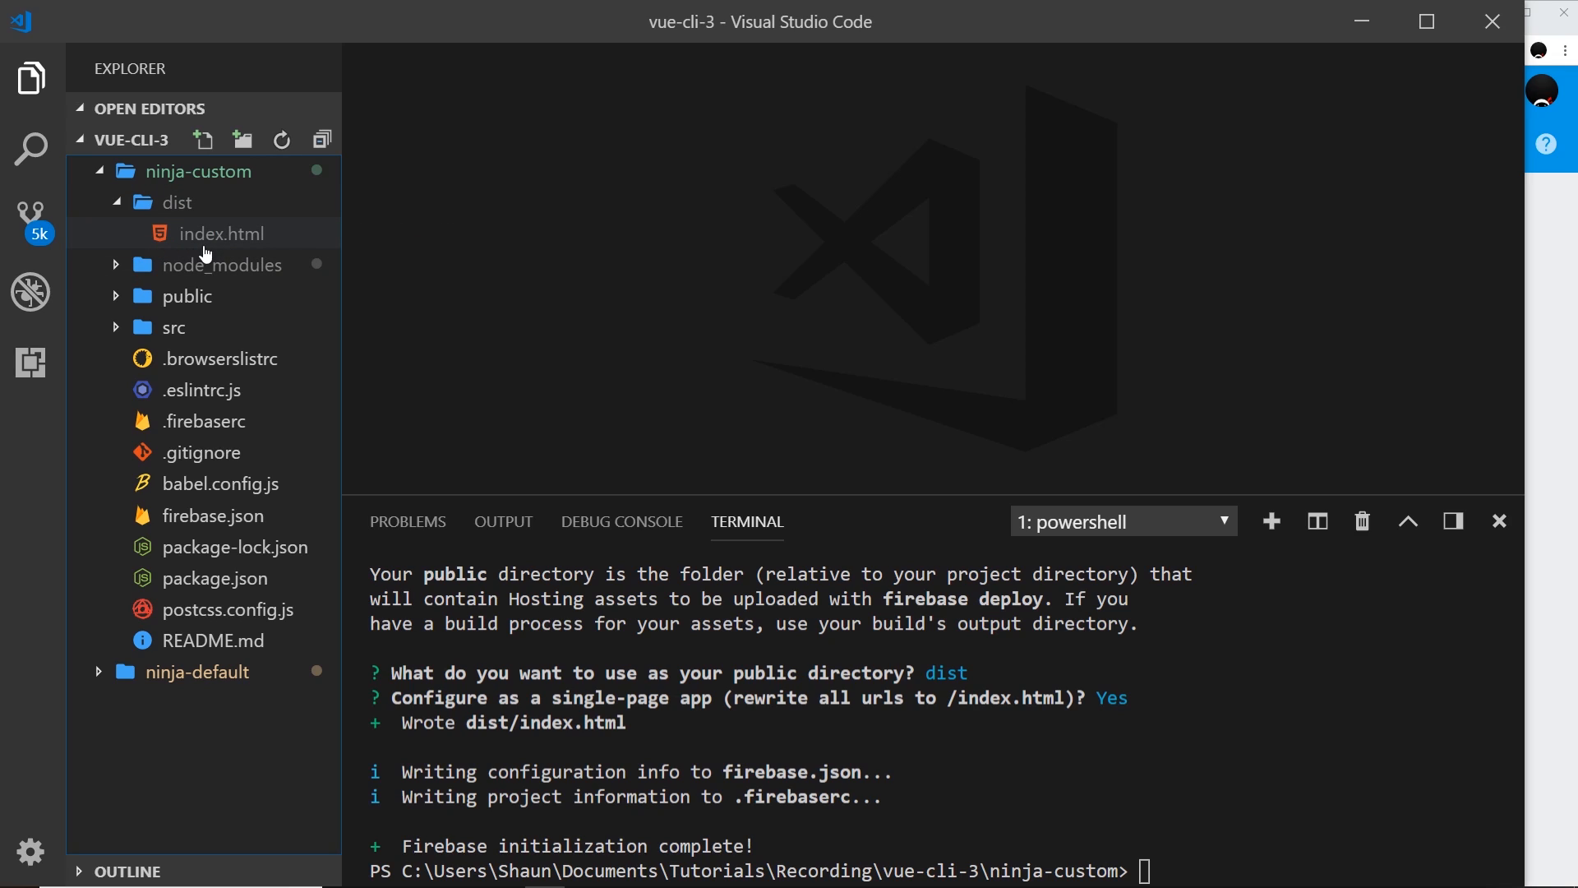
mouse_move(226, 216)
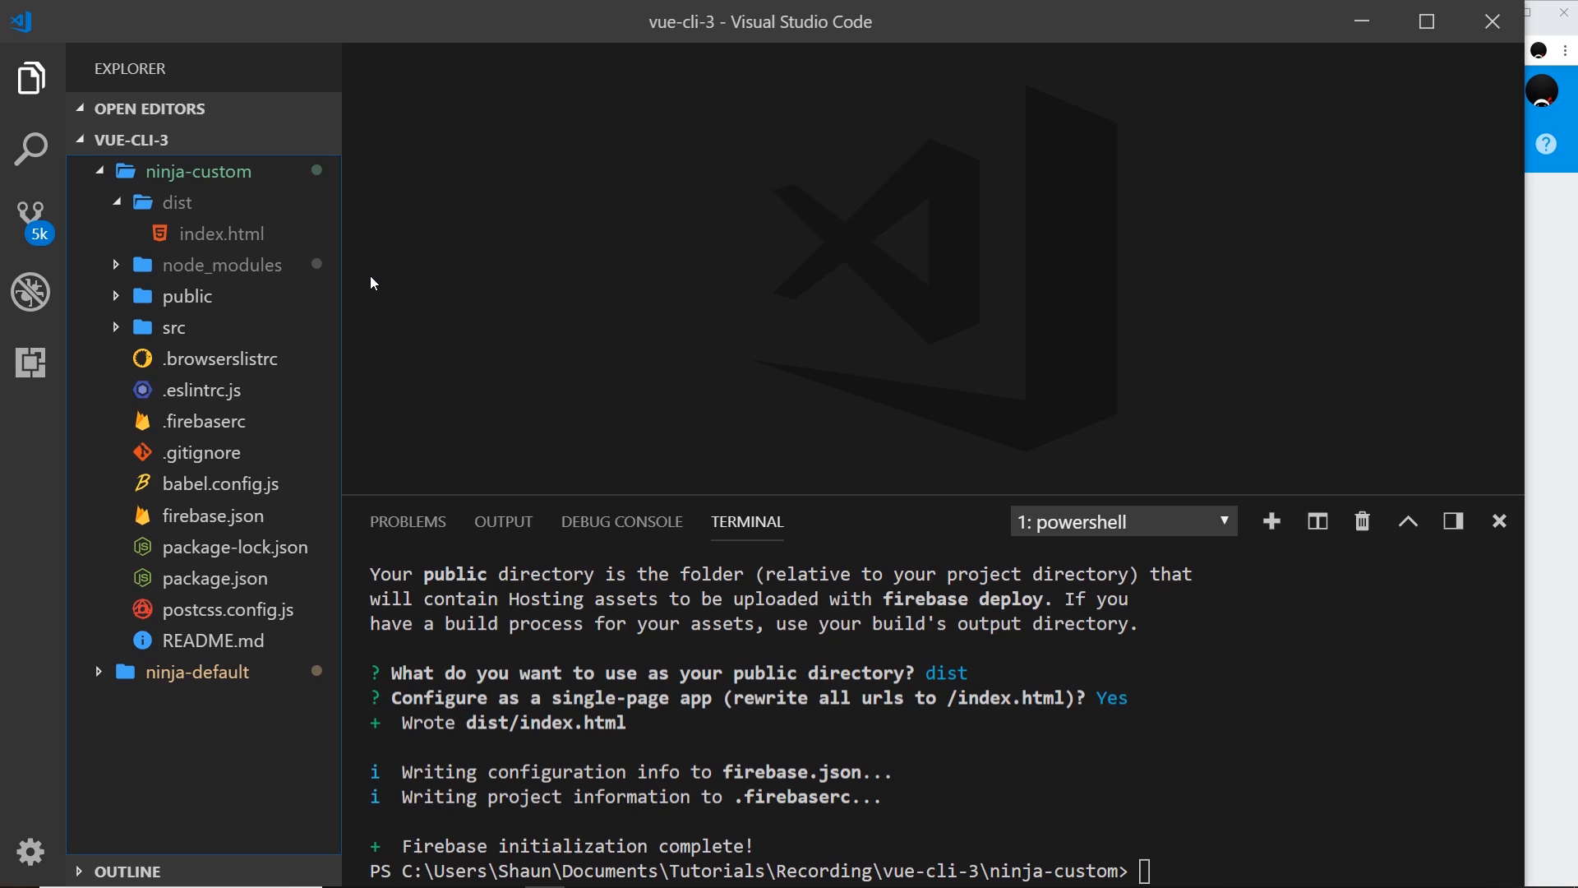
Open package.json and highlight the lint and build script names
click(177, 202)
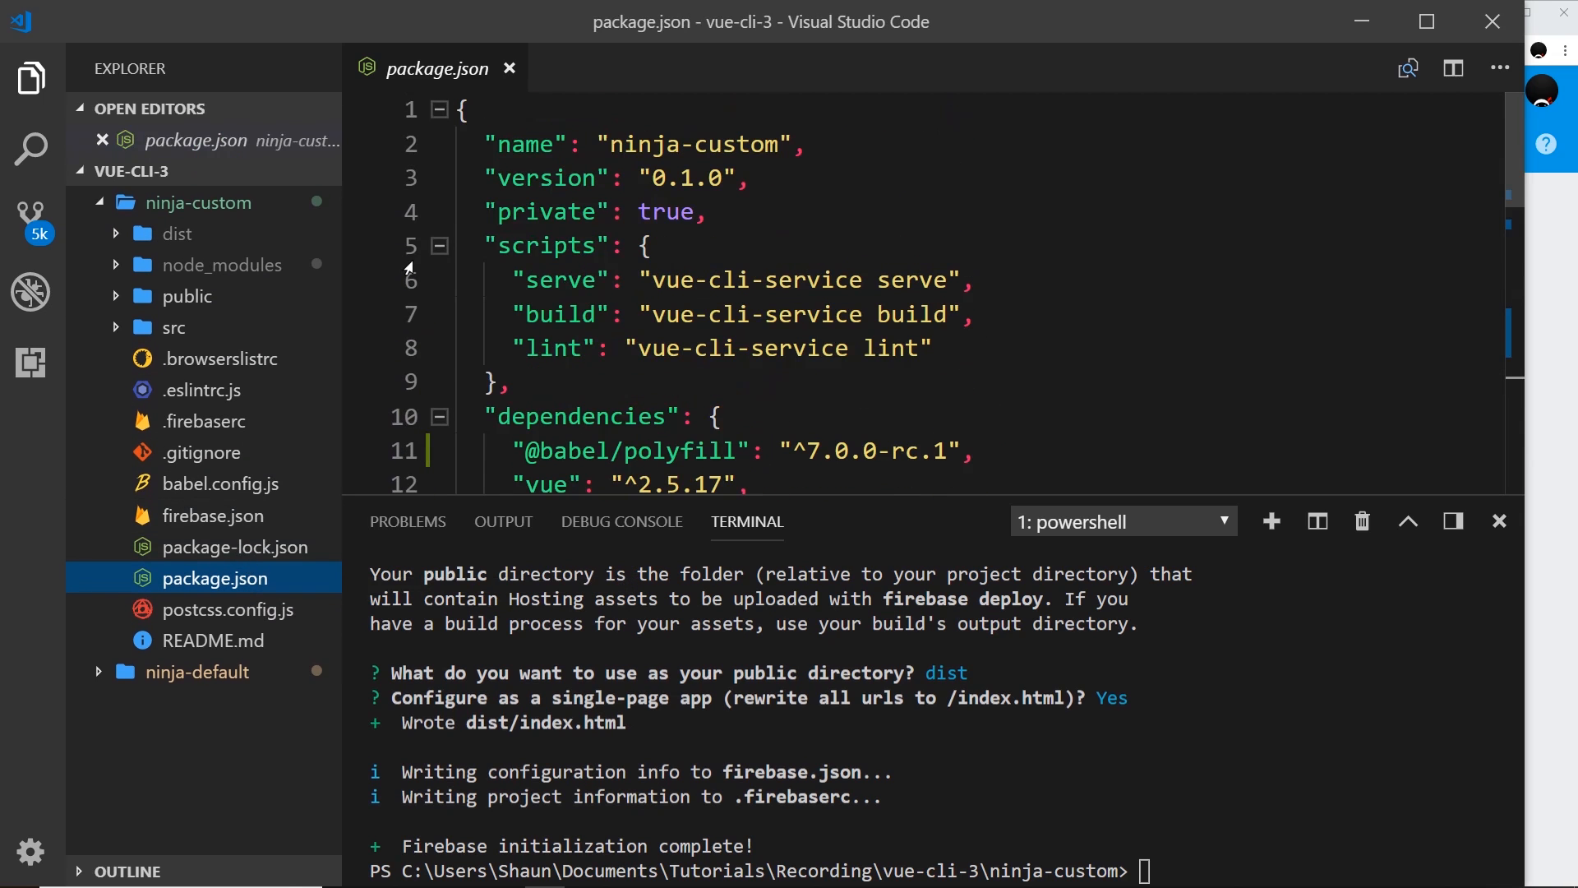
double_click(558, 281)
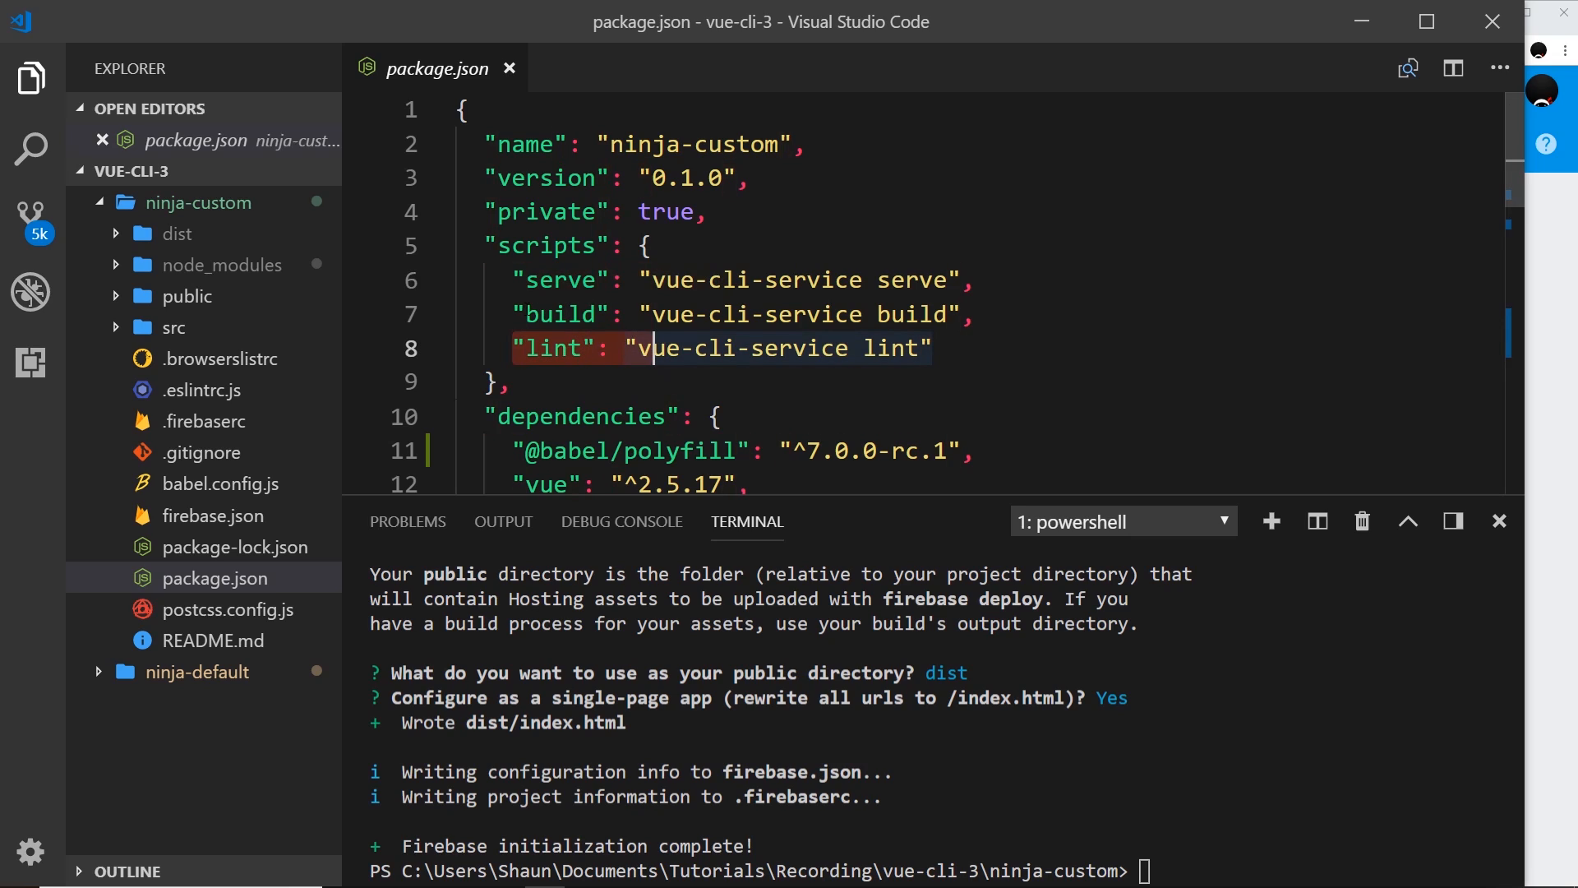
double_click(557, 314)
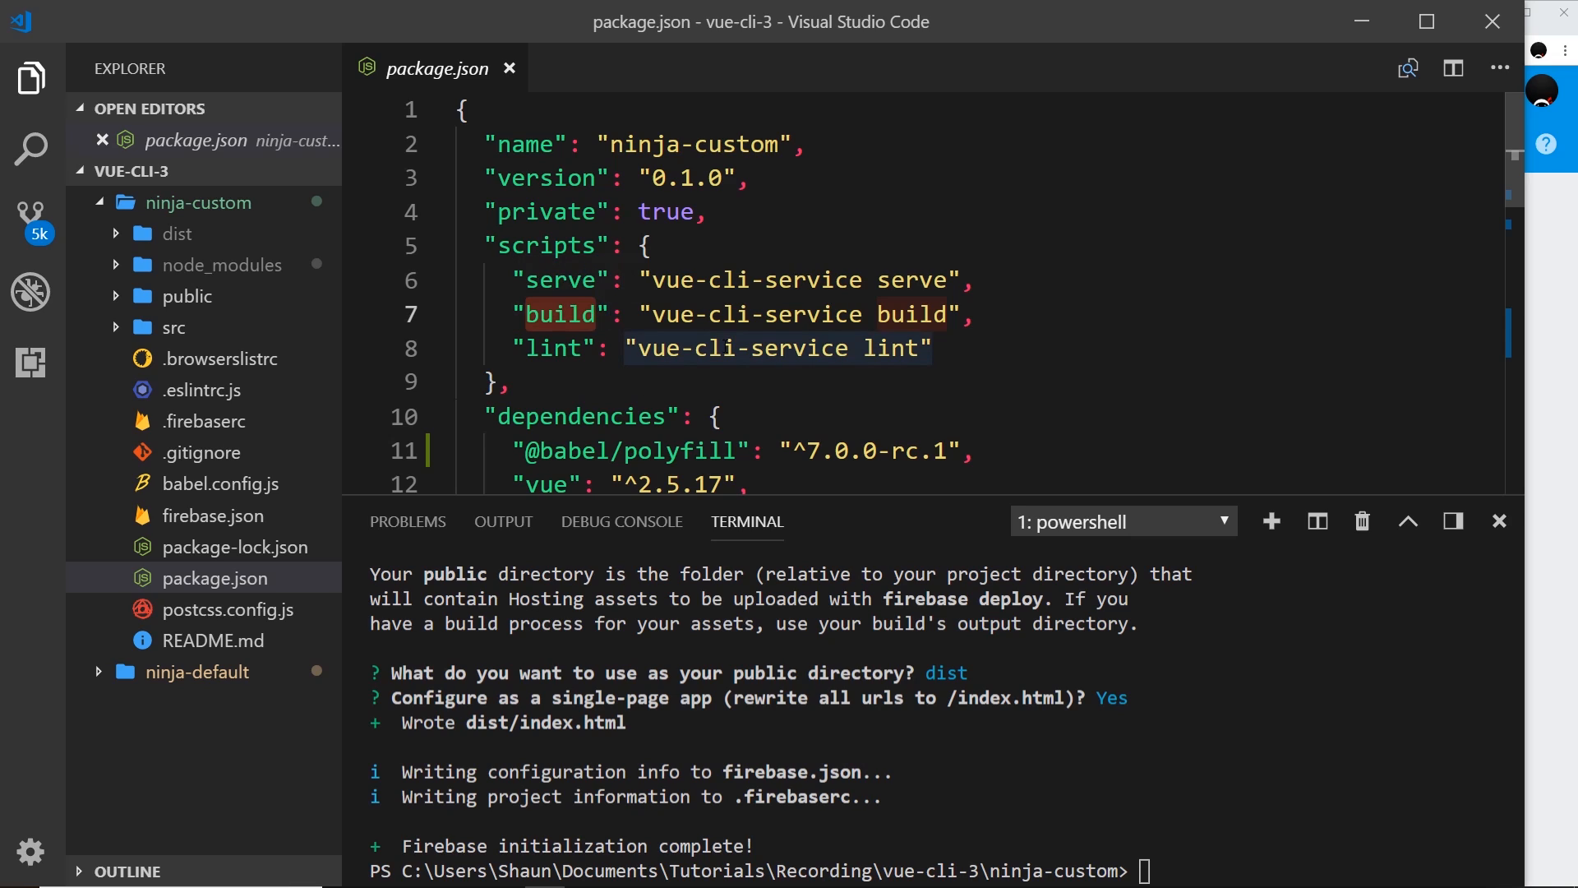
mouse_move(195, 243)
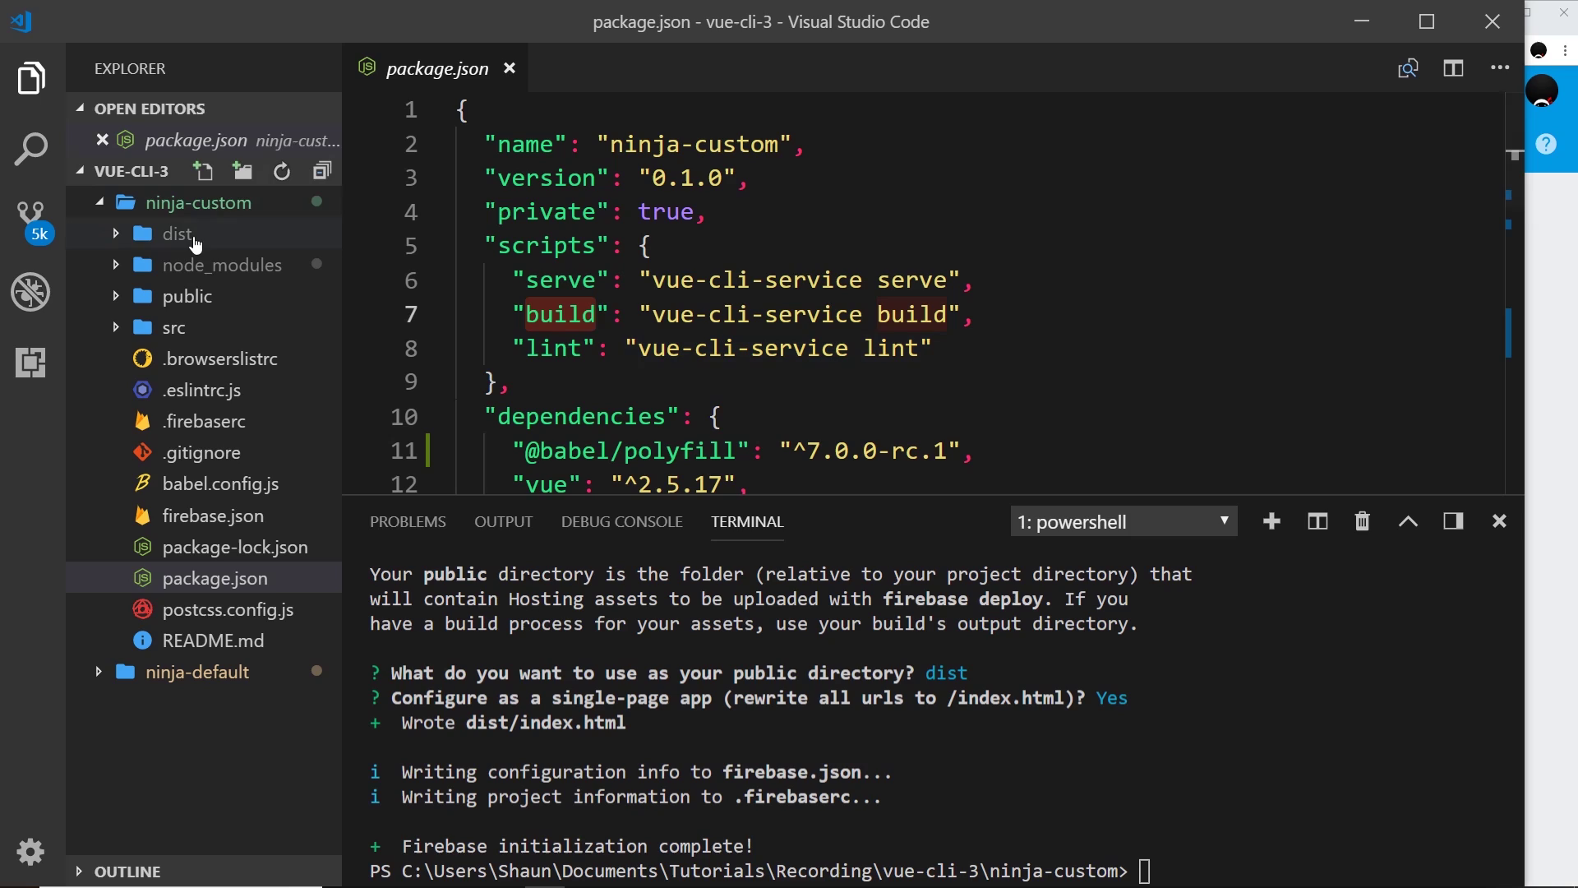
mouse_move(192, 240)
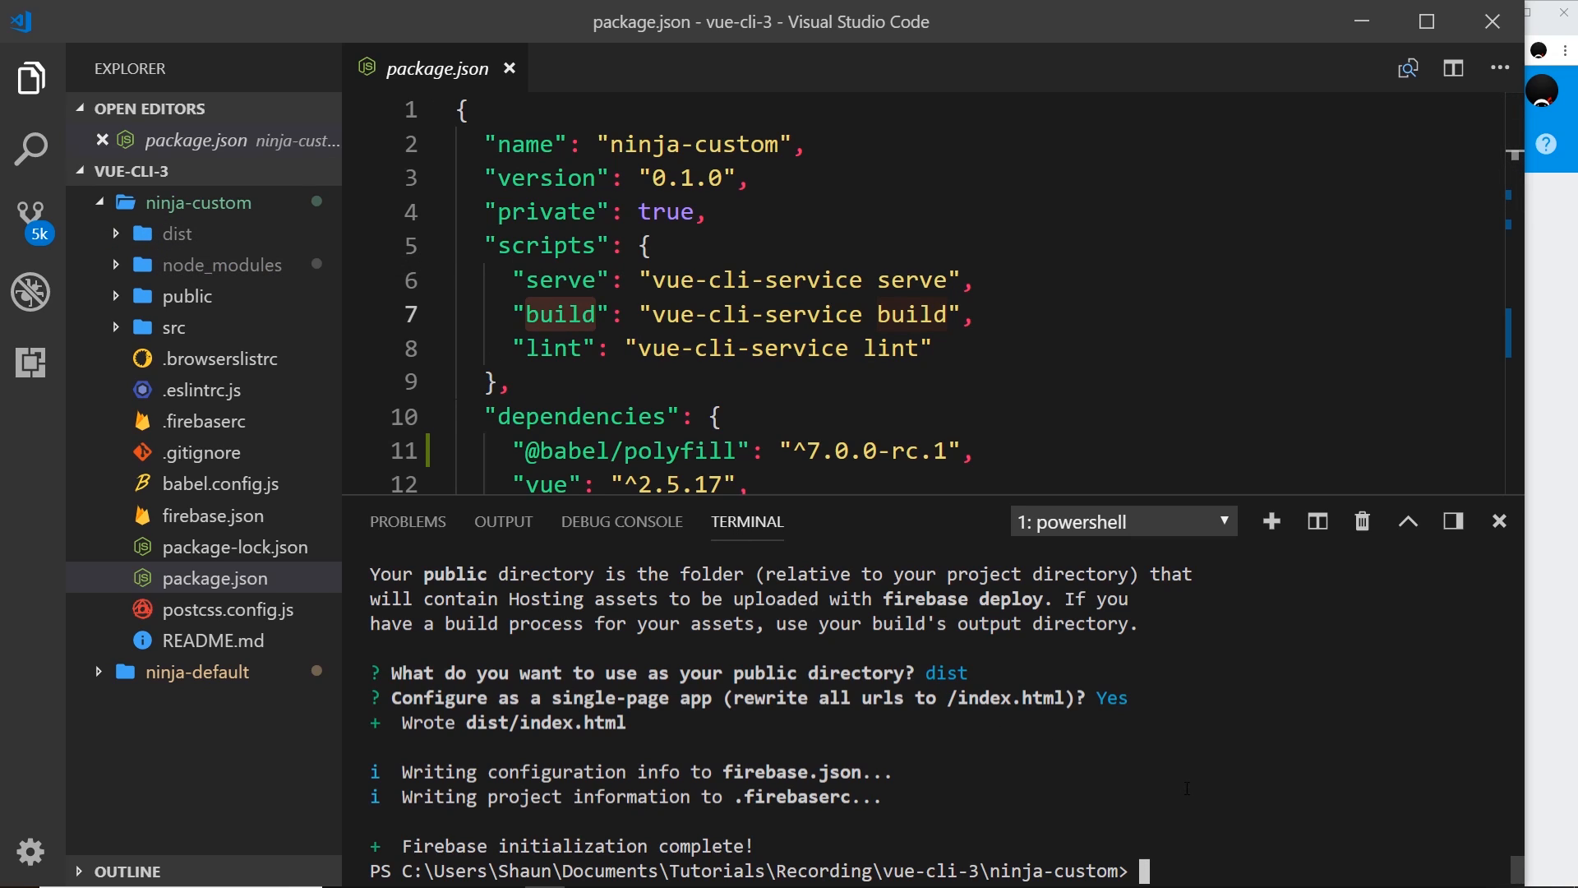
Run 'npm run build' in the terminal to compile the project into dist
text(npm run bu)
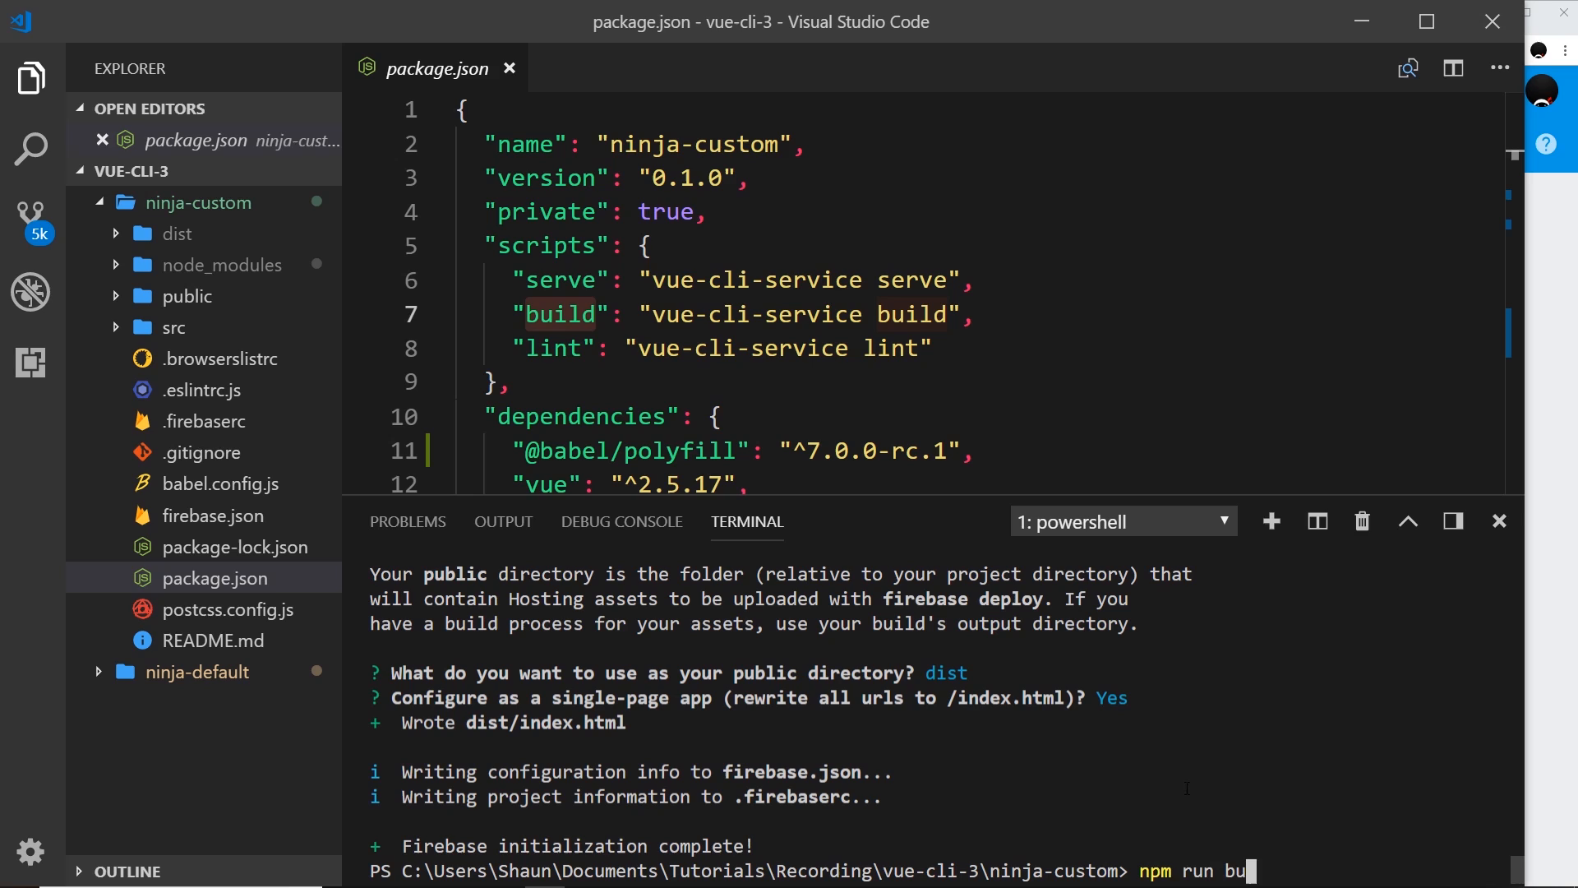
key(Enter)
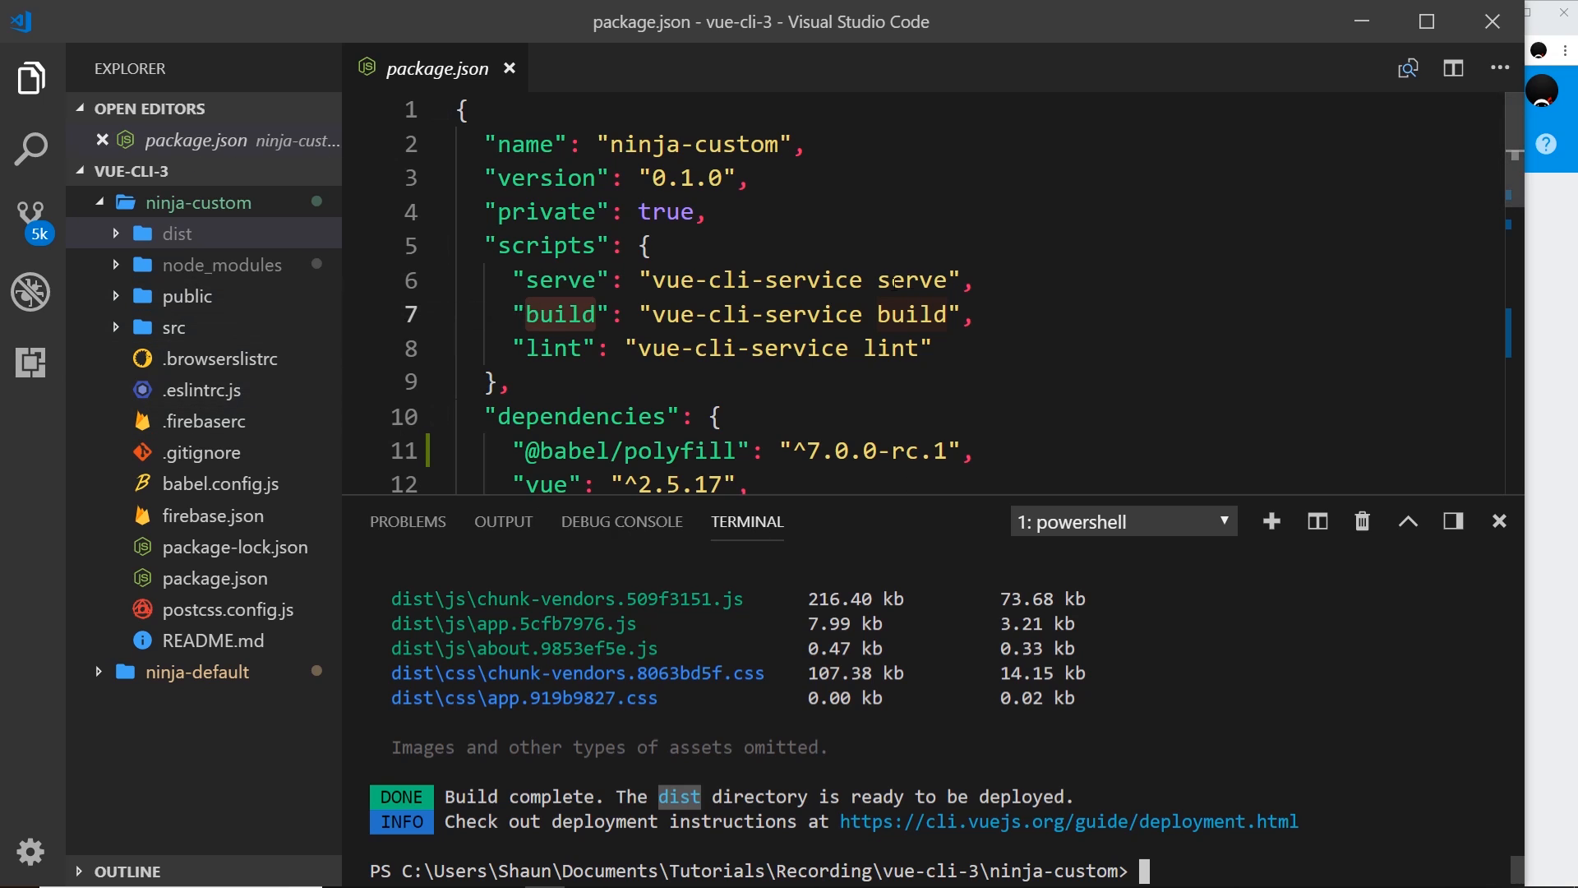
Expand the rebuilt dist folder, close the minified index.html, and expand then collapse js
click(175, 233)
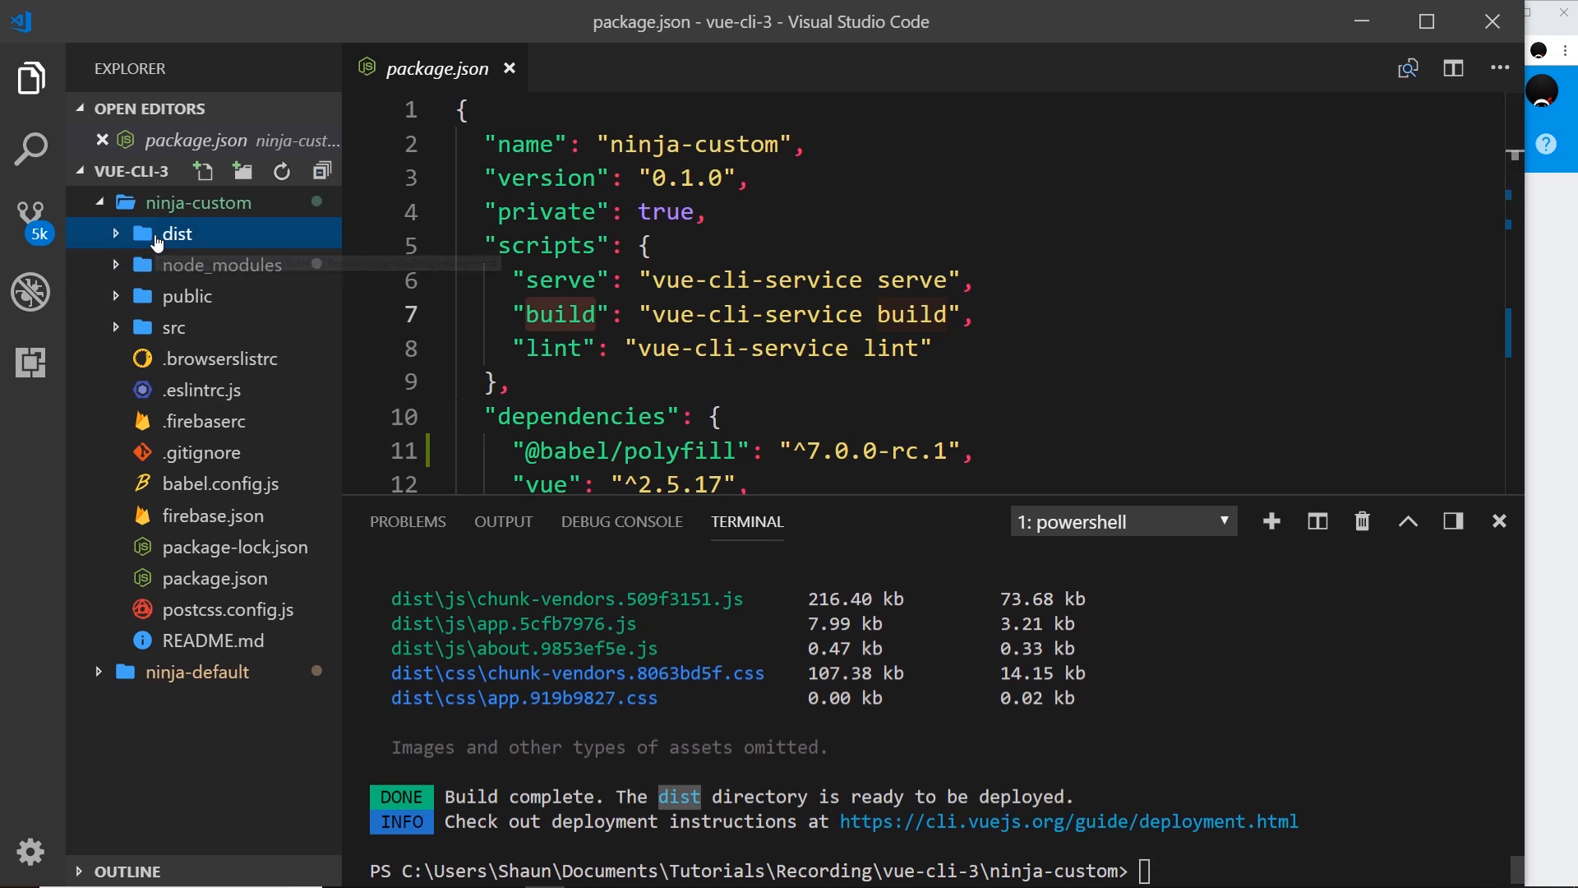
click(177, 233)
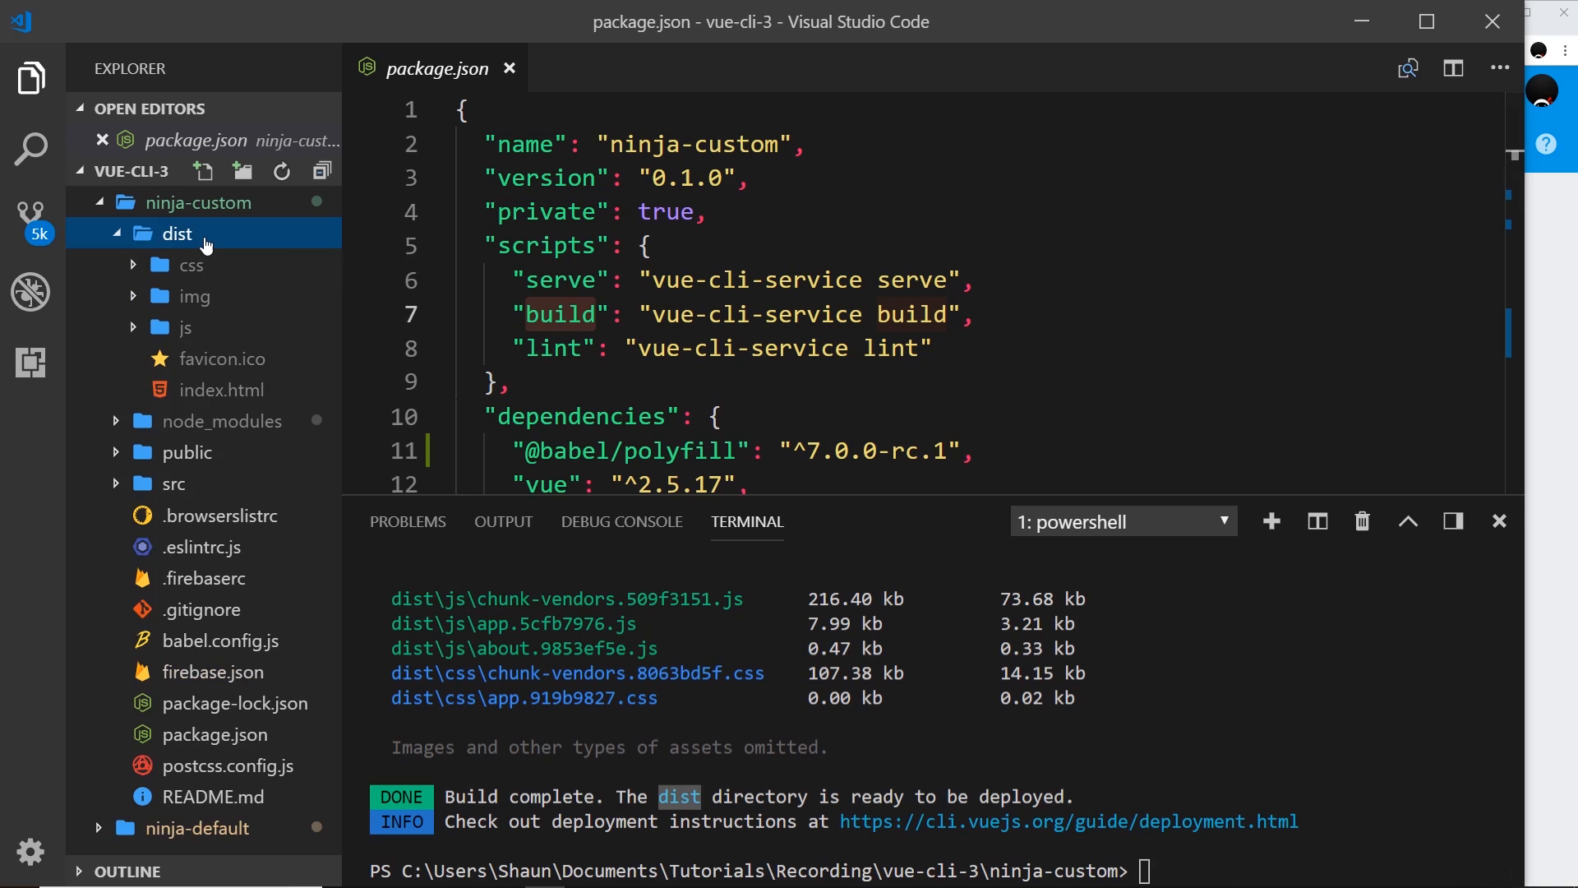
mouse_move(229, 409)
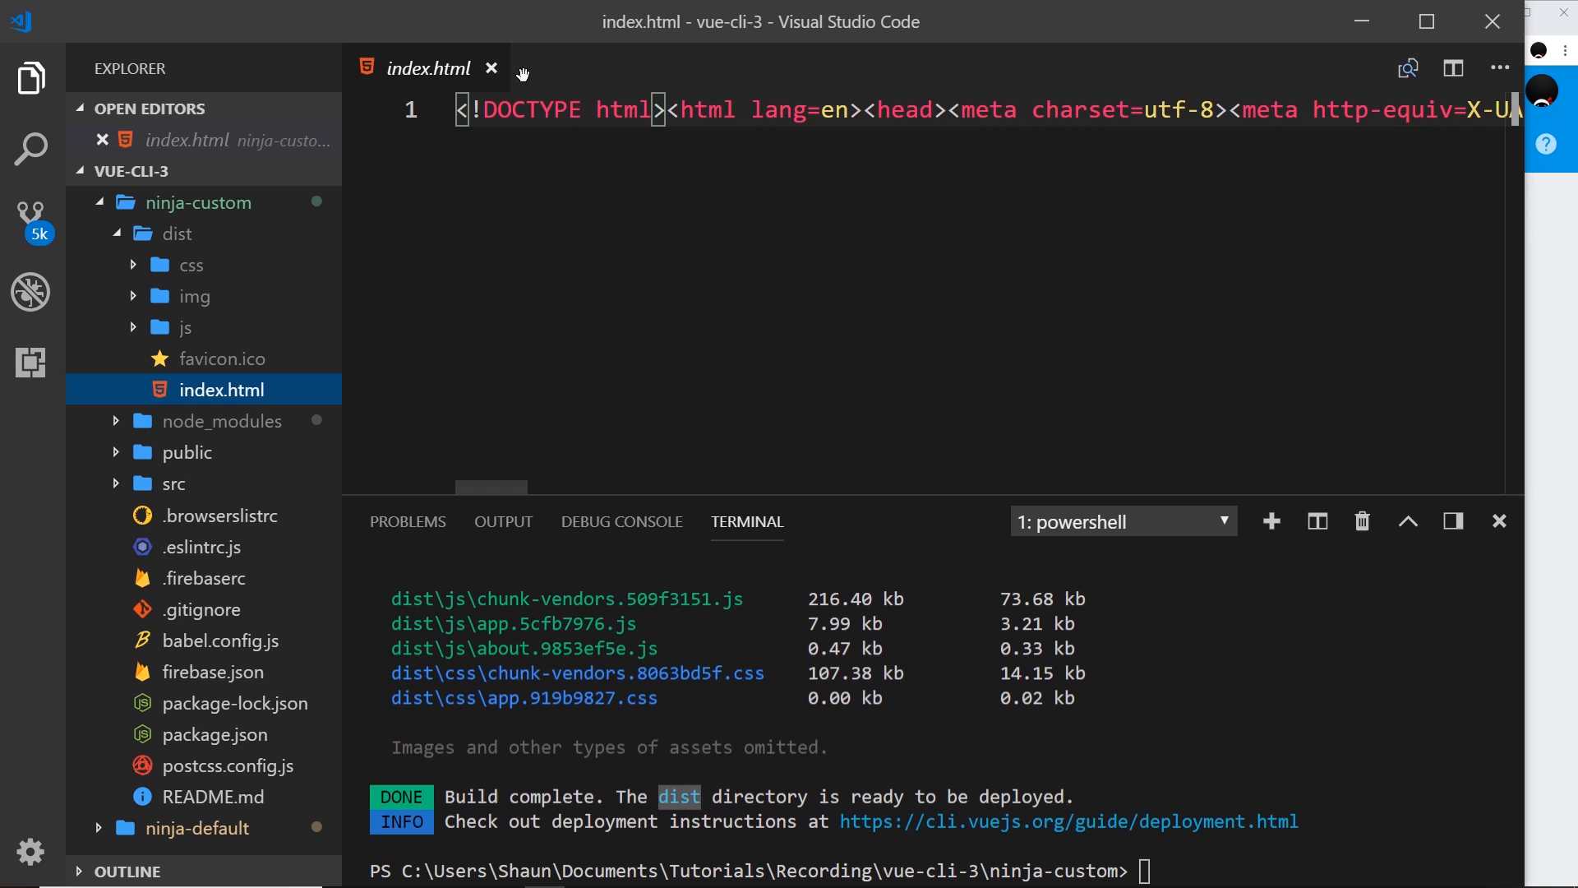
click(490, 67)
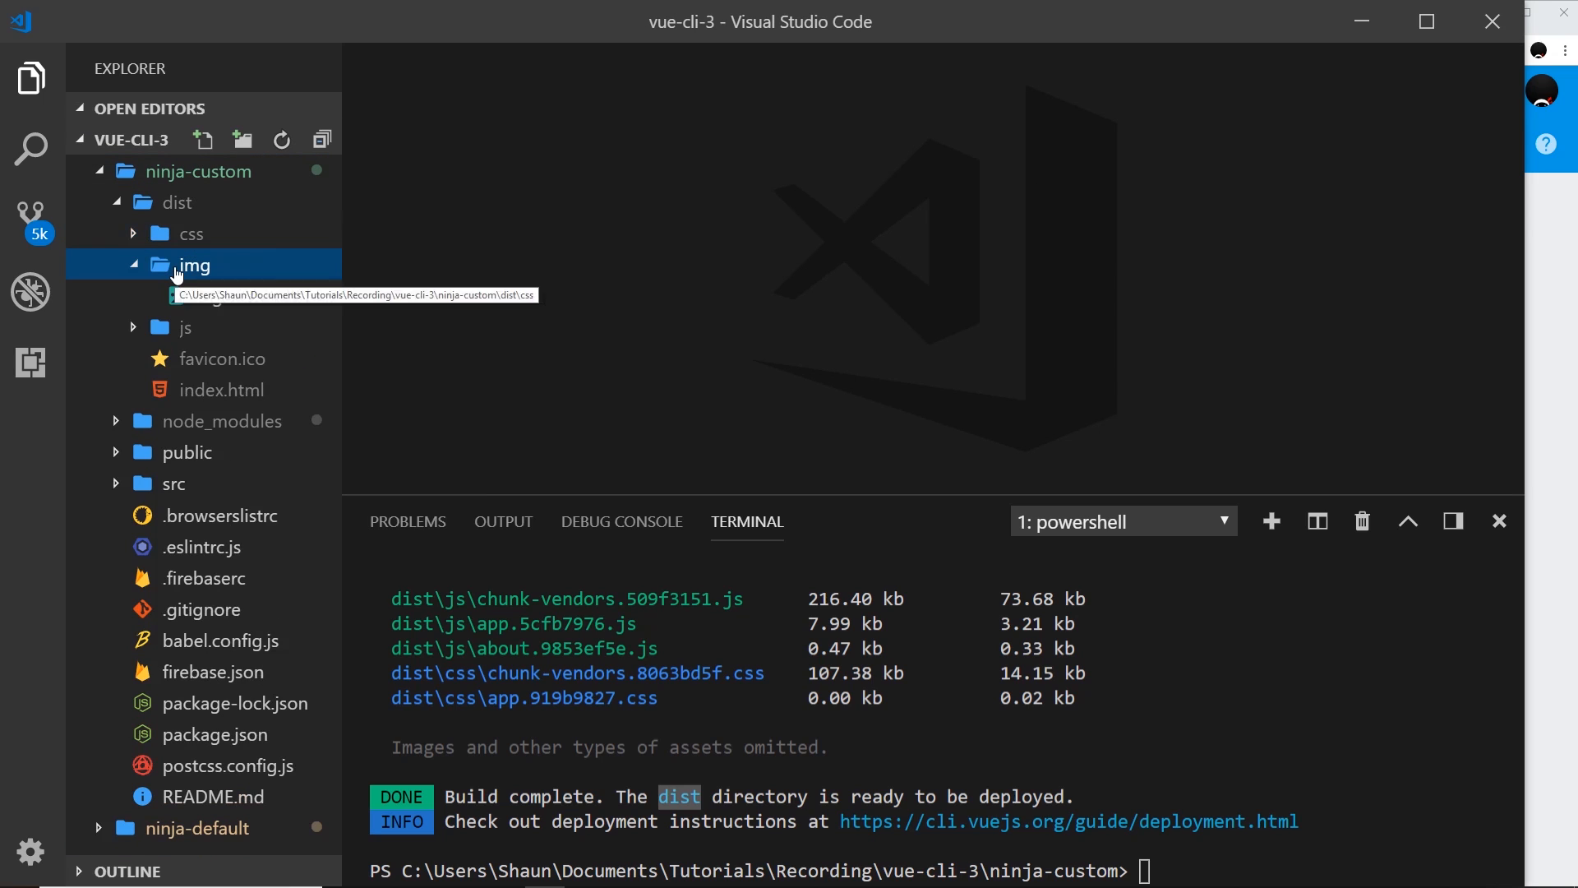
click(184, 327)
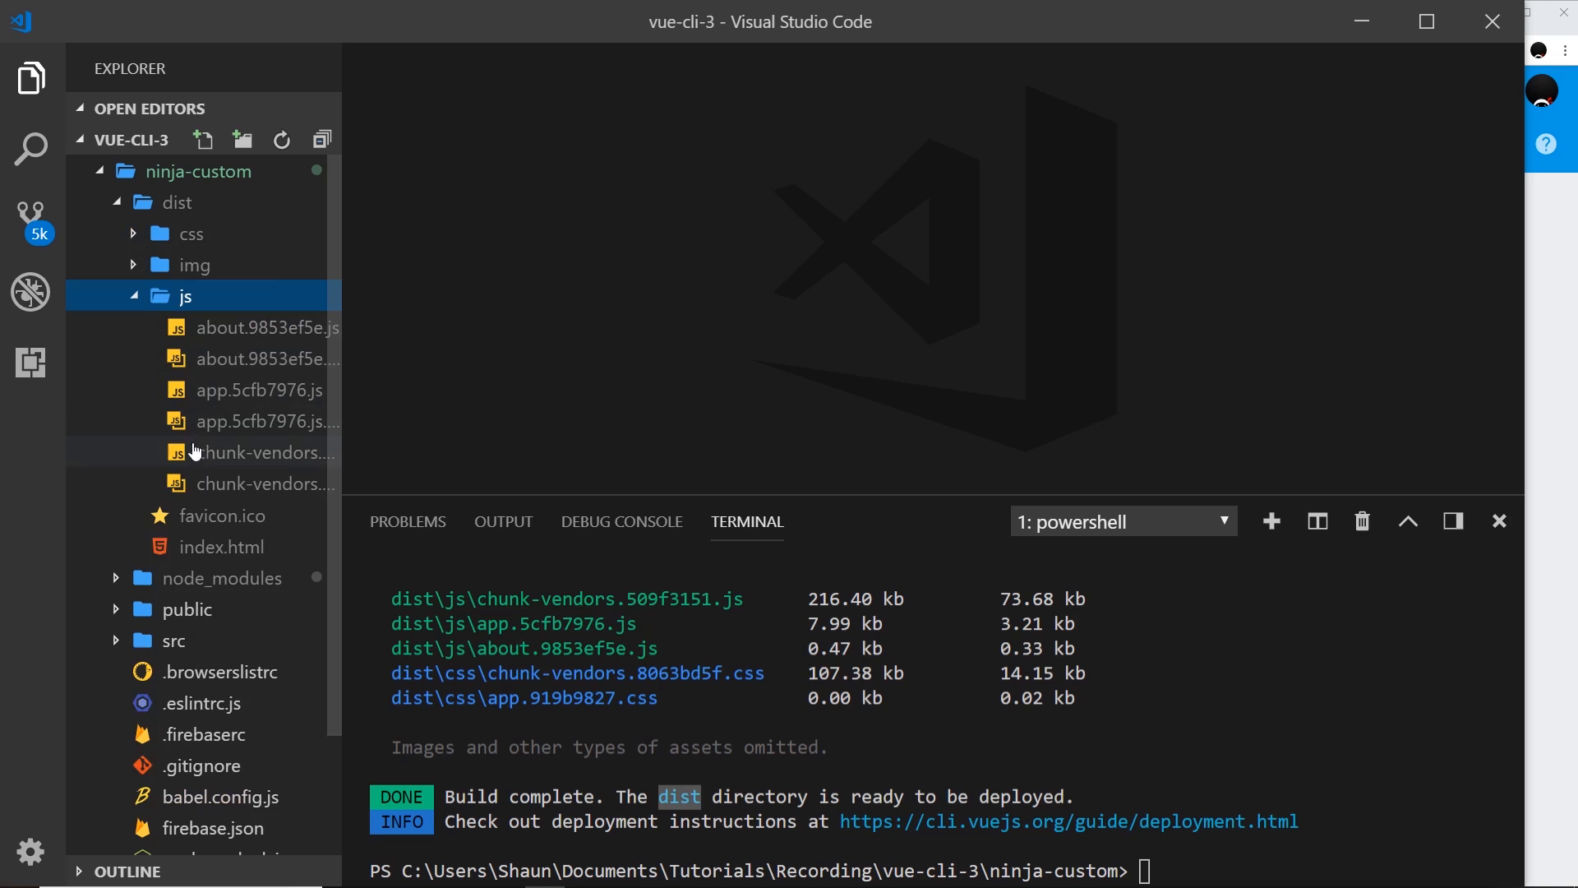
click(184, 296)
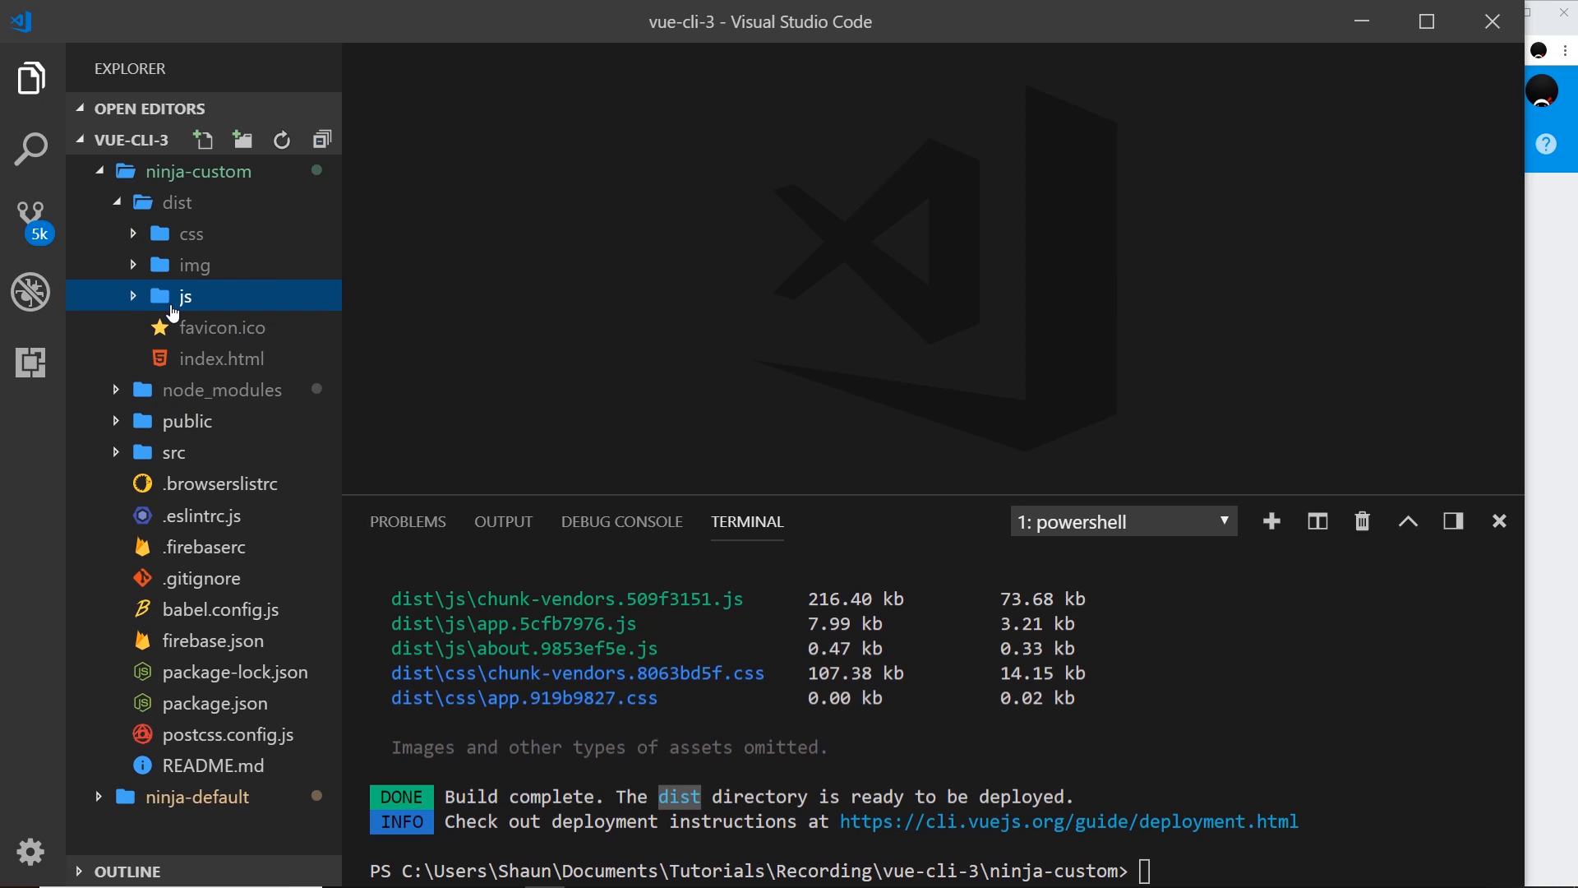
mouse_move(271, 331)
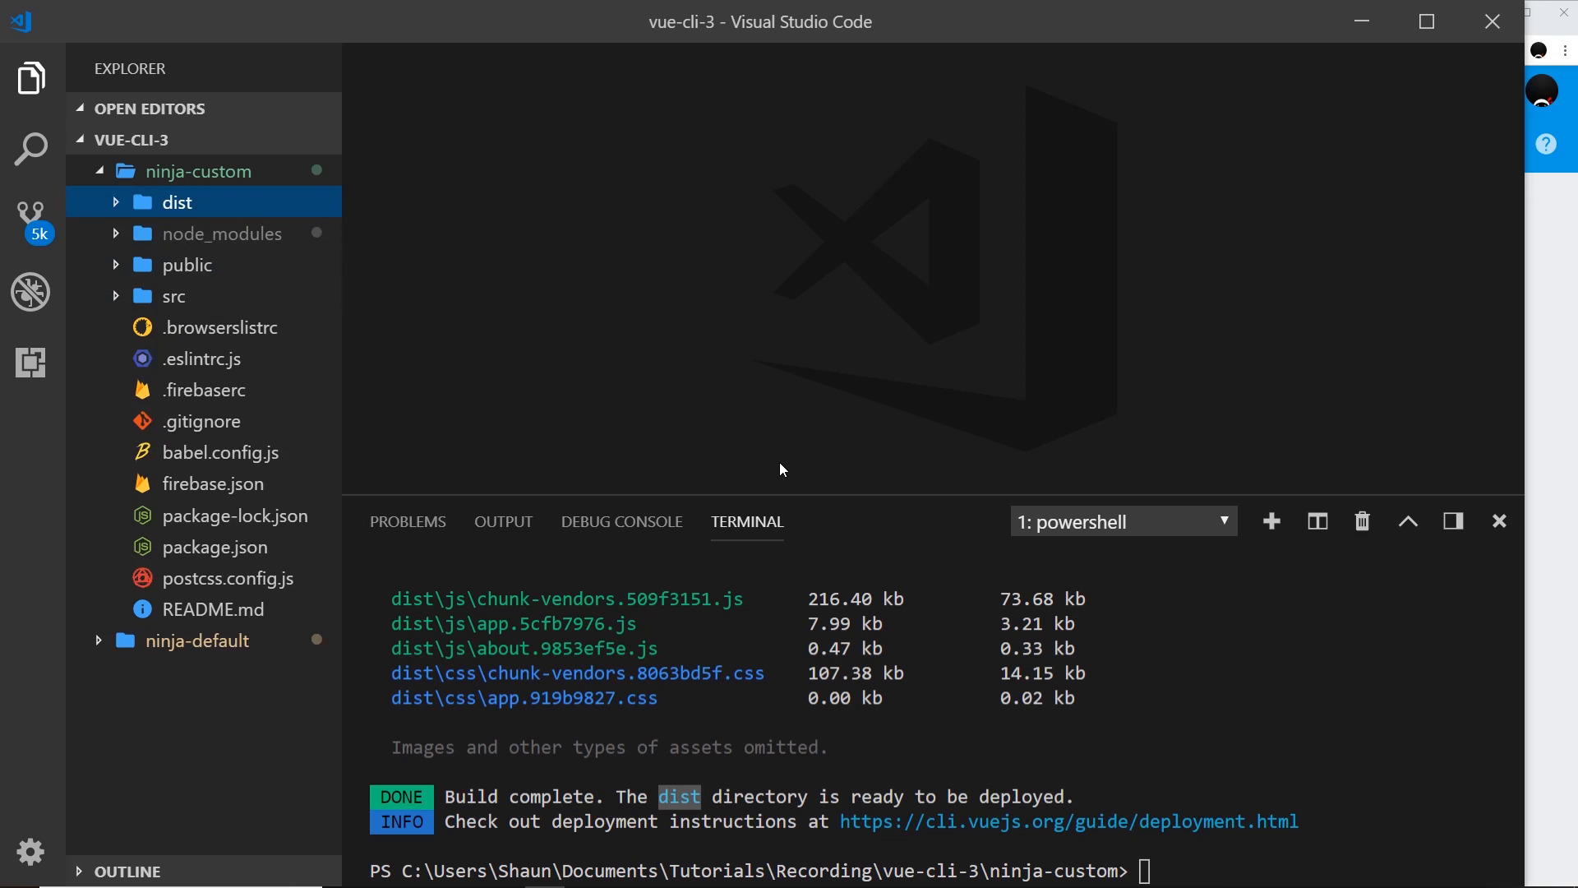
mouse_move(994, 759)
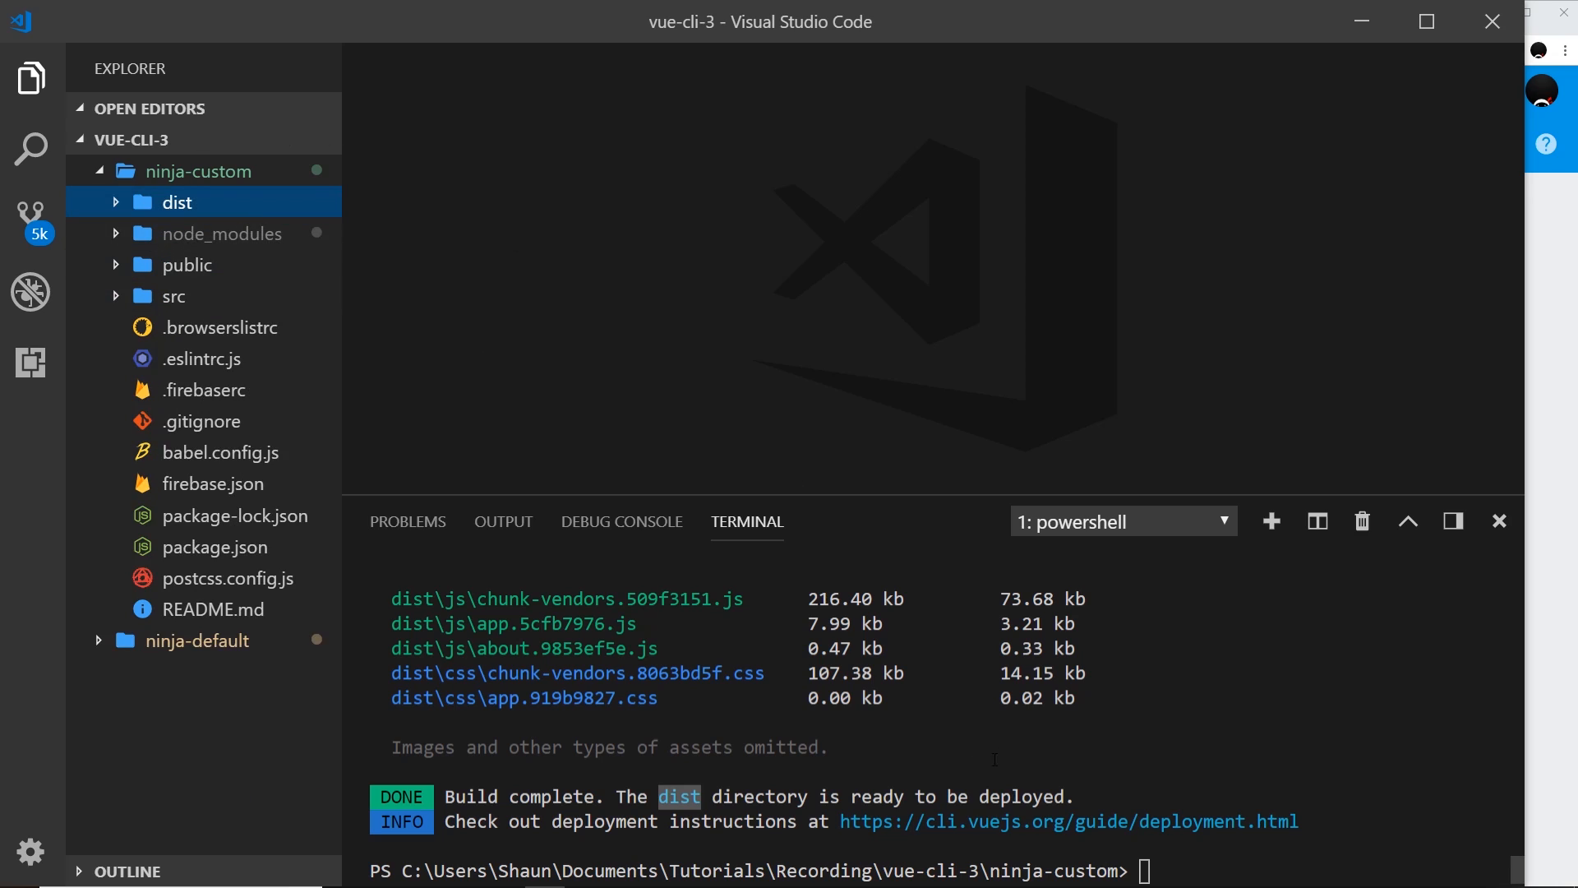
Run 'firebase deploy --only hosting' in the terminal
text(firebase deplo)
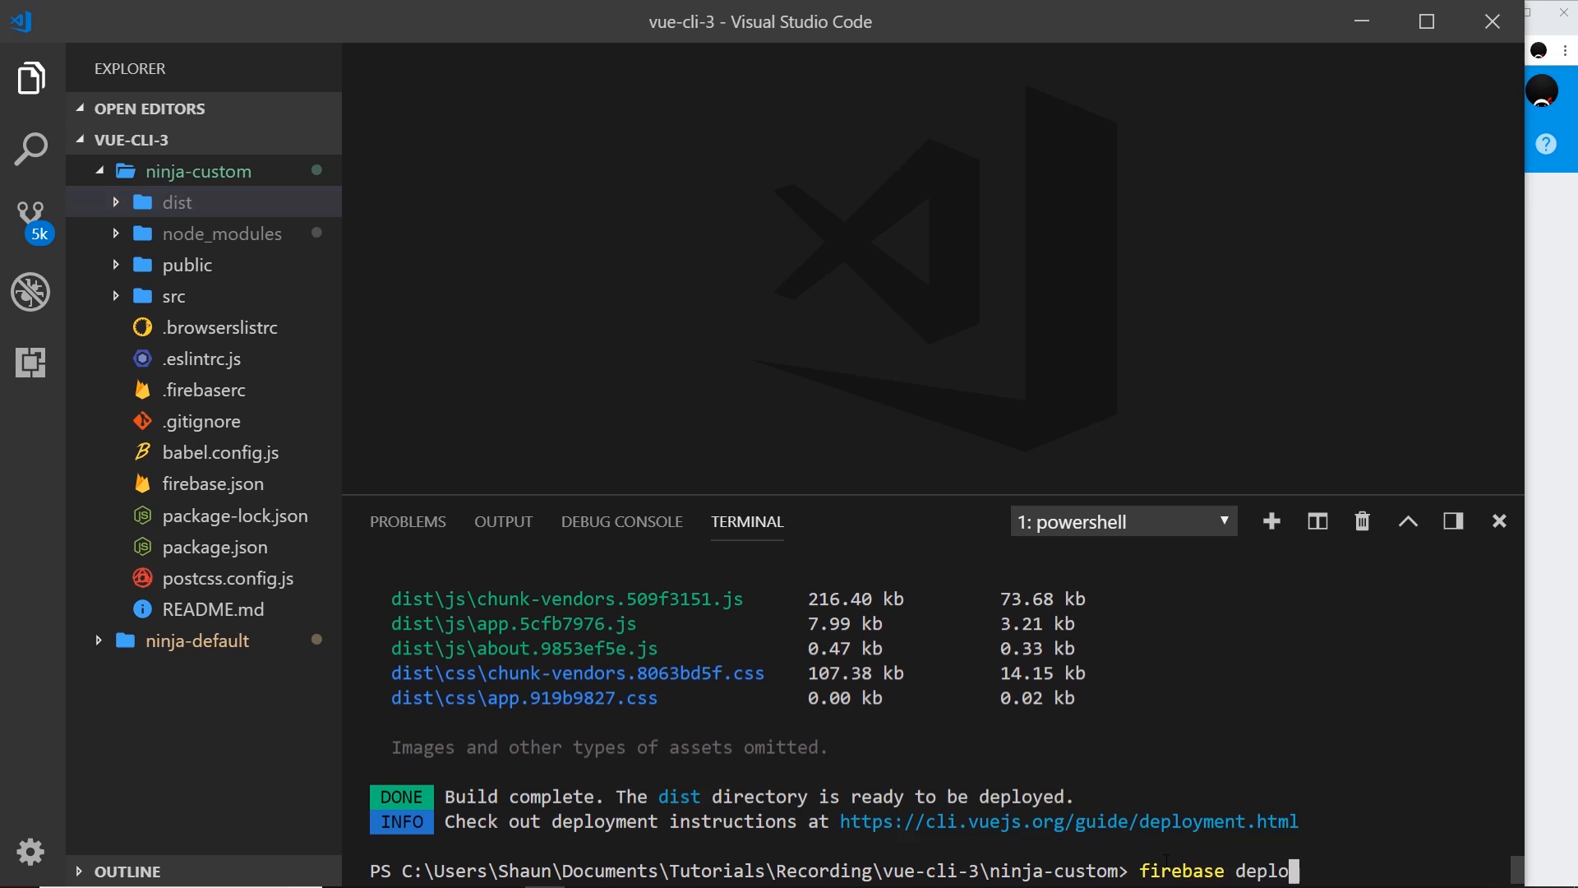
text(y)
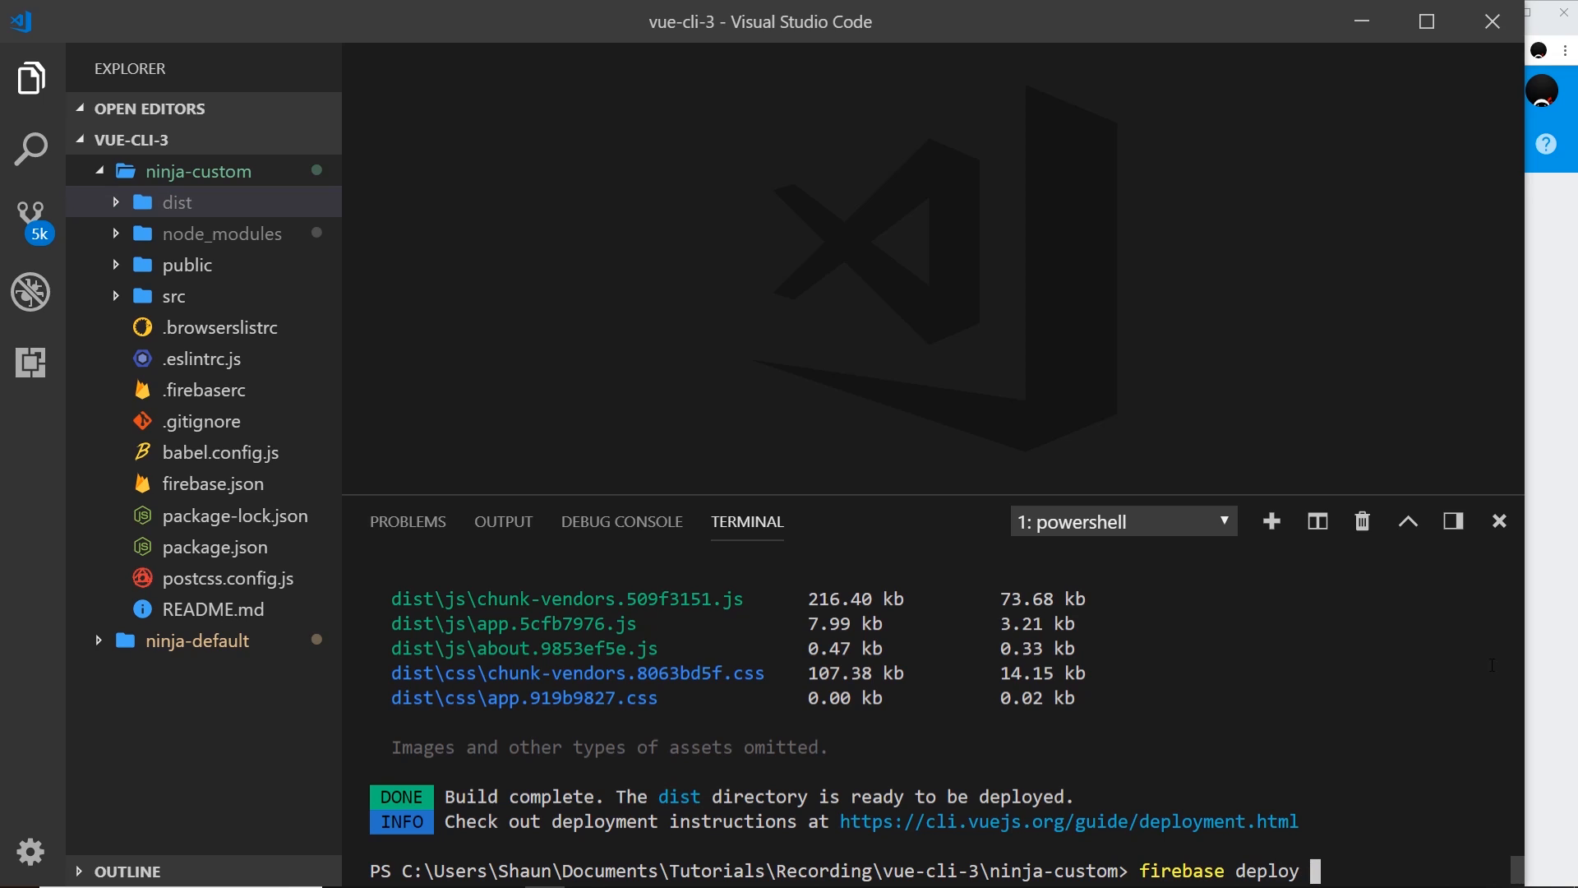
text(-)
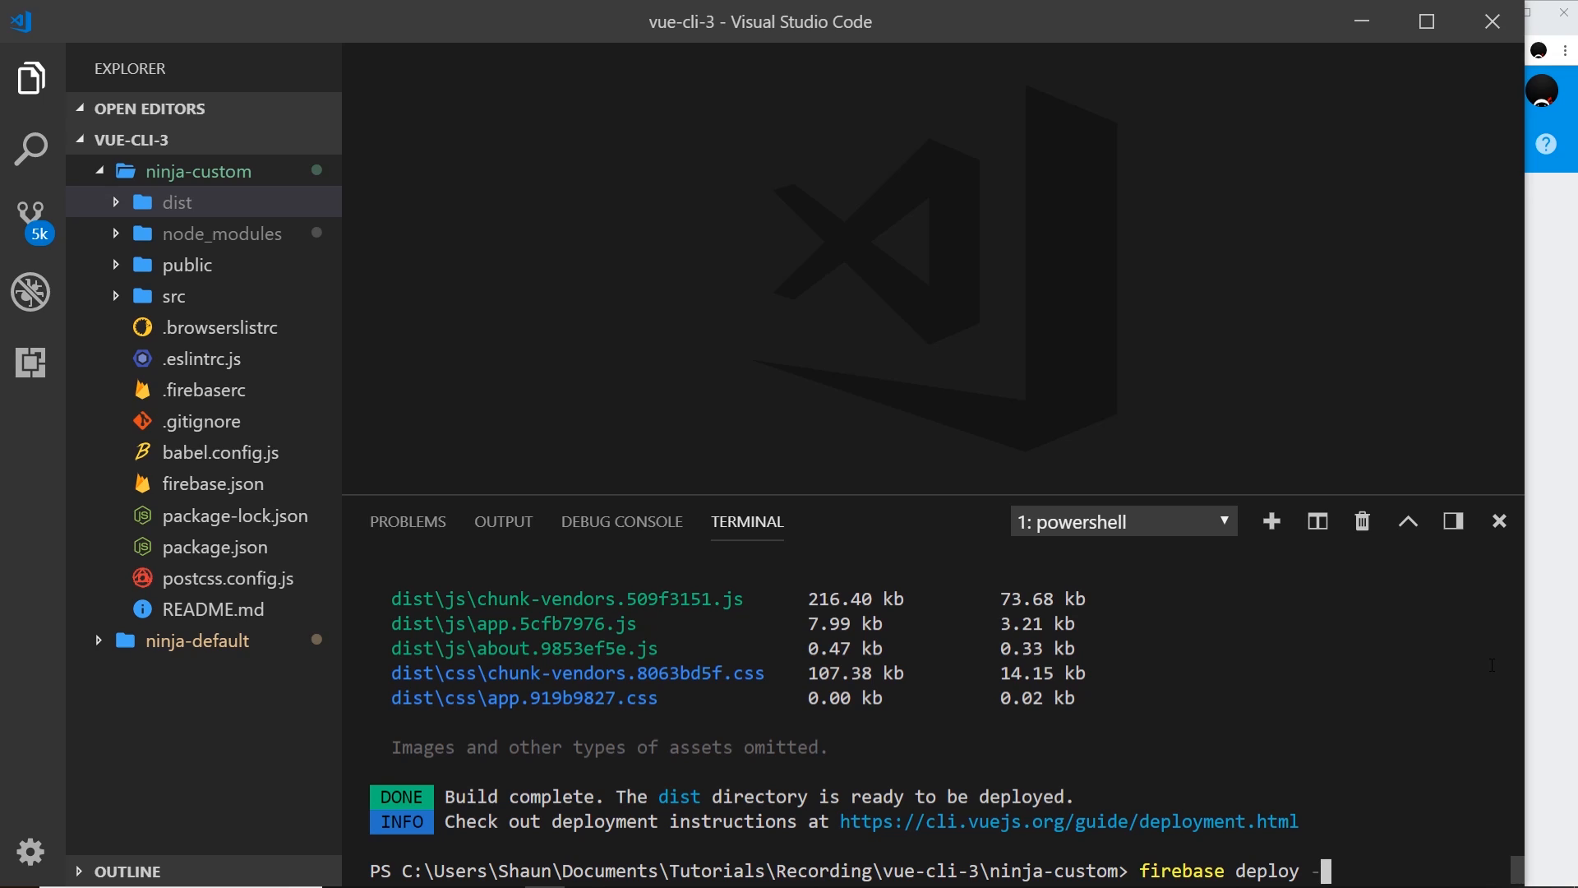
text(-only hos)
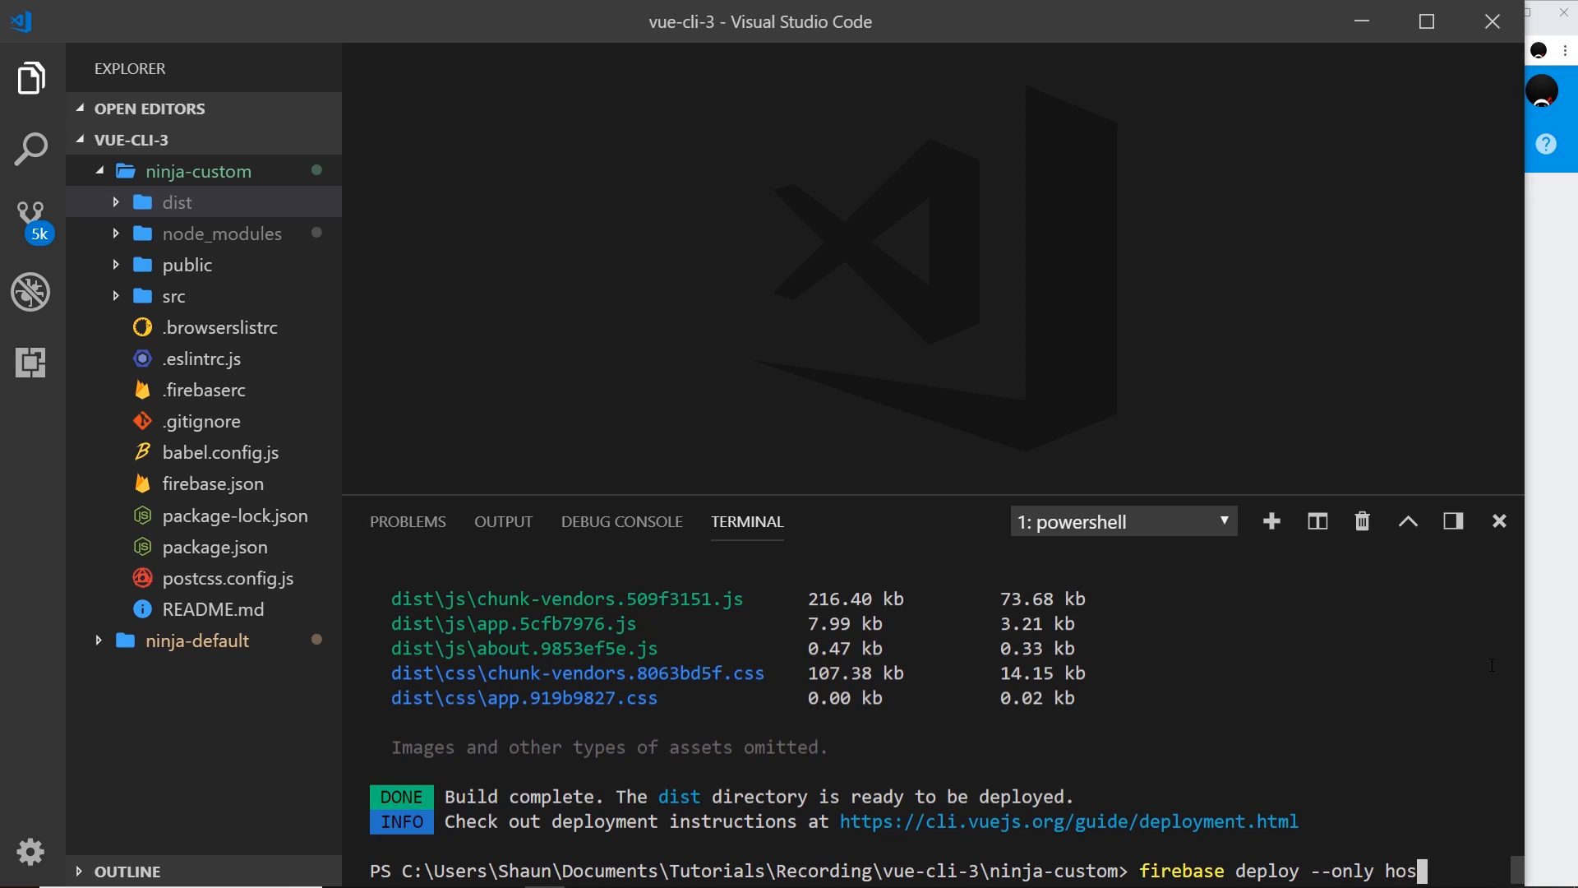
text(ting)
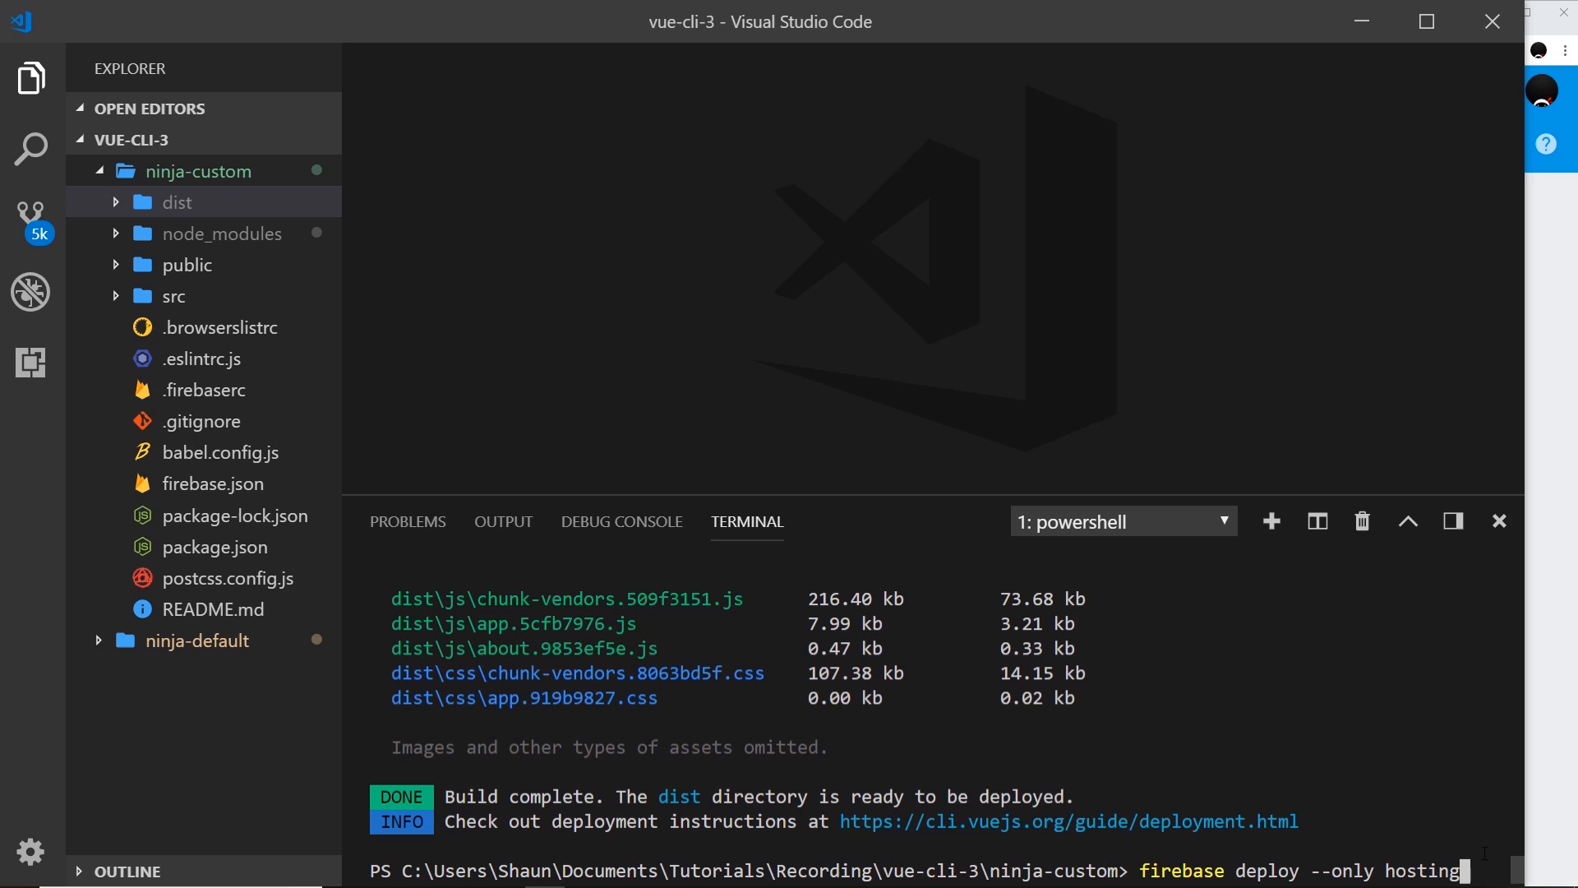
key(Enter)
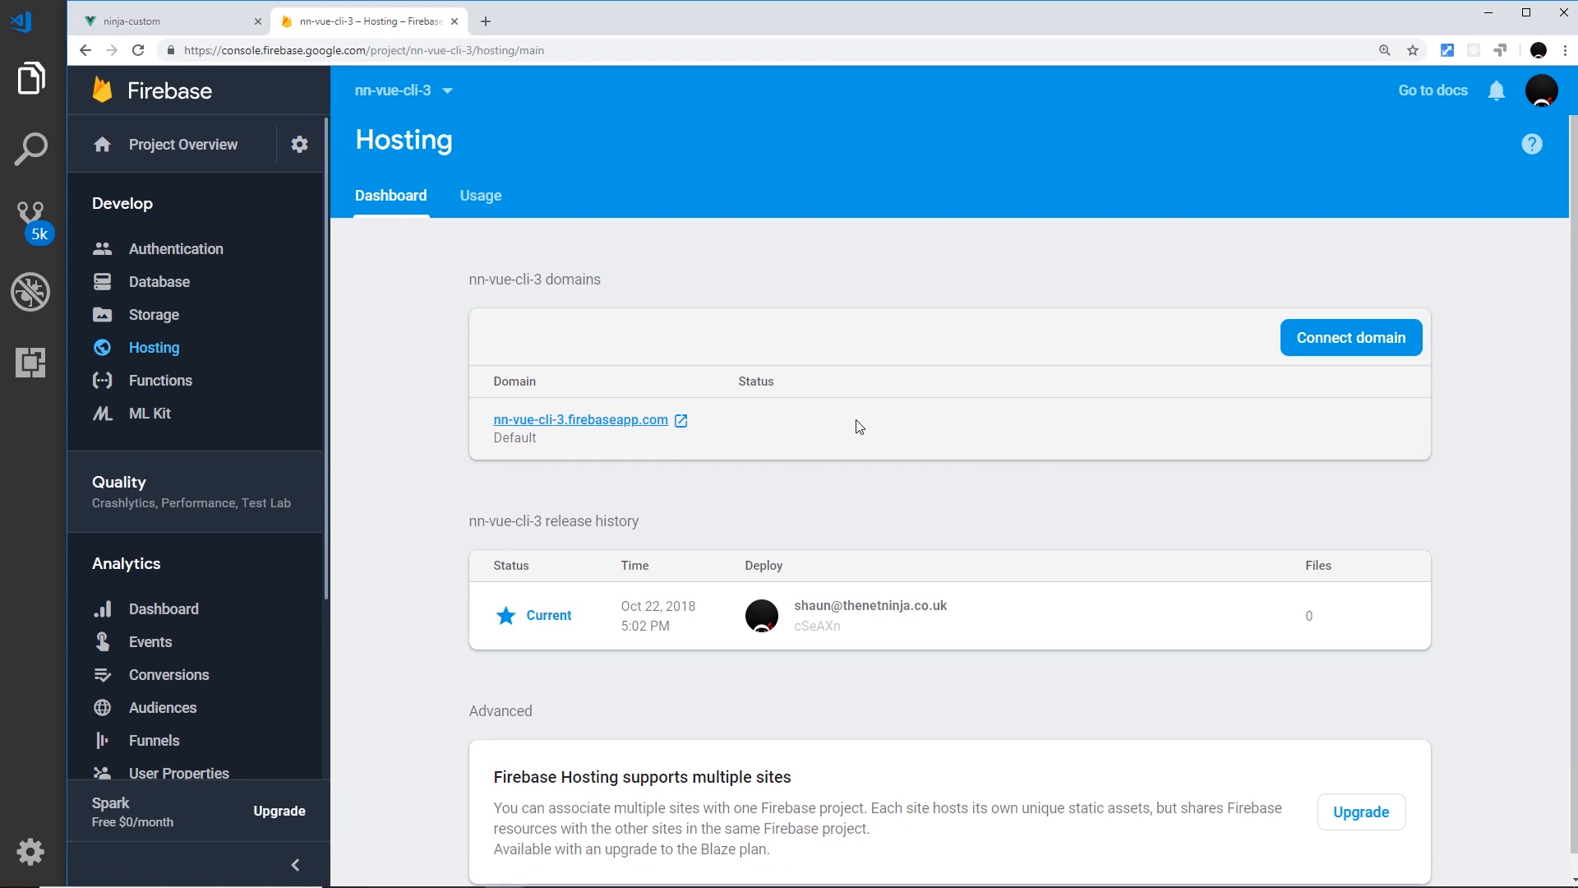
mouse_move(627, 404)
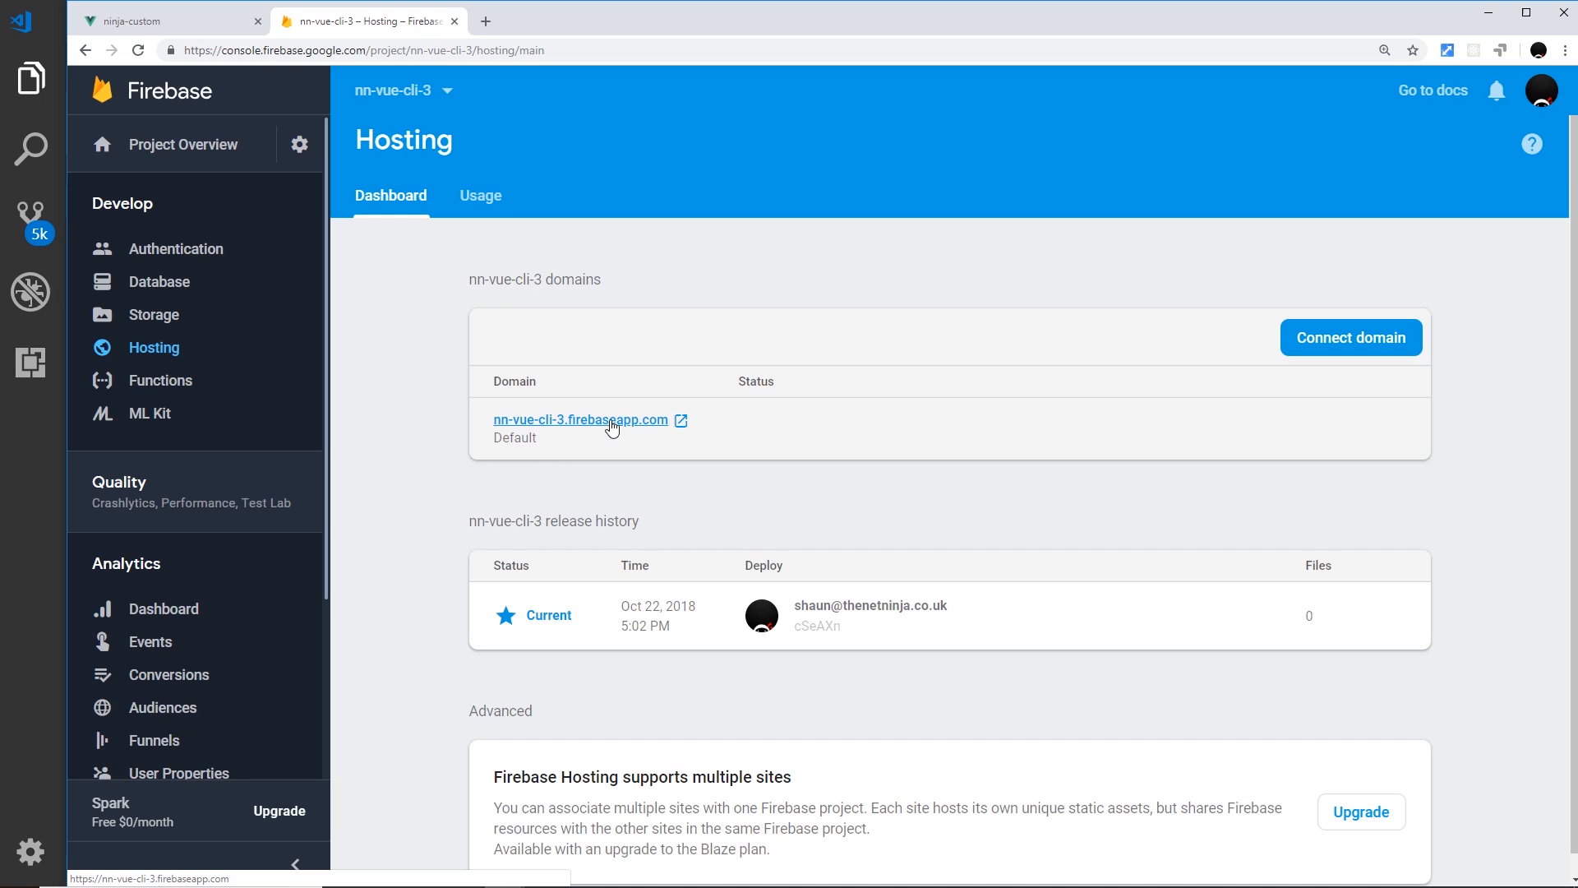
Open nn-vue-cli-3.firebaseapp.com from the Hosting dashboard to see the live Vuetify welcome page
click(581, 420)
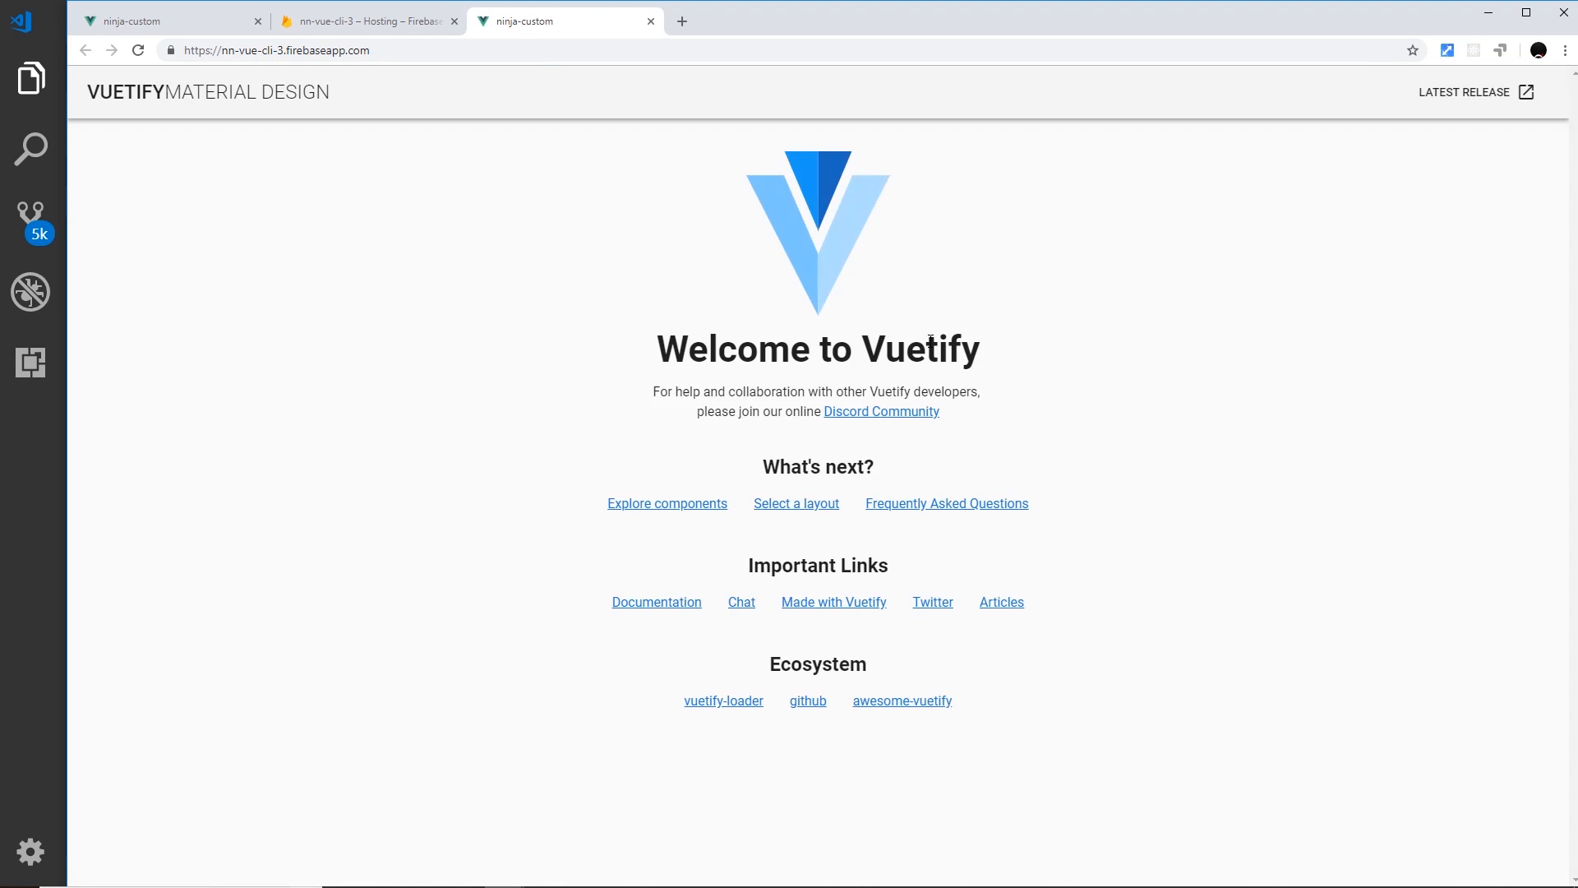